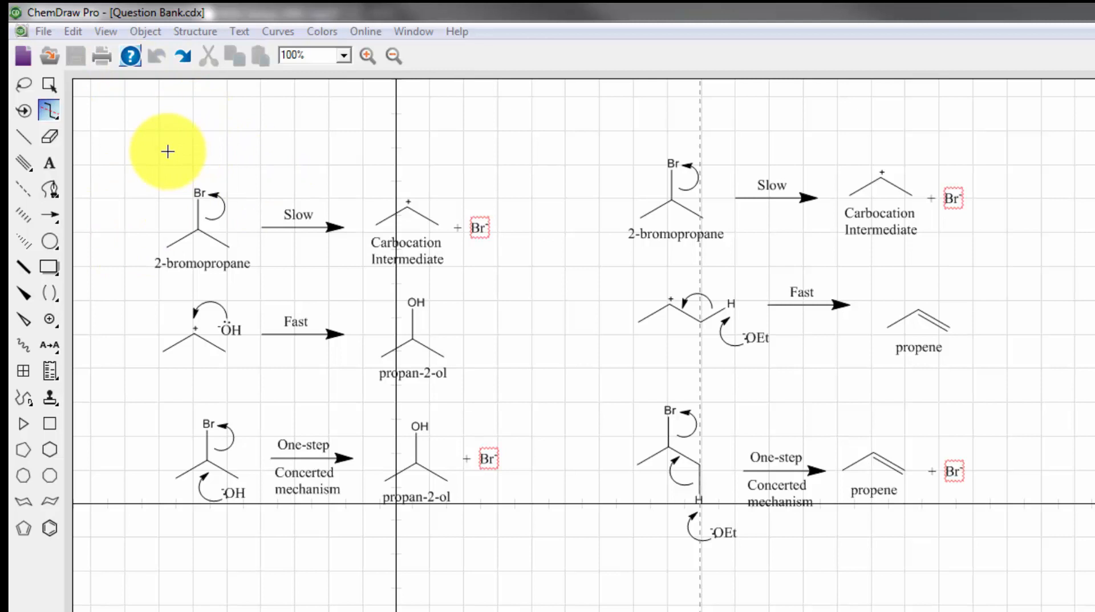
mouse_move(215, 221)
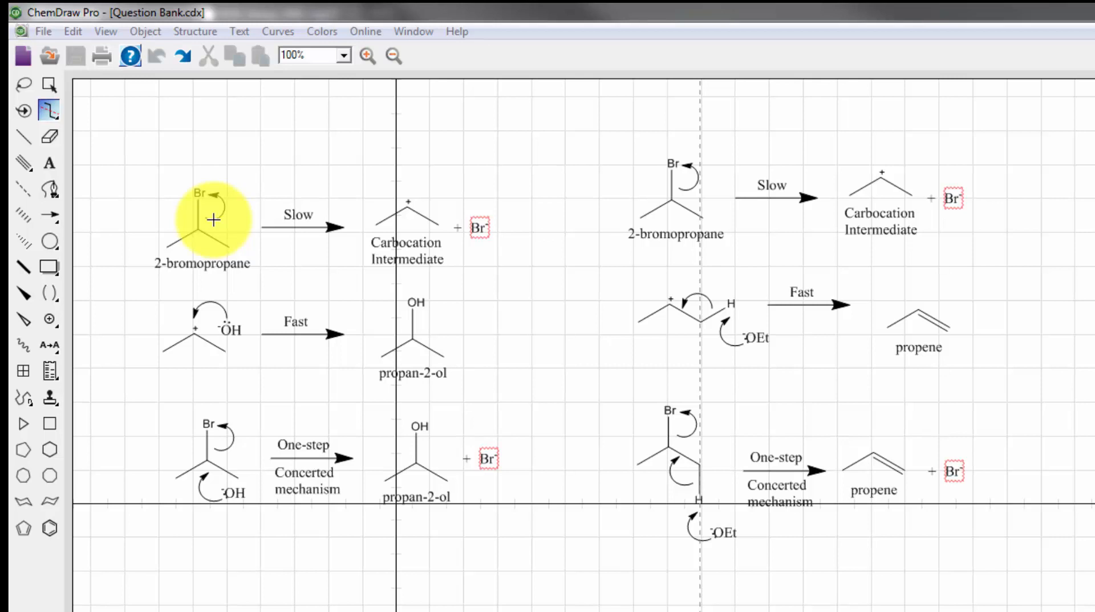
mouse_move(211, 164)
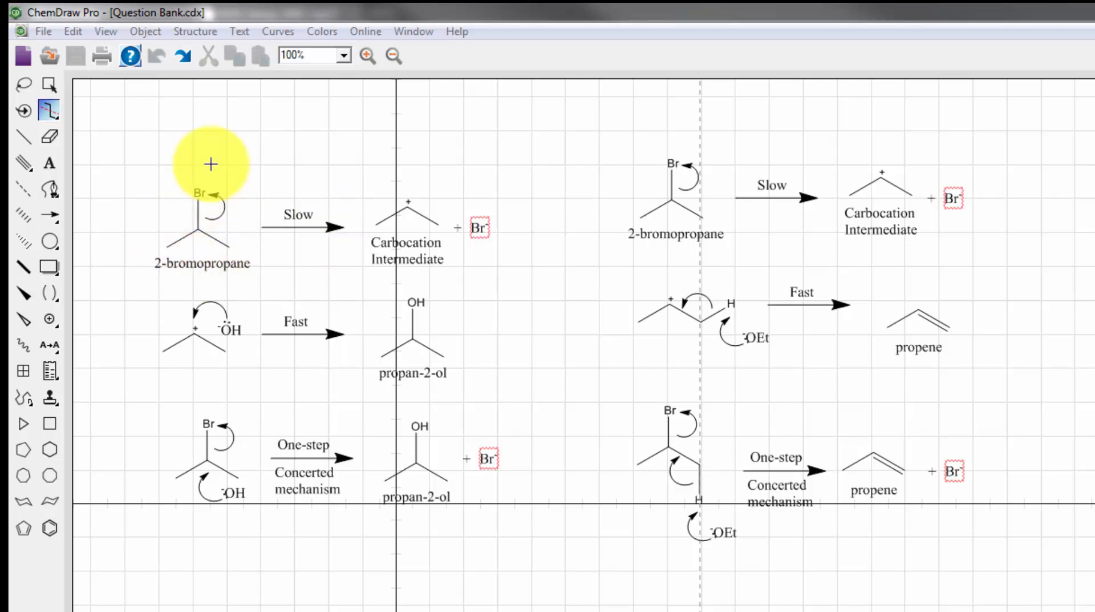
mouse_move(655, 219)
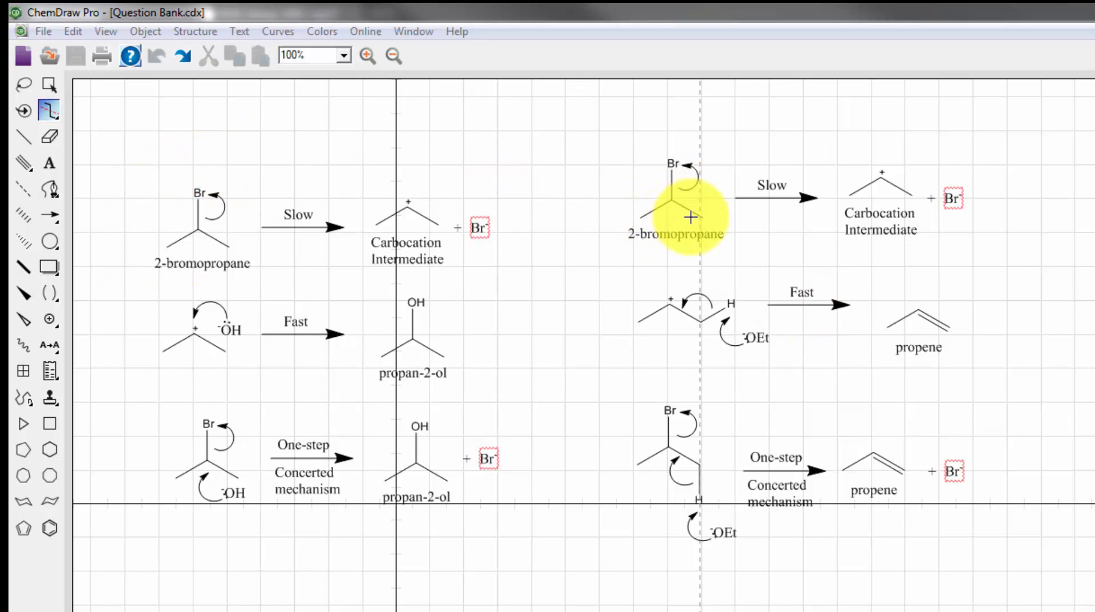
mouse_move(384, 192)
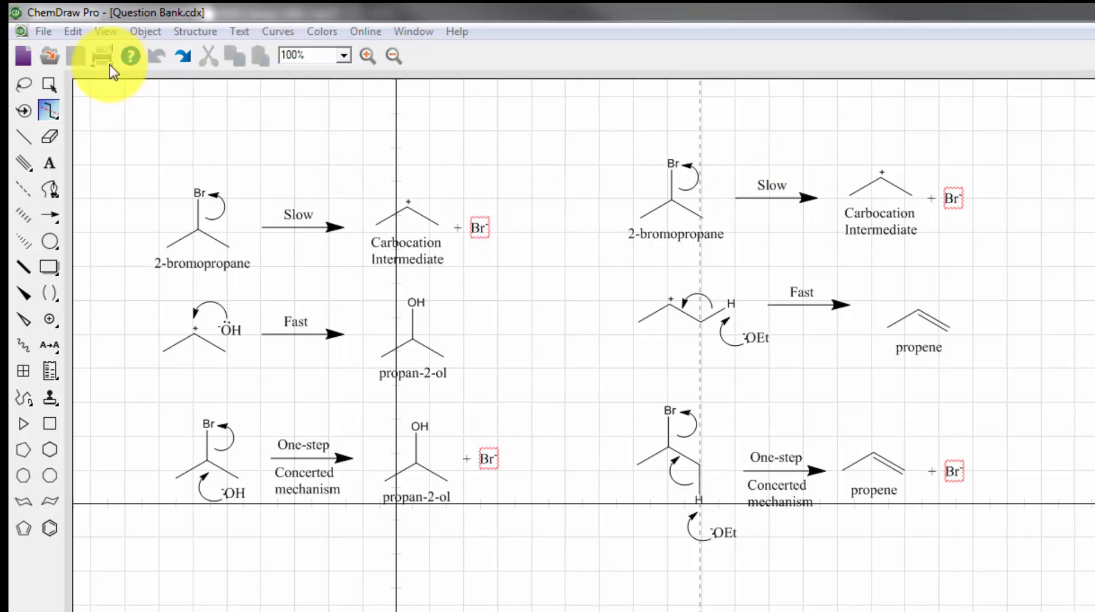
mouse_move(63, 41)
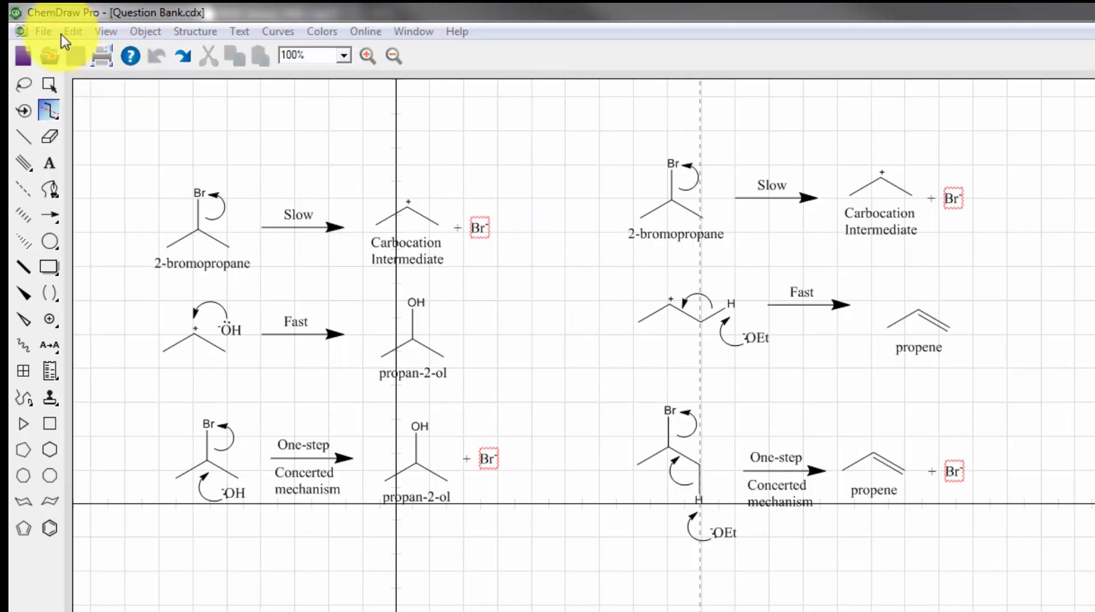
- Apply the ACS Document 1996 settings from the File menu
left_click(42, 31)
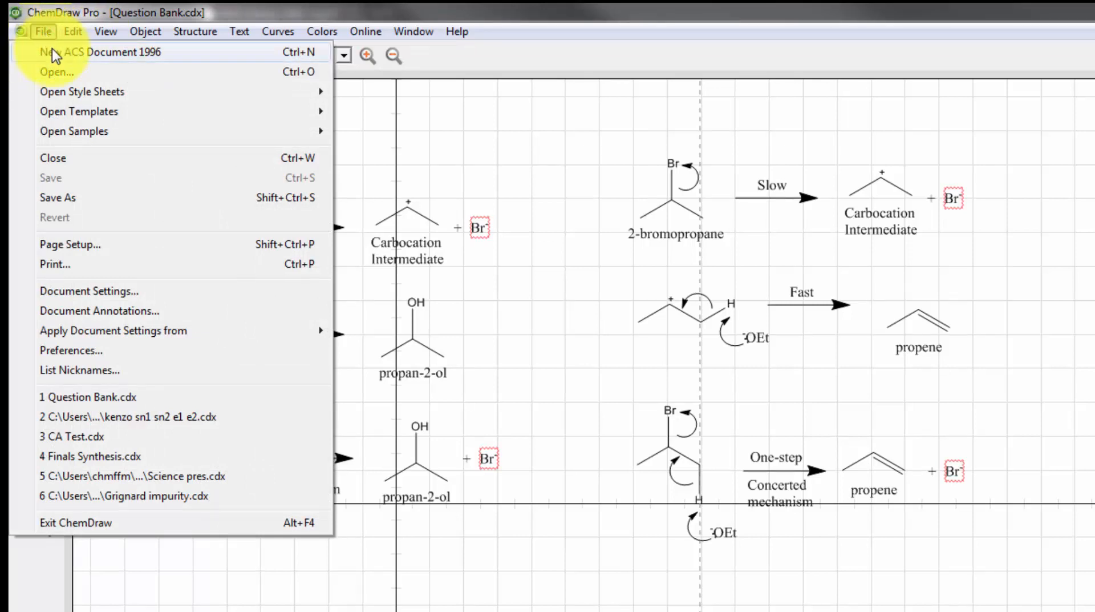
mouse_move(148, 59)
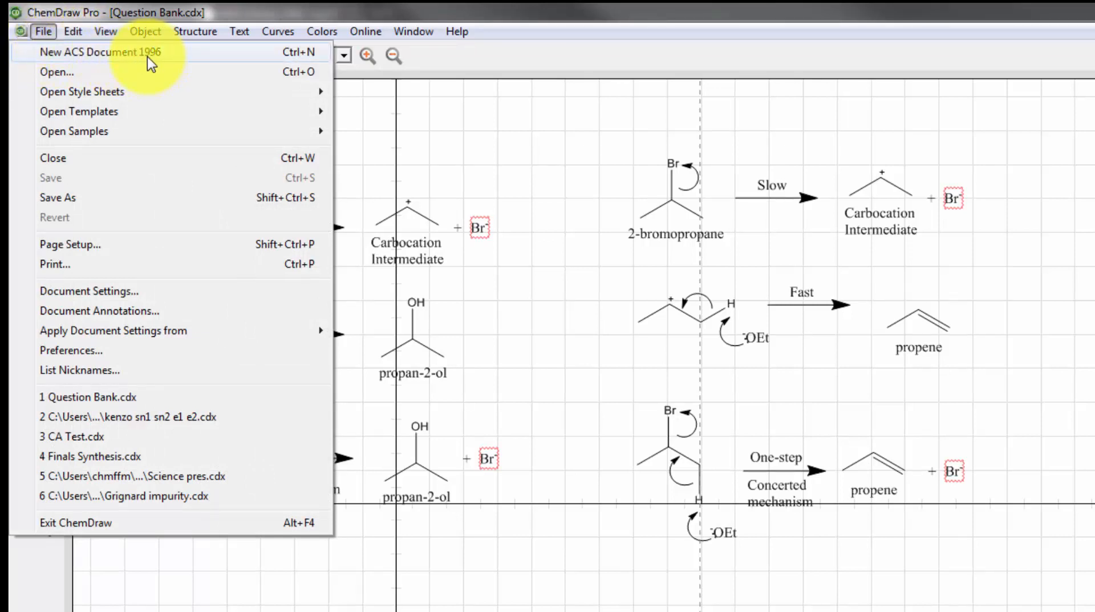
mouse_move(167, 64)
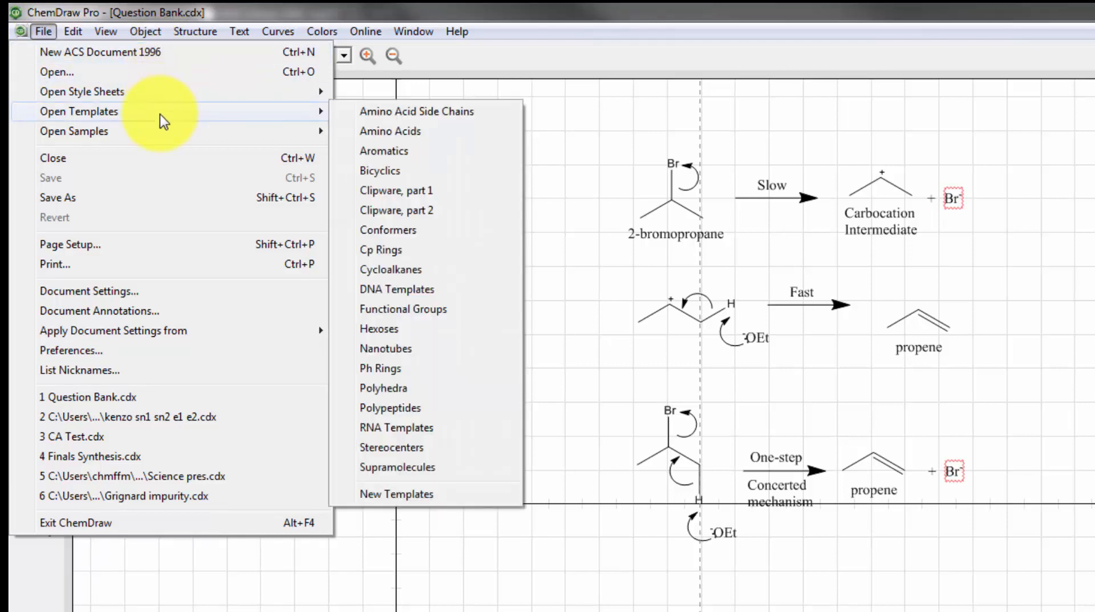
mouse_move(89, 291)
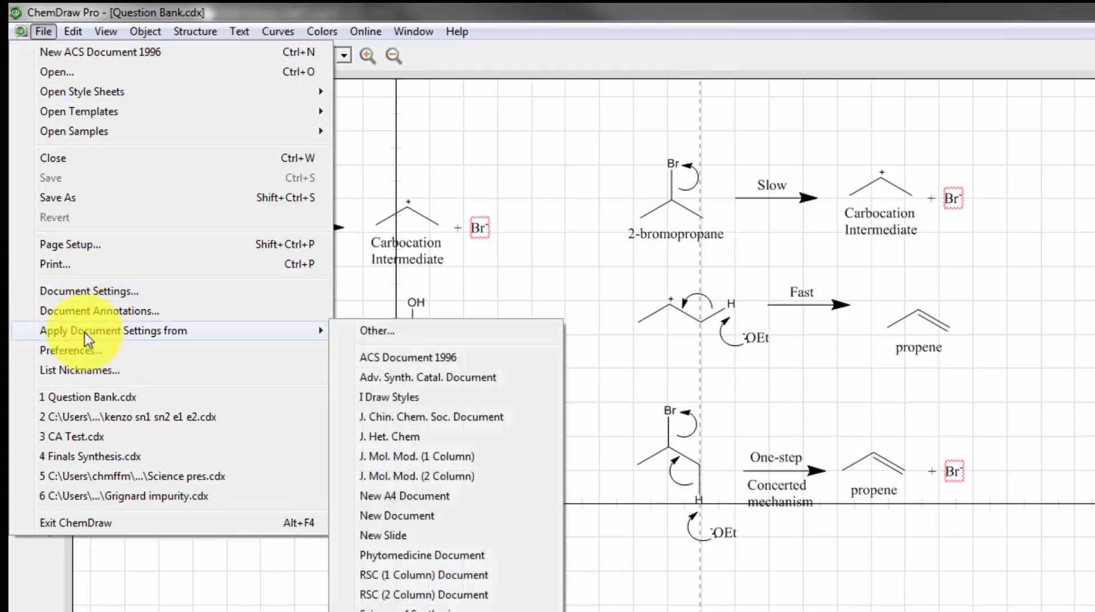
mouse_move(430, 360)
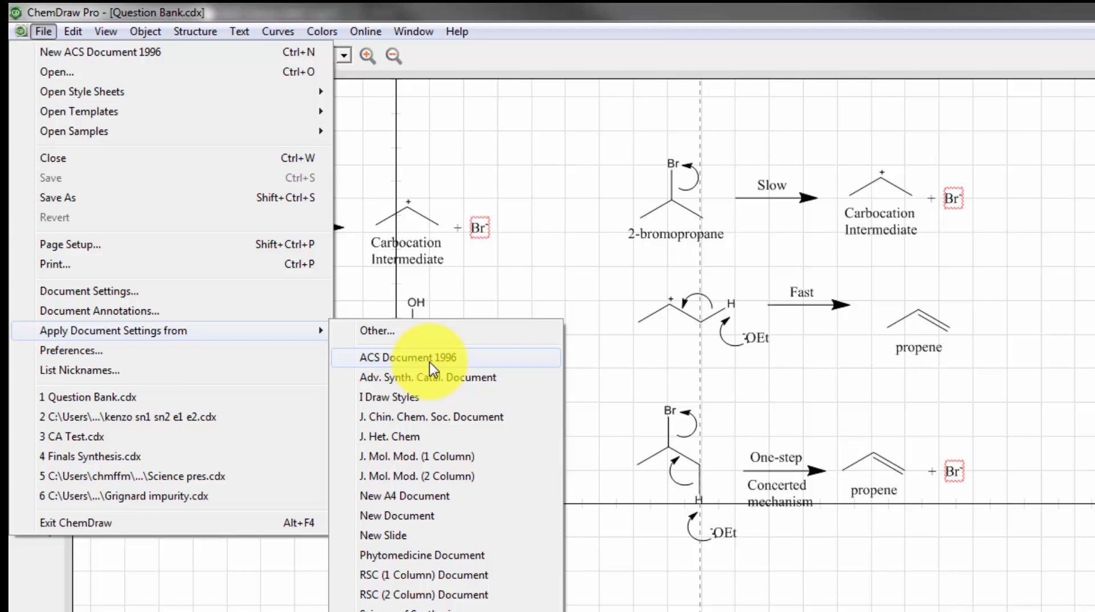
left_click(408, 357)
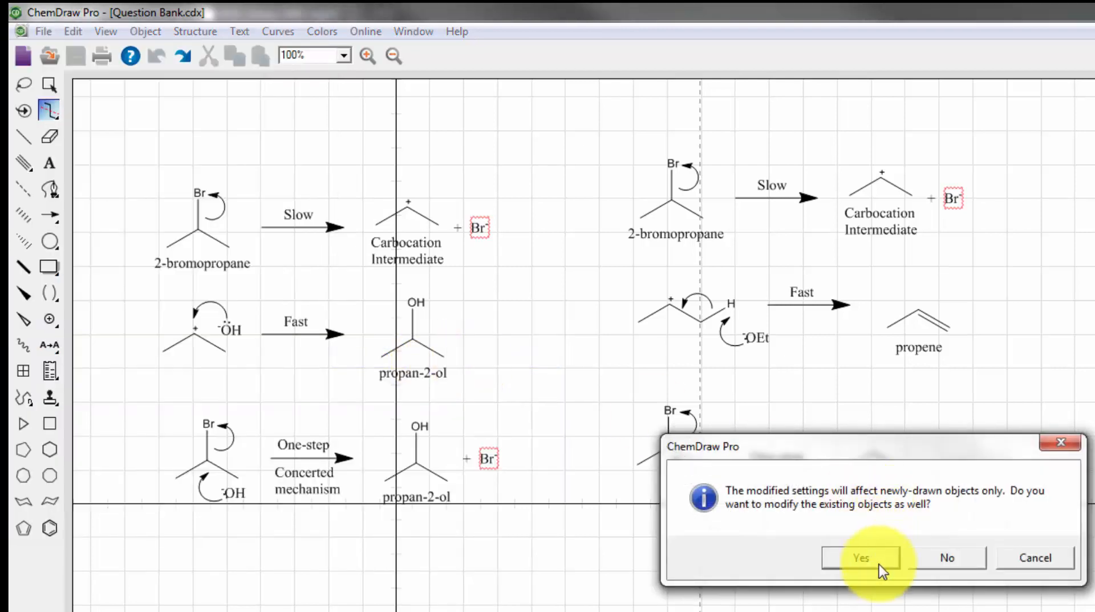
- Confirm Yes so the existing Question Bank drawings are restyled too
left_click(862, 556)
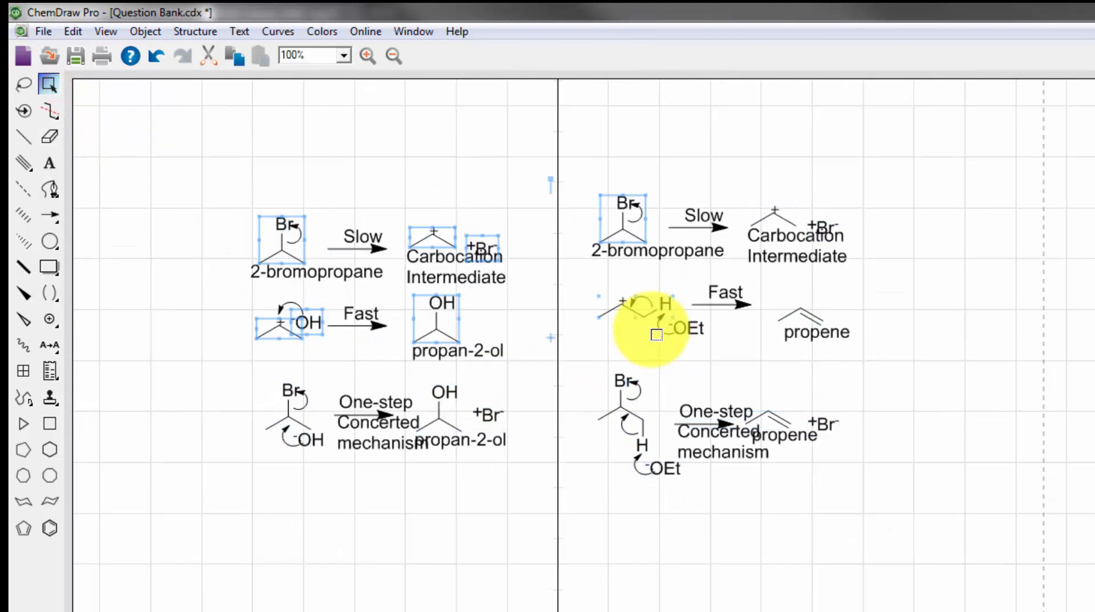
left_click(367, 55)
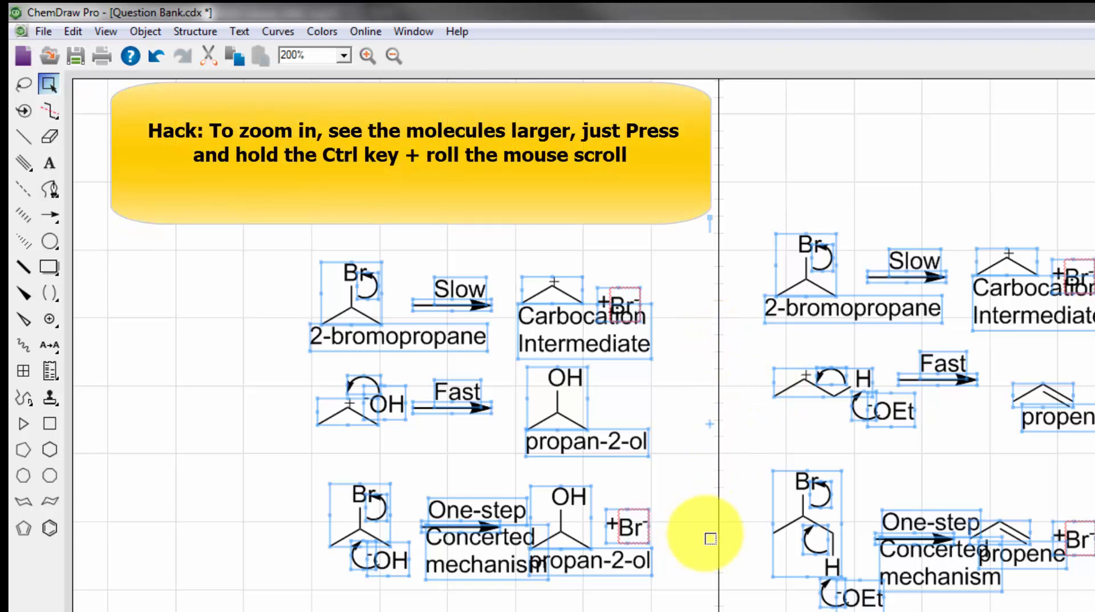
mouse_move(720, 474)
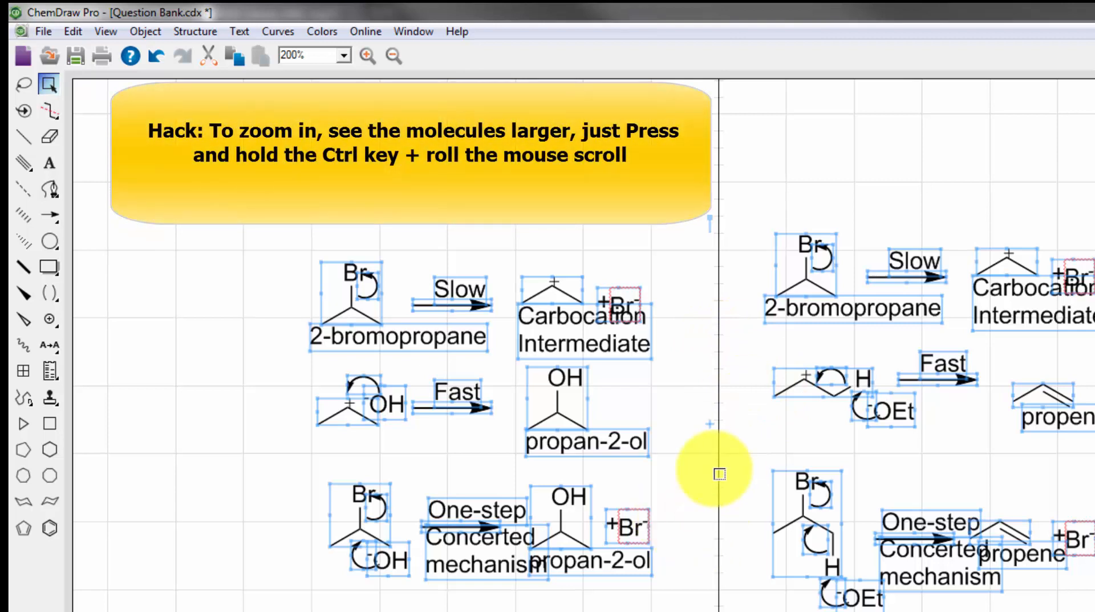
mouse_move(611, 332)
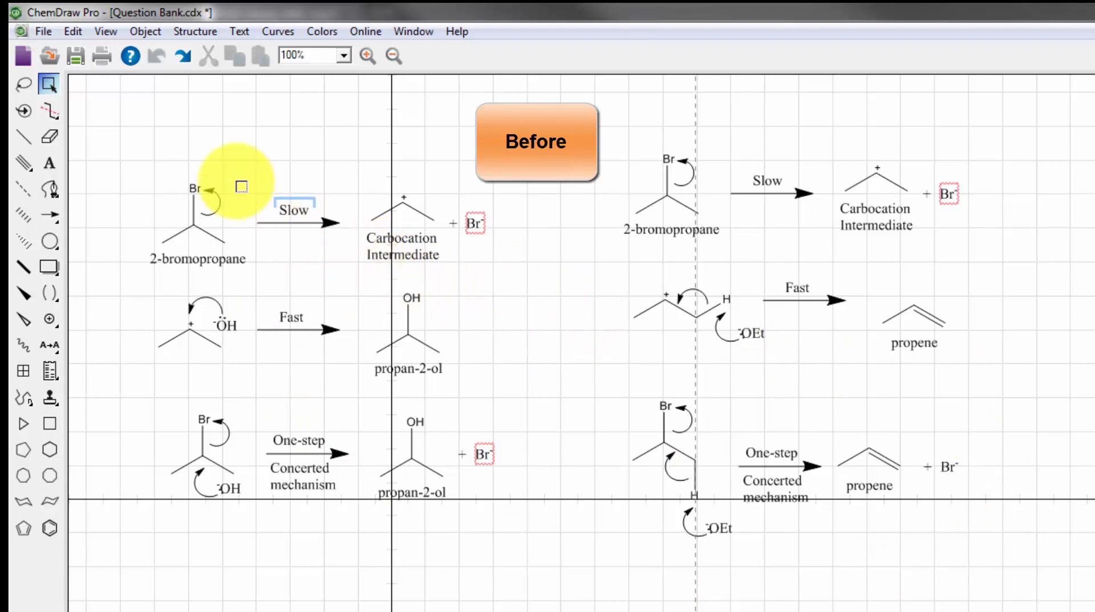
- Apply ACS Document 1996 again and confirm restyling of existing drawings
left_click(43, 32)
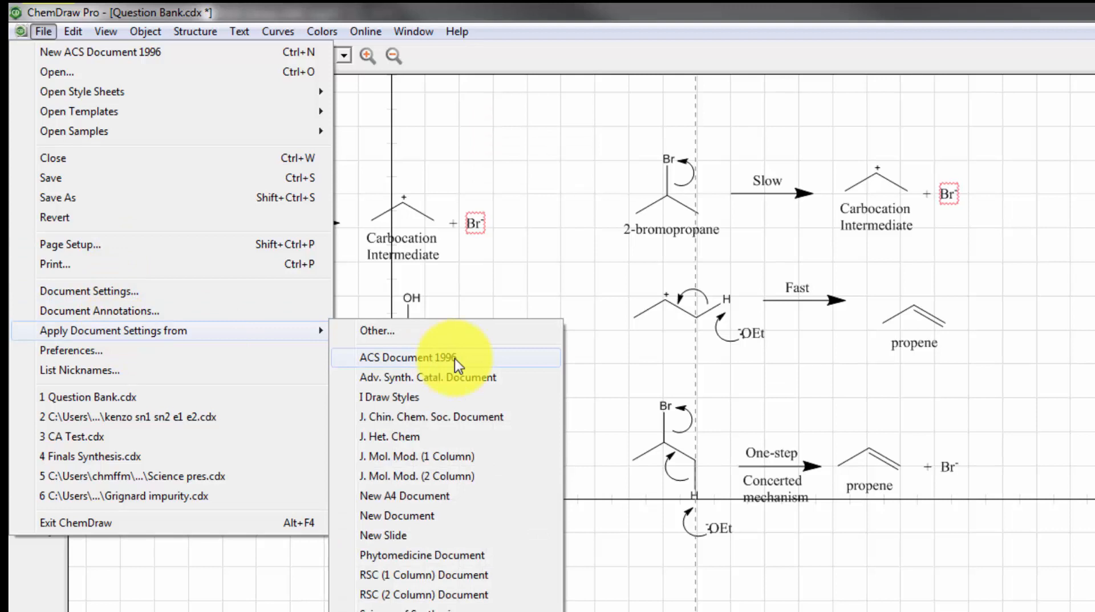
left_click(408, 358)
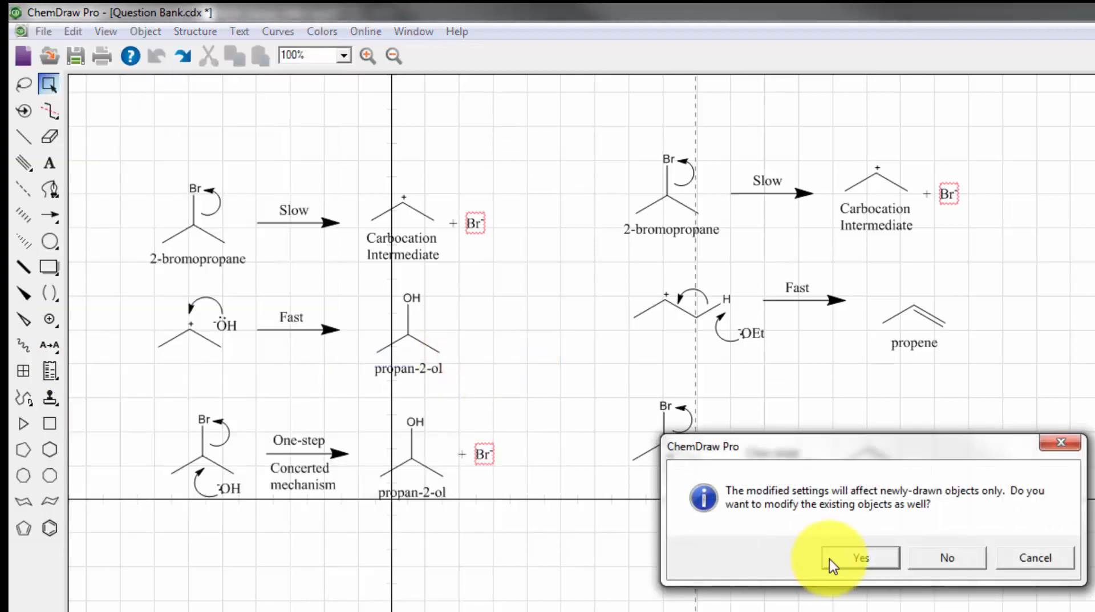
left_click(860, 557)
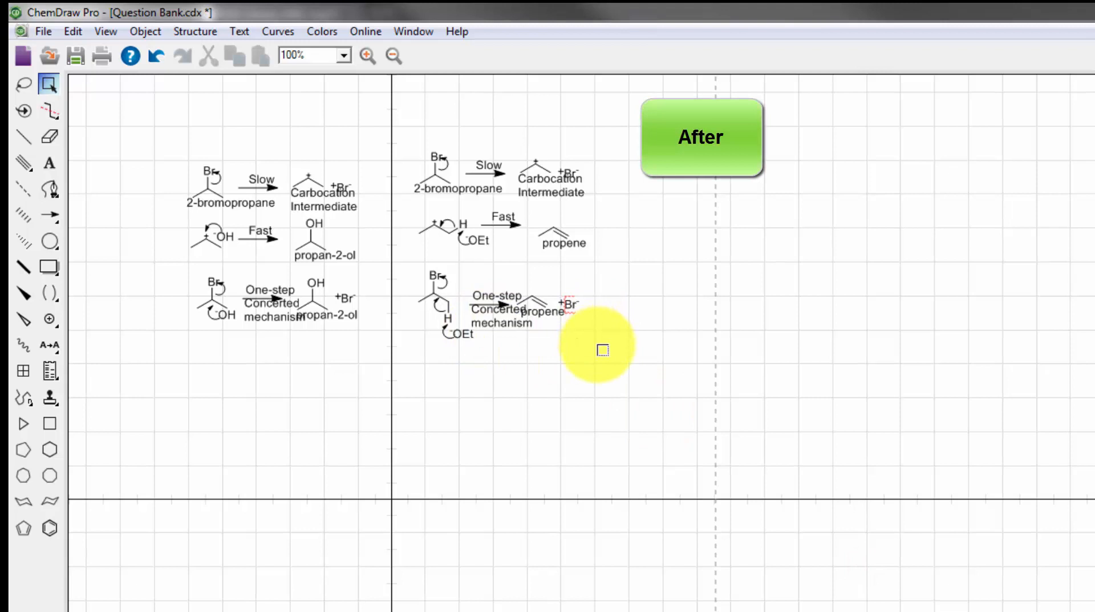
left_click(367, 54)
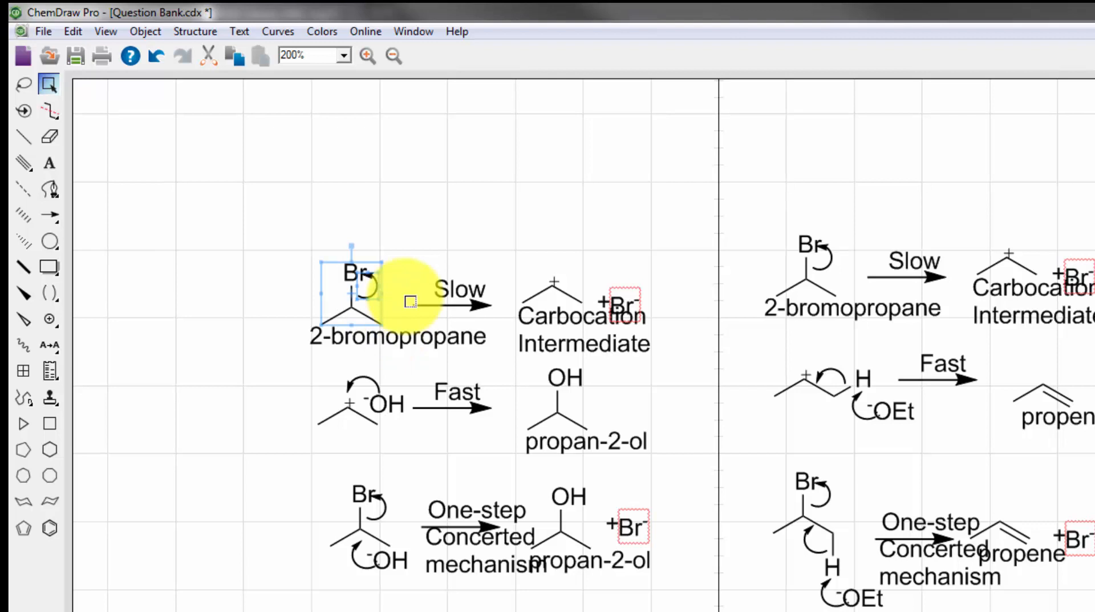
mouse_move(398, 300)
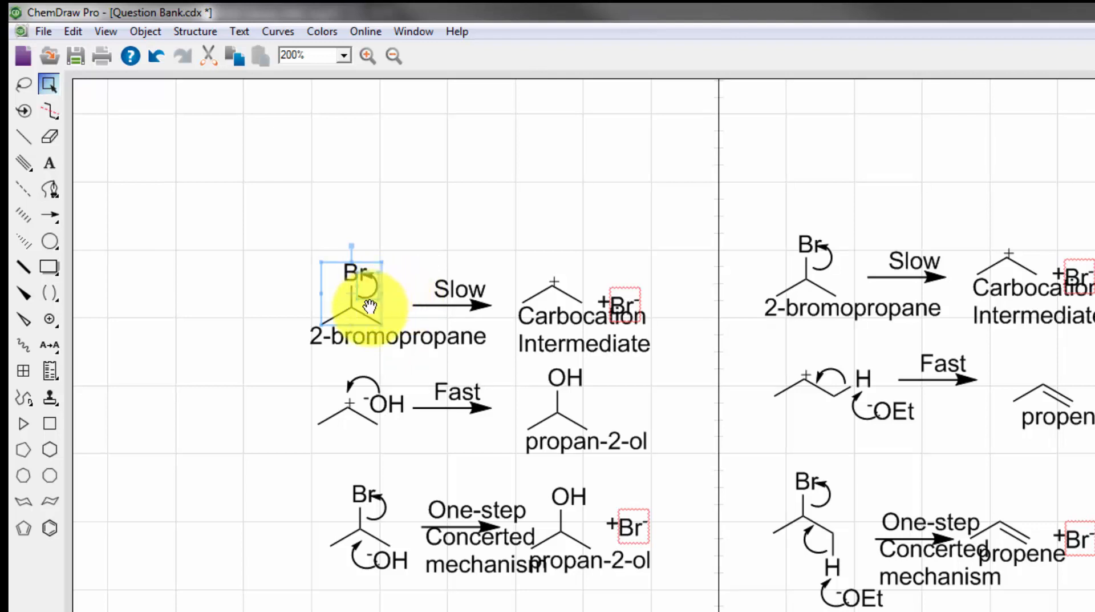
- Move the 2-bromopropane structure above its name and select its curved arrow
left_click_drag(360, 293, 328, 210)
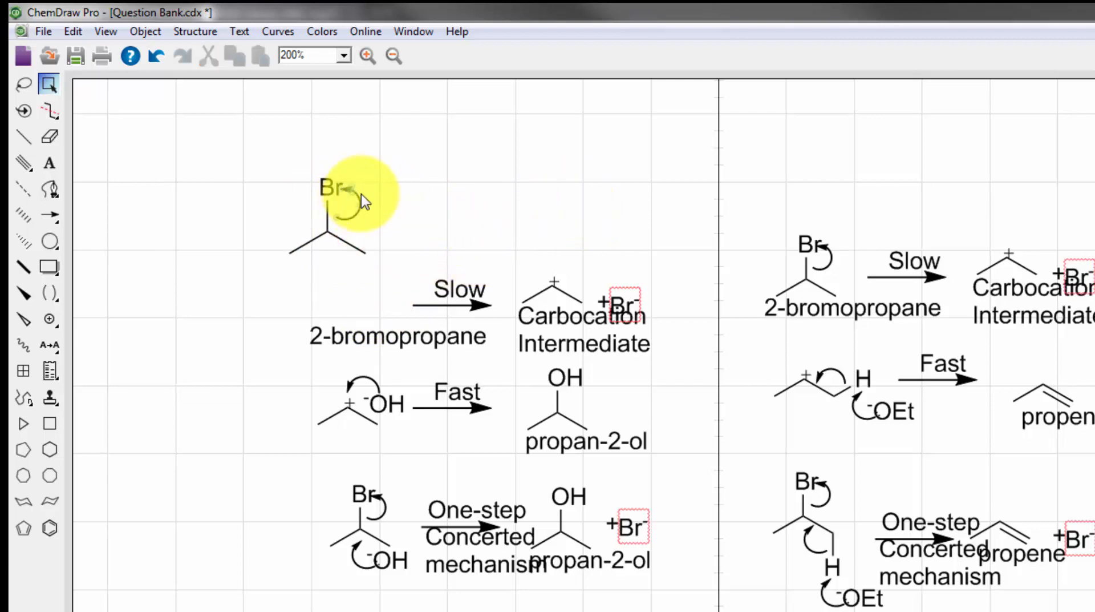
left_click(369, 203)
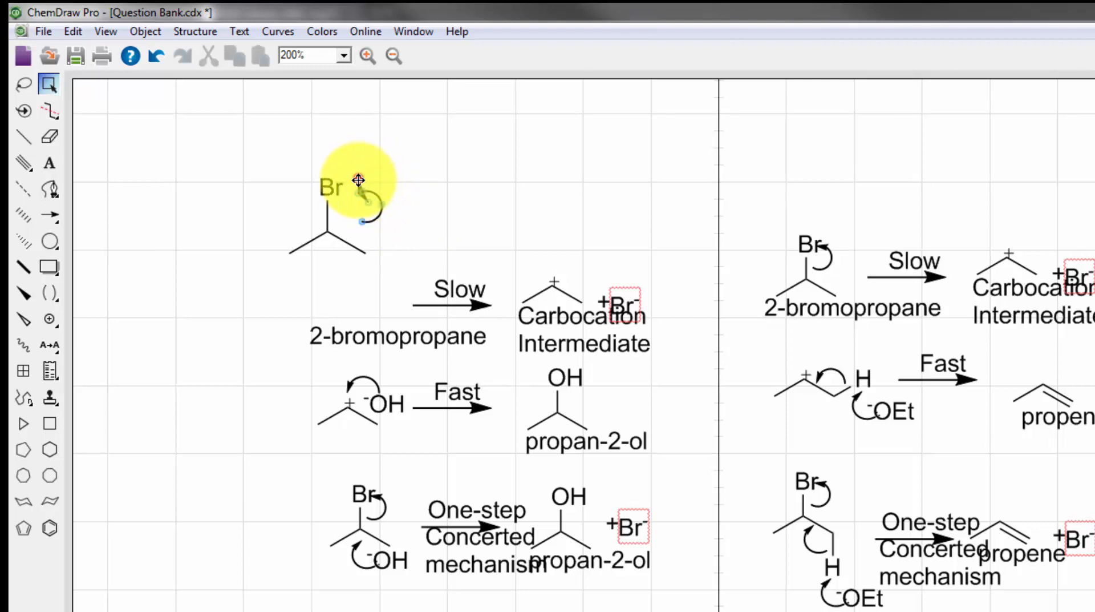
mouse_move(56, 328)
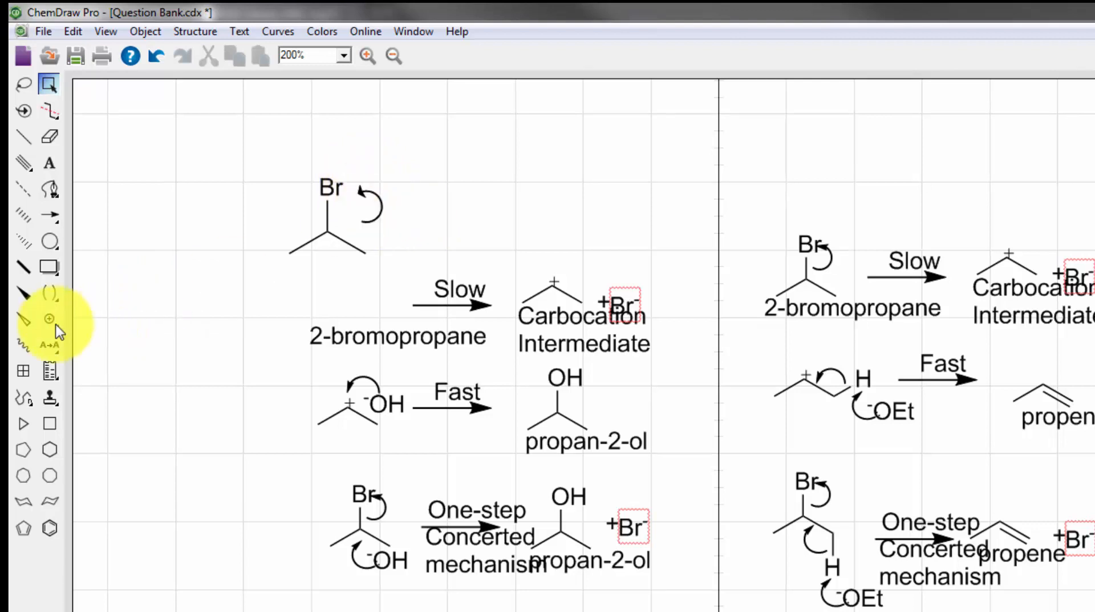
- Switch to the lone pair tool to add electron dots on the bromine
left_click(49, 319)
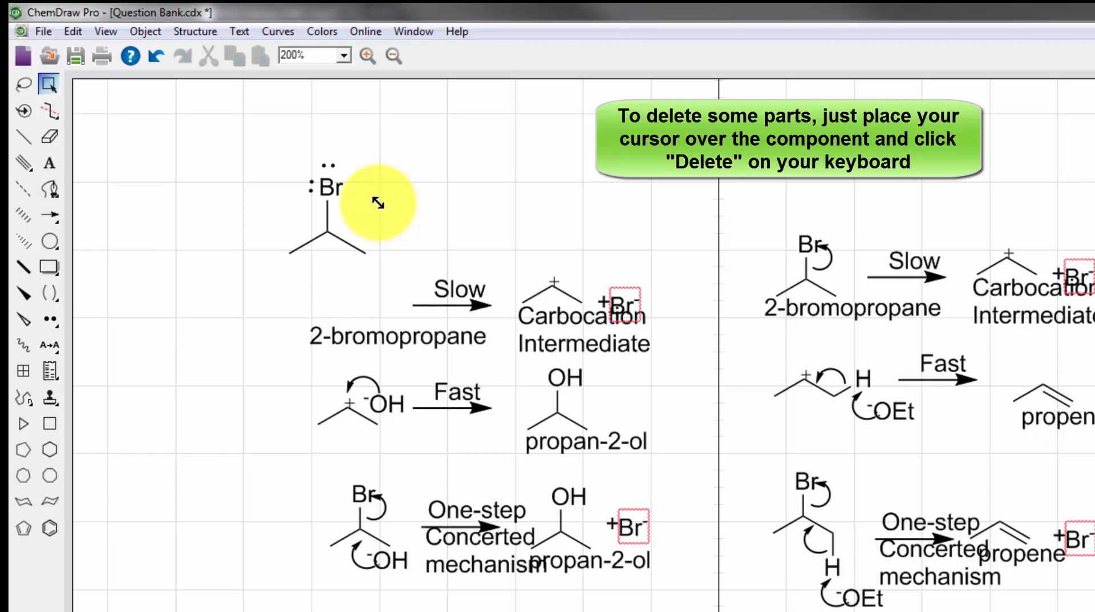
mouse_move(329, 210)
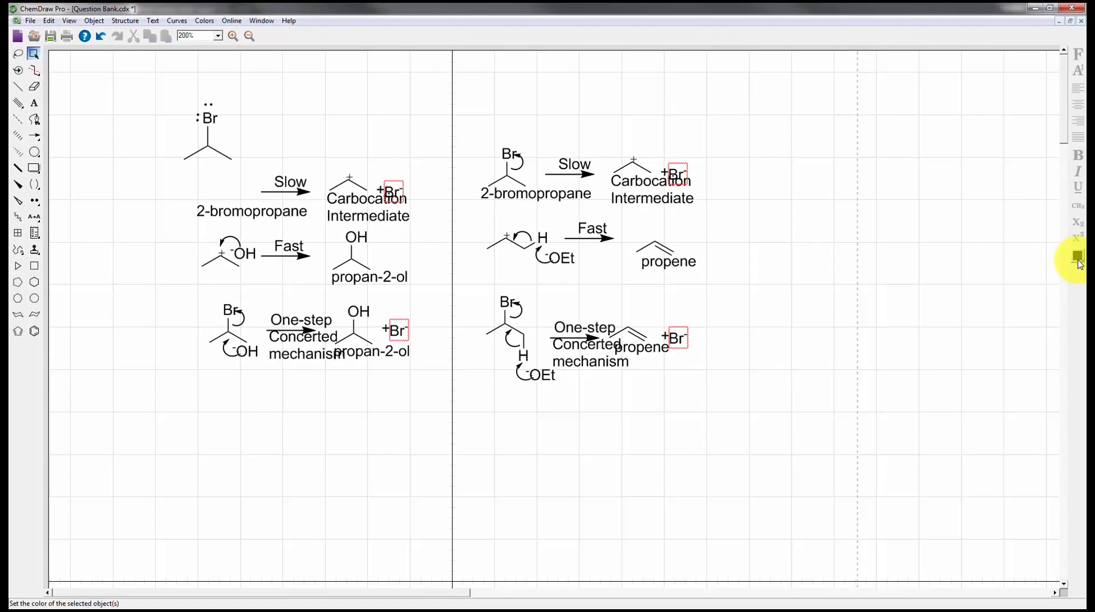
- Colour the carbon–bromine bond red and select another bond
left_click(1078, 257)
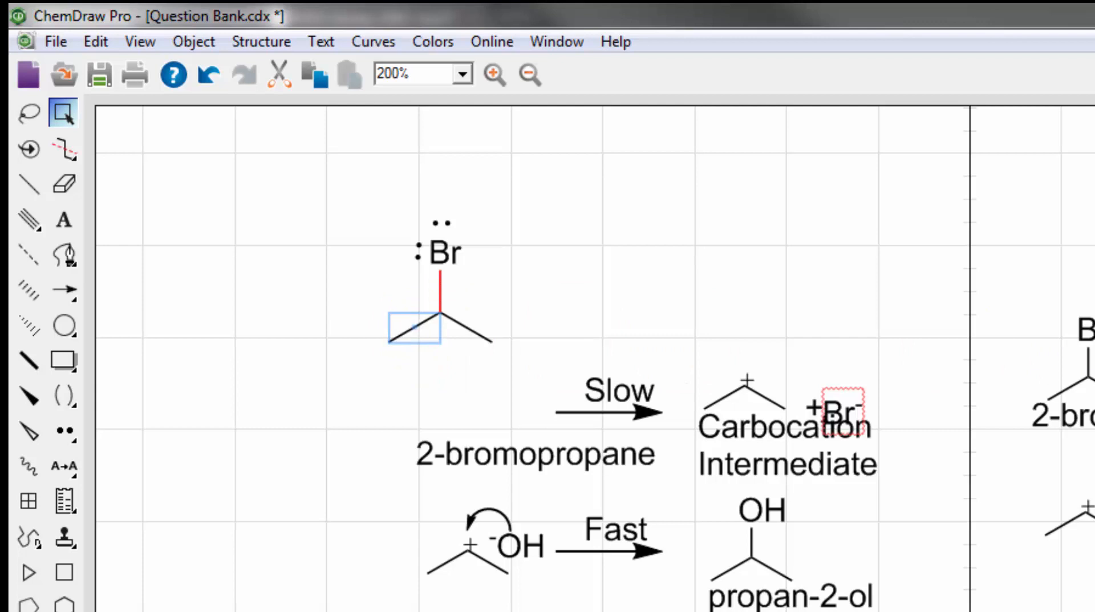
left_click(461, 329)
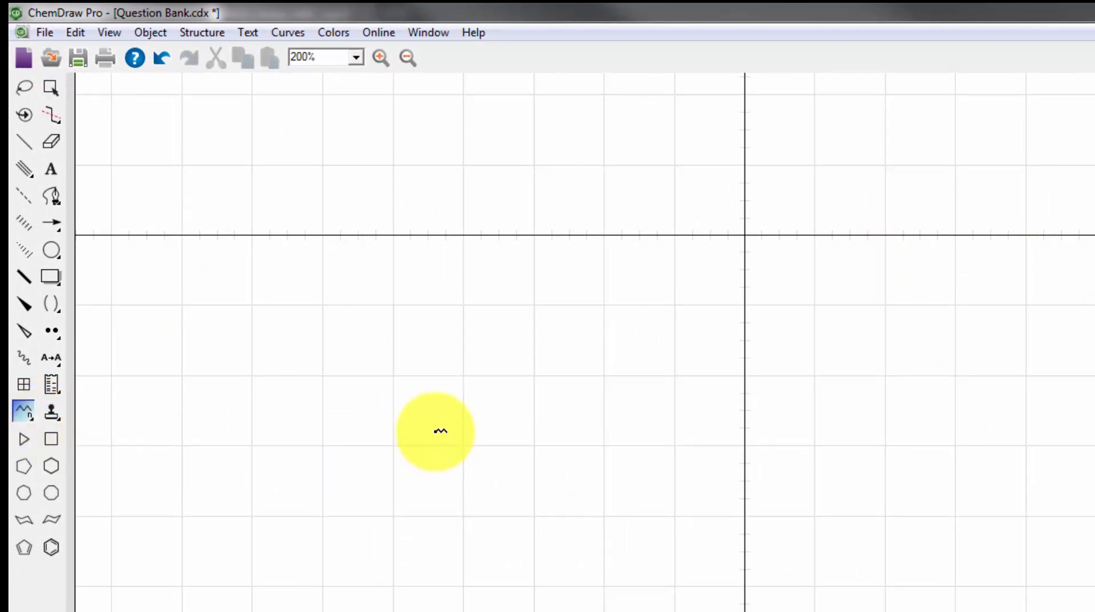
- Place a seven-carbon zigzag chain on the empty area, then take the Solid Bond tool
left_click(440, 430)
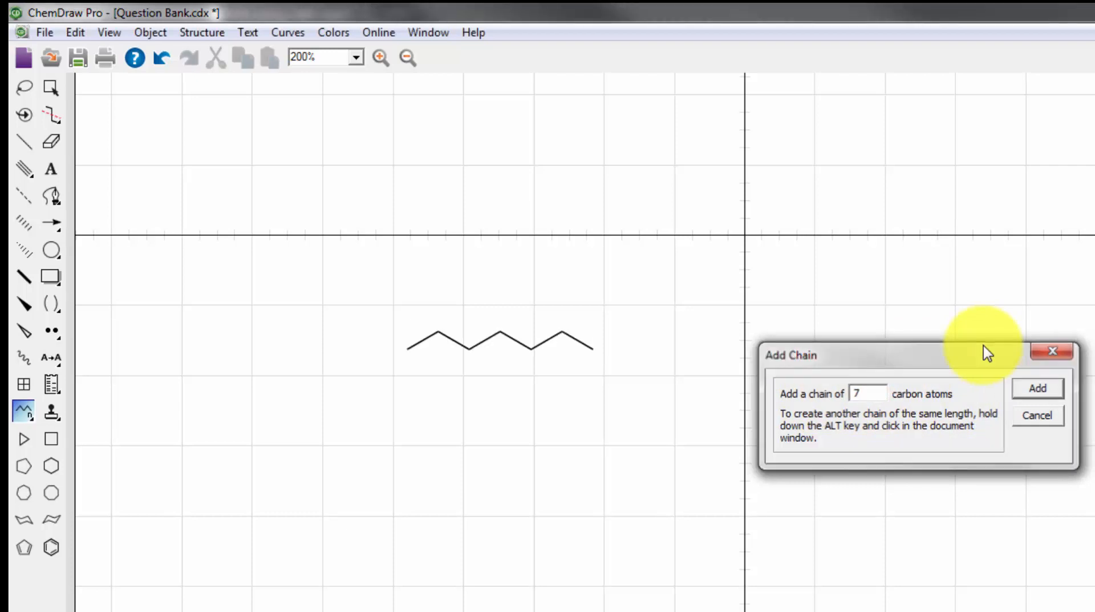
left_click(1038, 387)
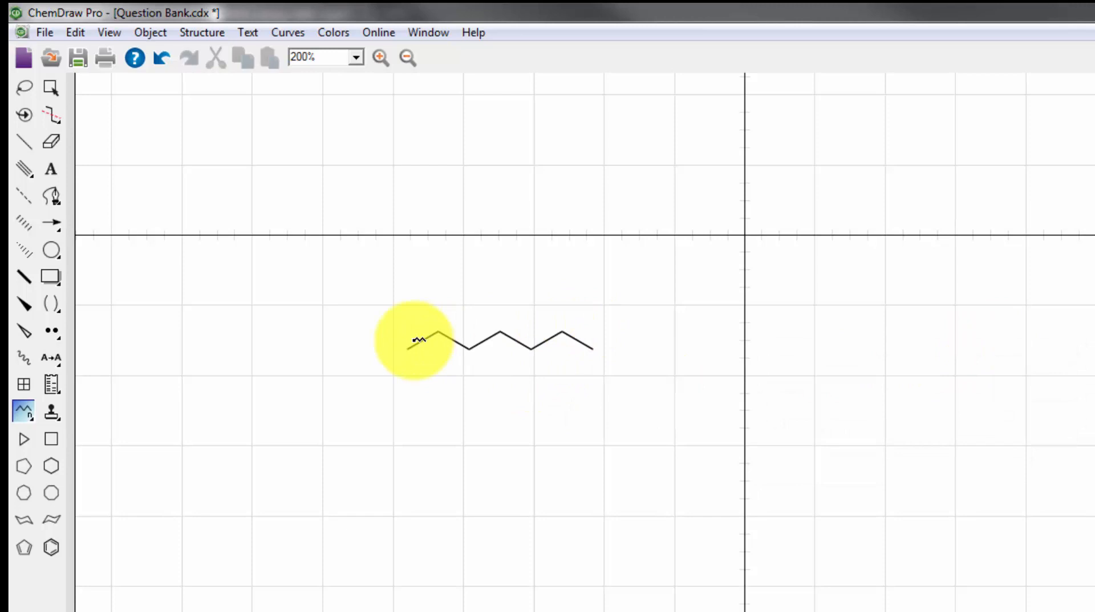
left_click(22, 142)
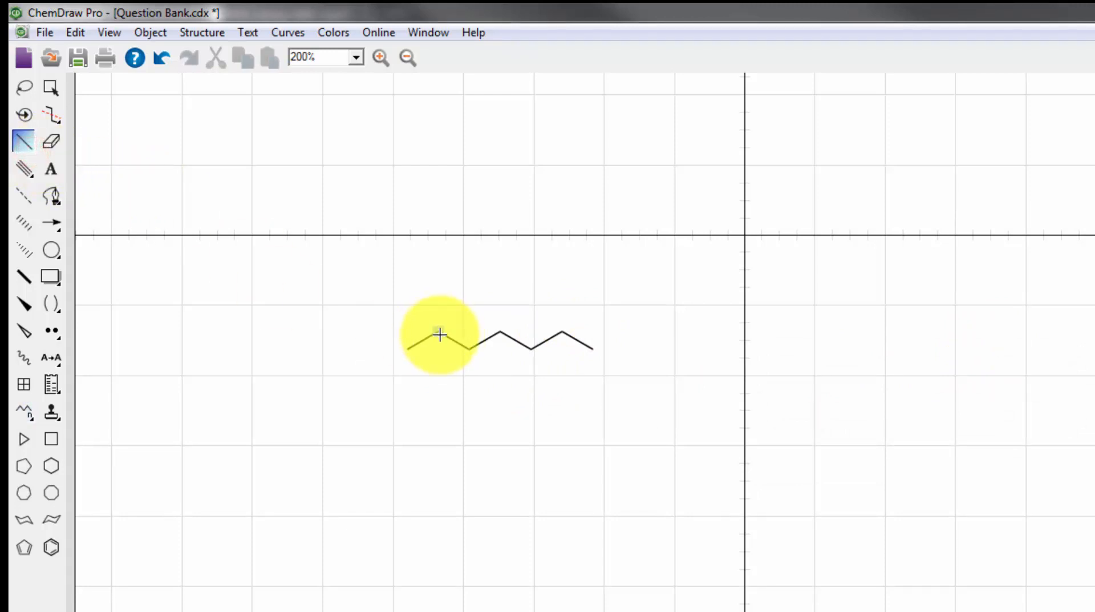
mouse_move(438, 331)
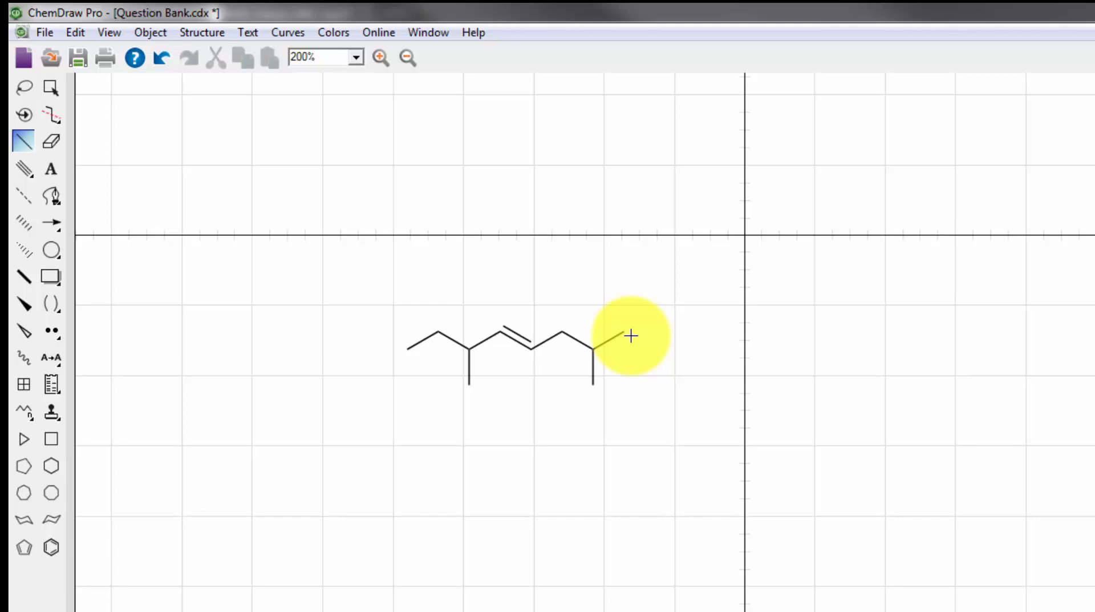
mouse_move(621, 333)
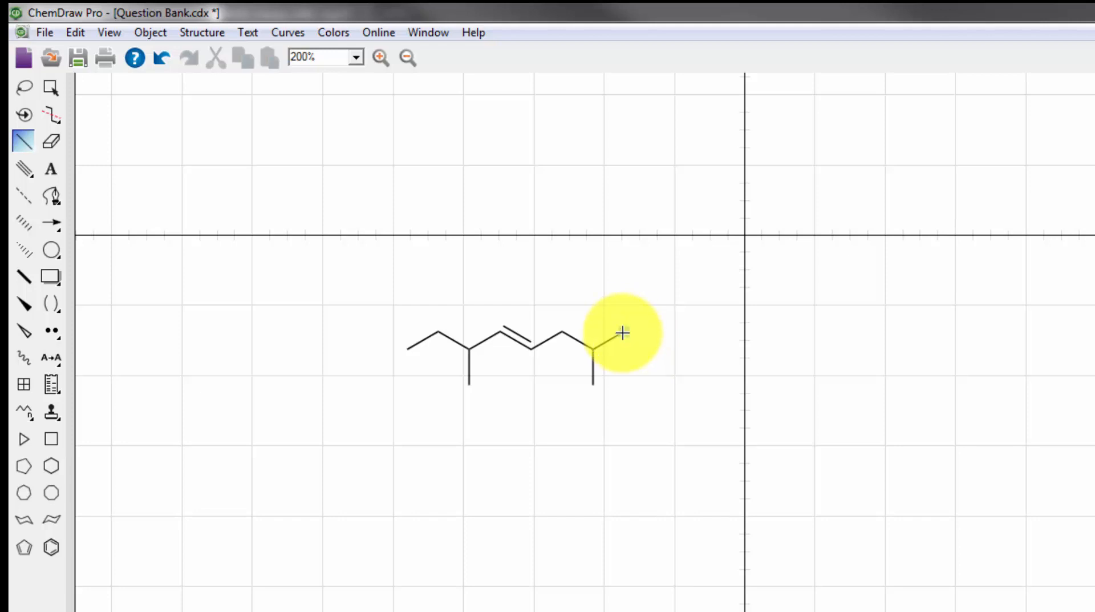
mouse_move(625, 333)
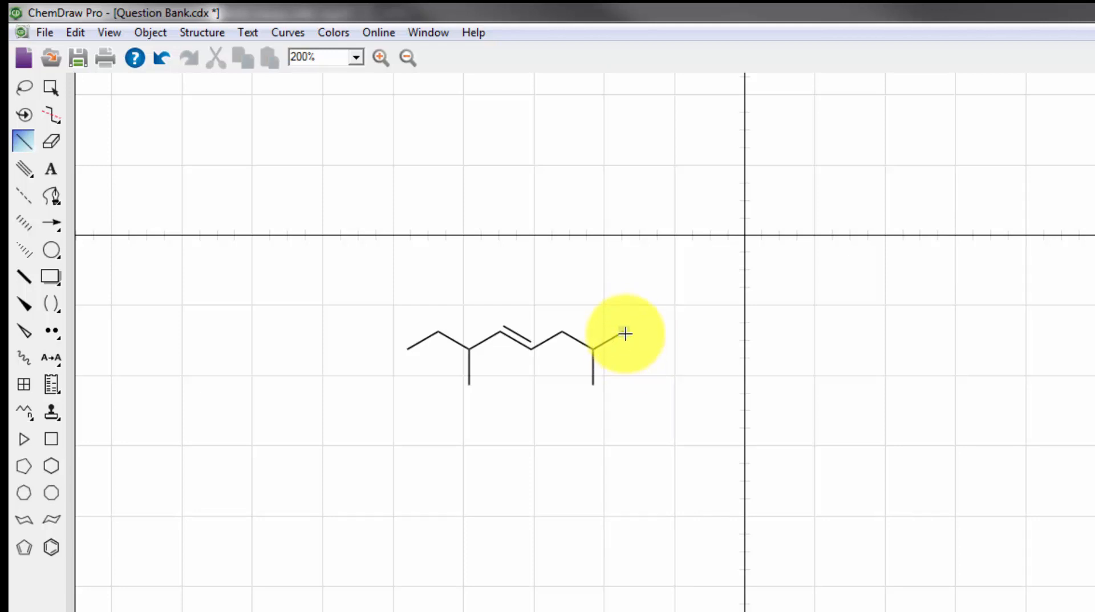
- Add another bond at the chain's right-hand carbon
left_click(624, 333)
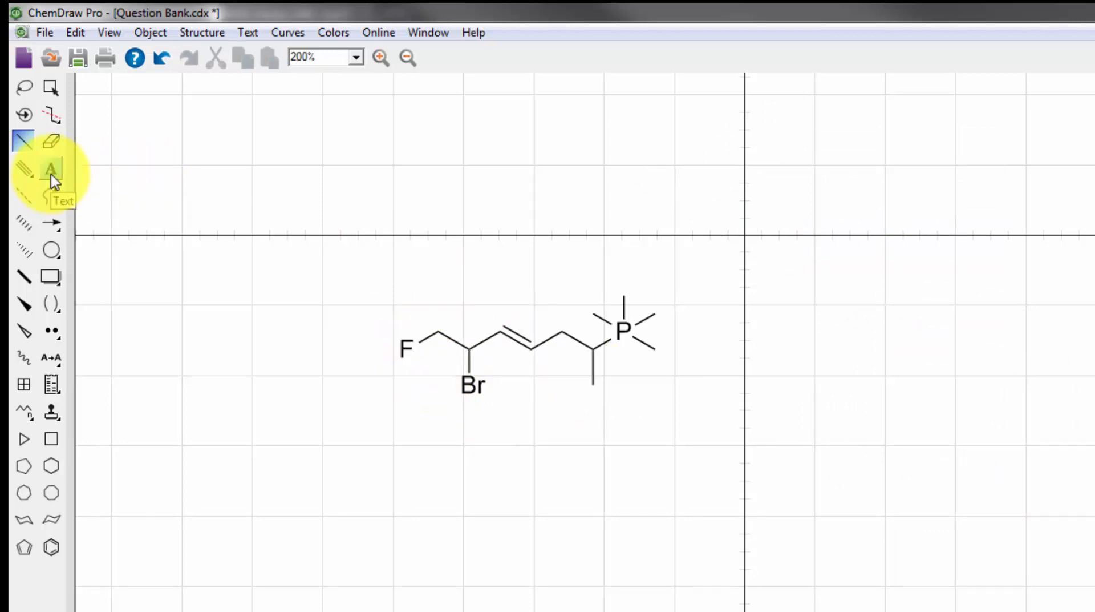
- Label the lower methyl tip Cl and caption the structure 'Compound X'
left_click(51, 168)
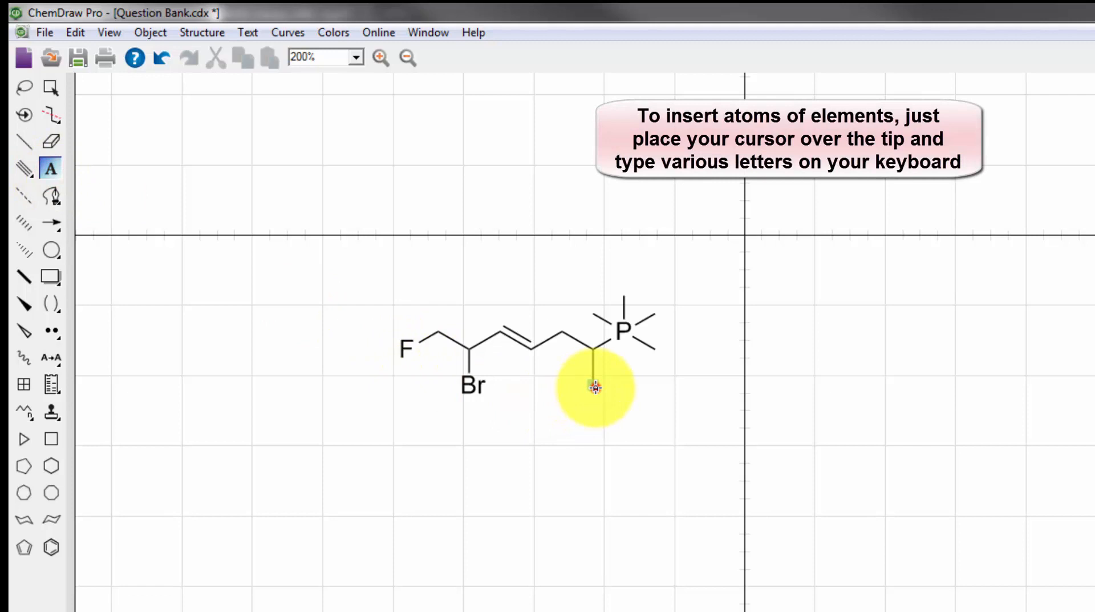
left_click(594, 387)
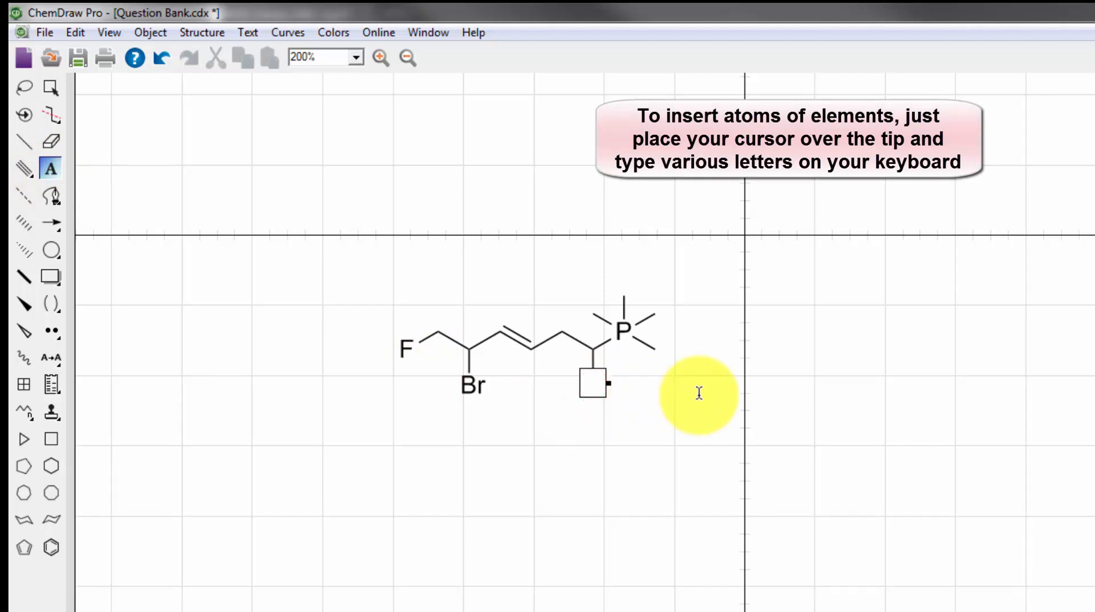
type("Cl")
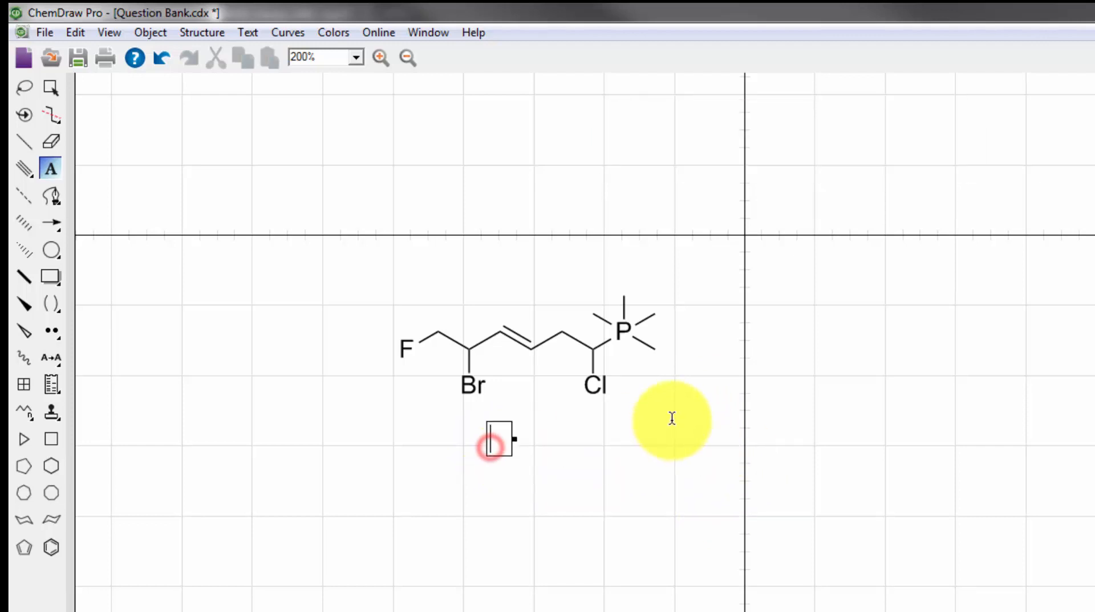
mouse_move(475, 444)
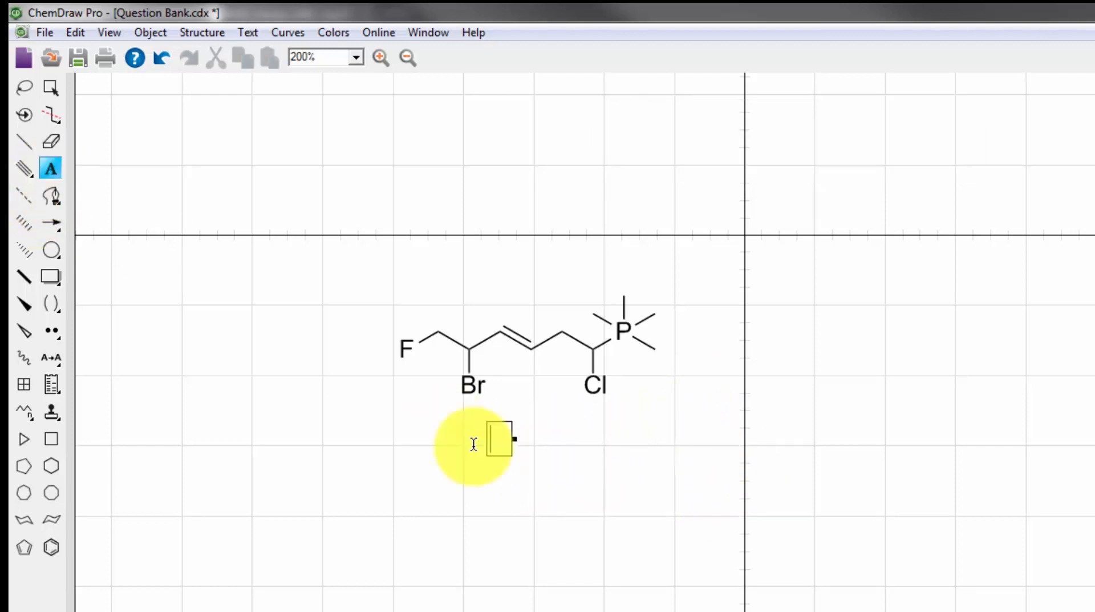
type("Com")
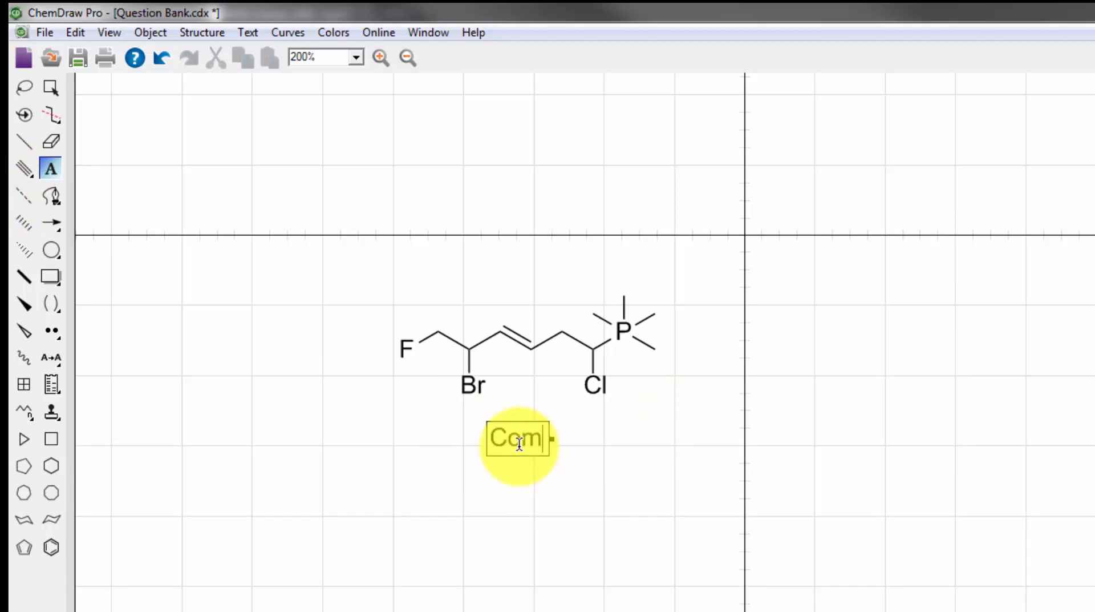
type("pound X")
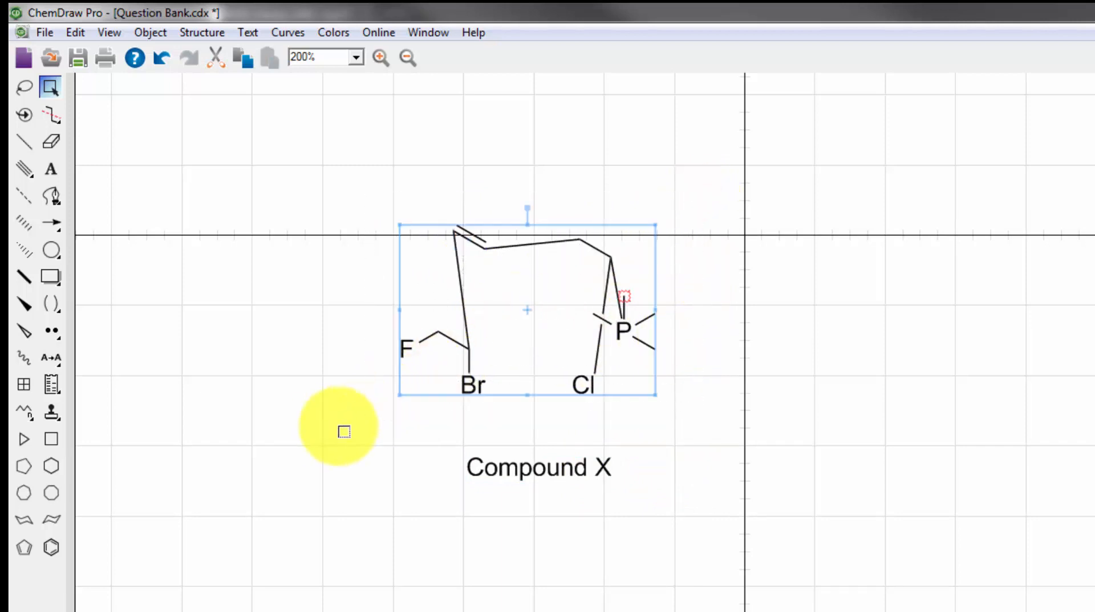
mouse_move(782, 363)
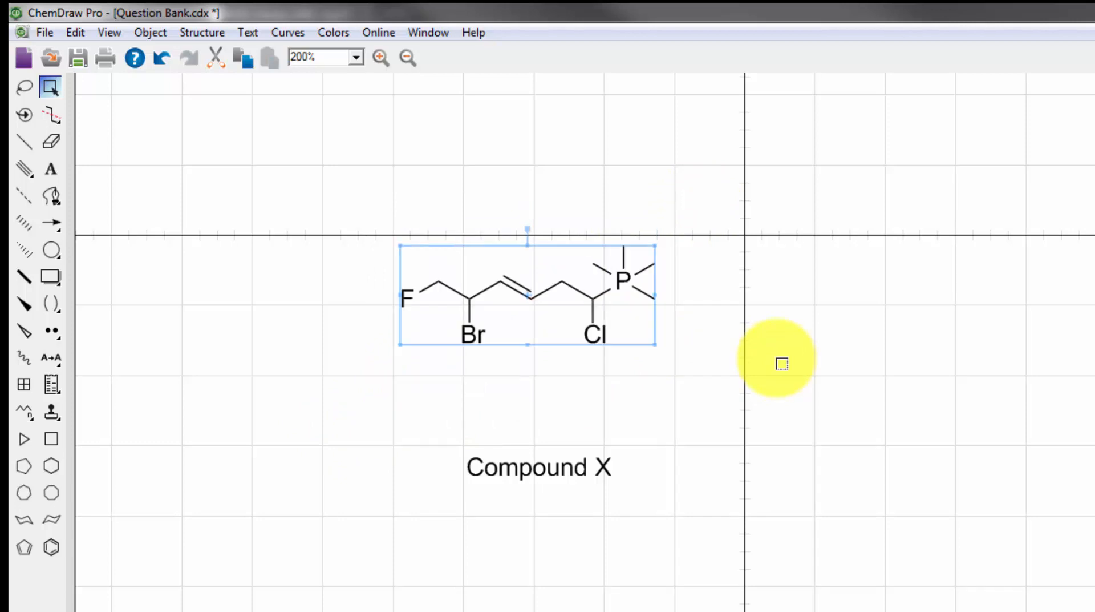
- Clean up the structure's bond lengths and angles with Ctrl+Shift+K
key("Ctrl+Shift+K")
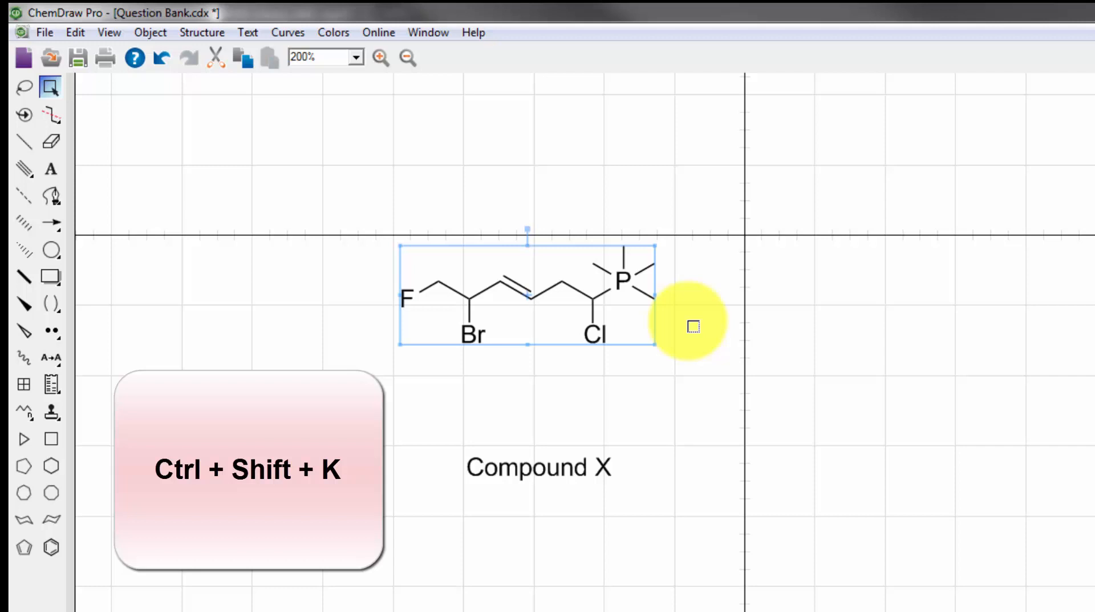
right_click(633, 315)
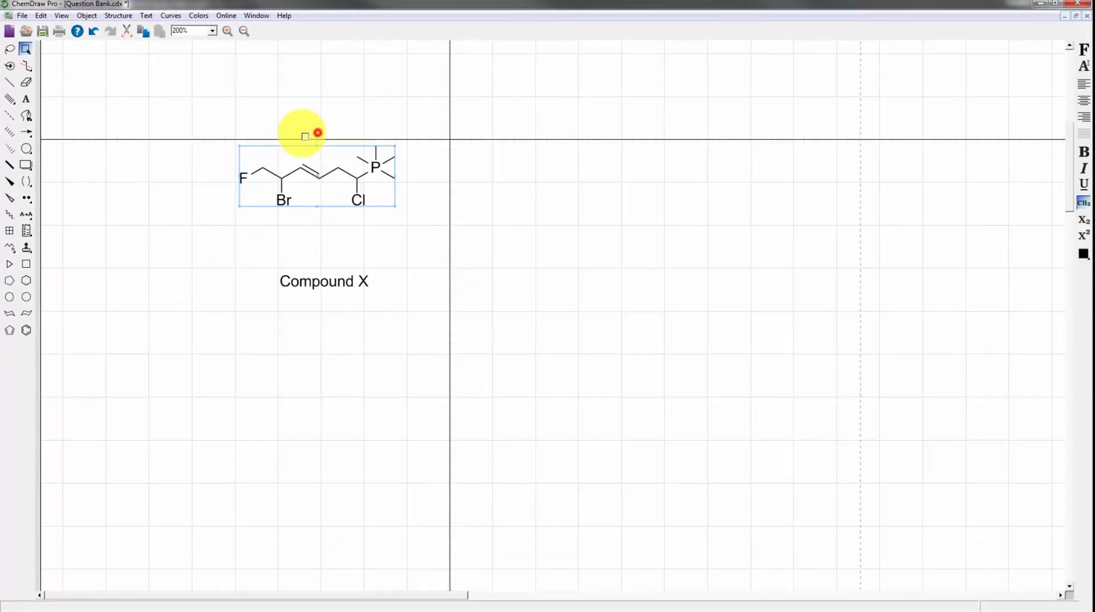
- Rotate the Compound X structure 180° with the rotation handle
left_click_drag(306, 136, 393, 208)
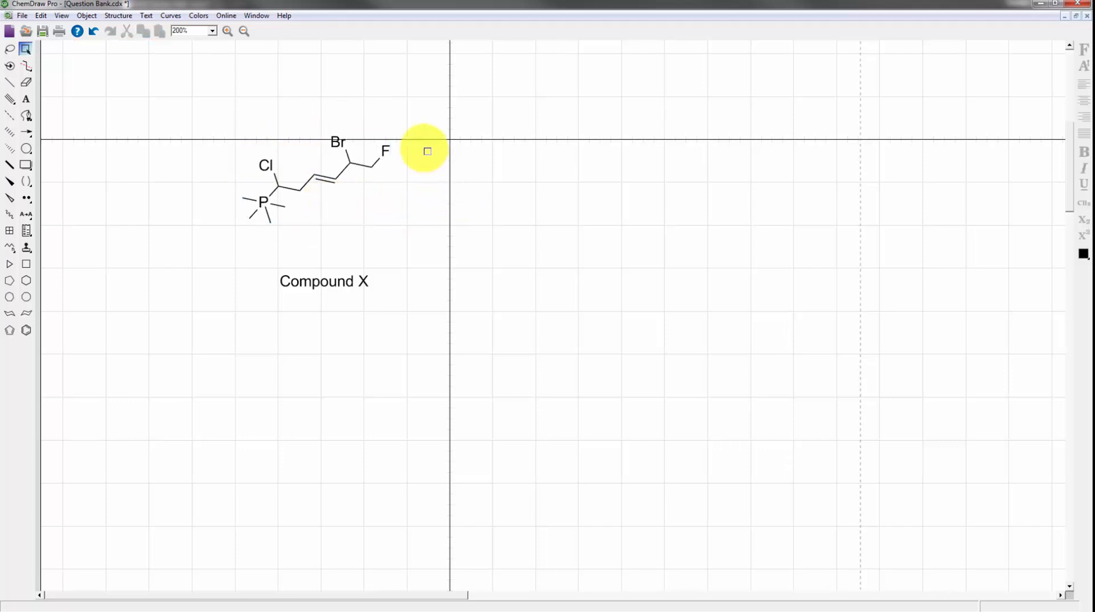
mouse_move(410, 155)
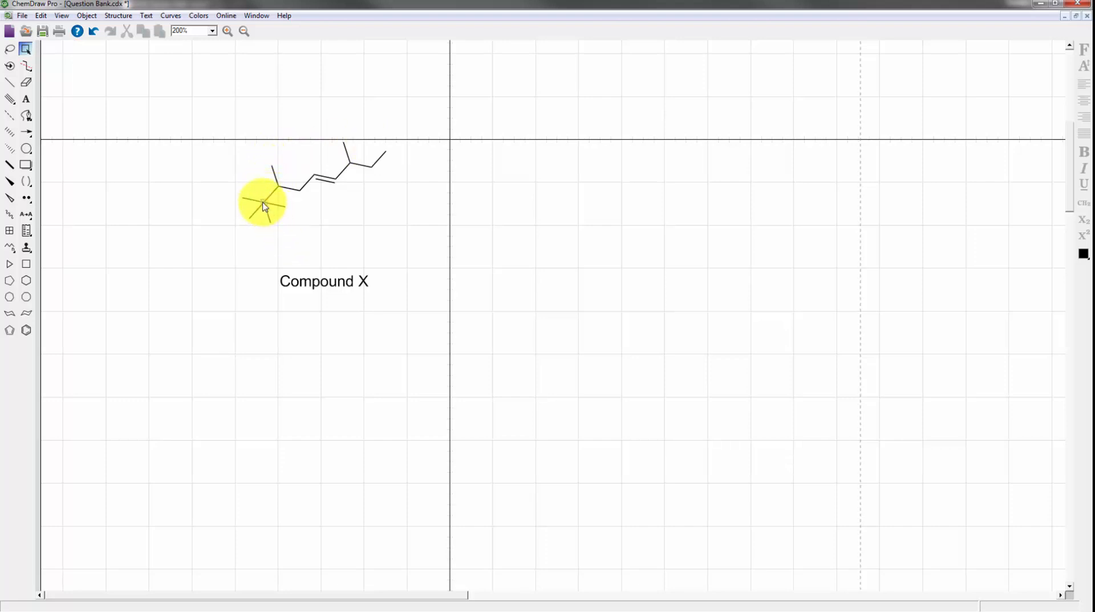
mouse_move(425, 218)
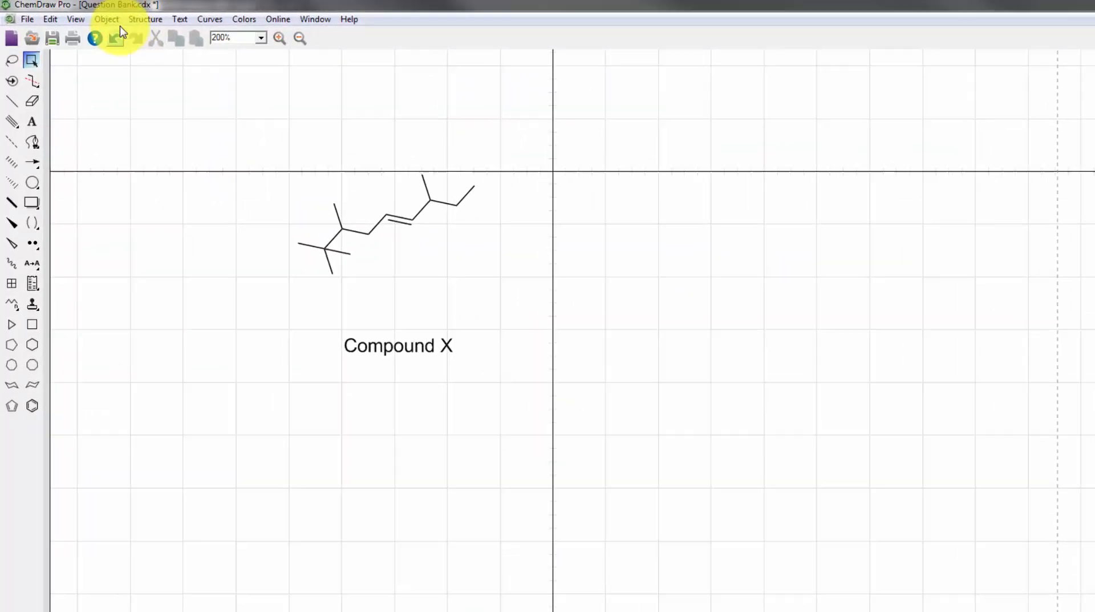
left_click(106, 19)
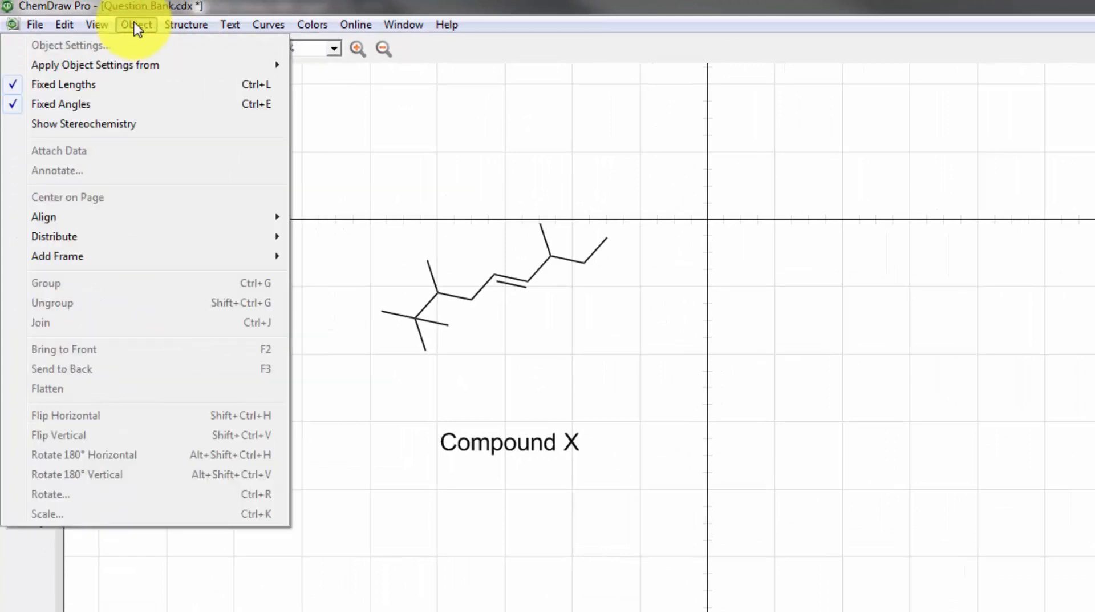
mouse_move(63, 85)
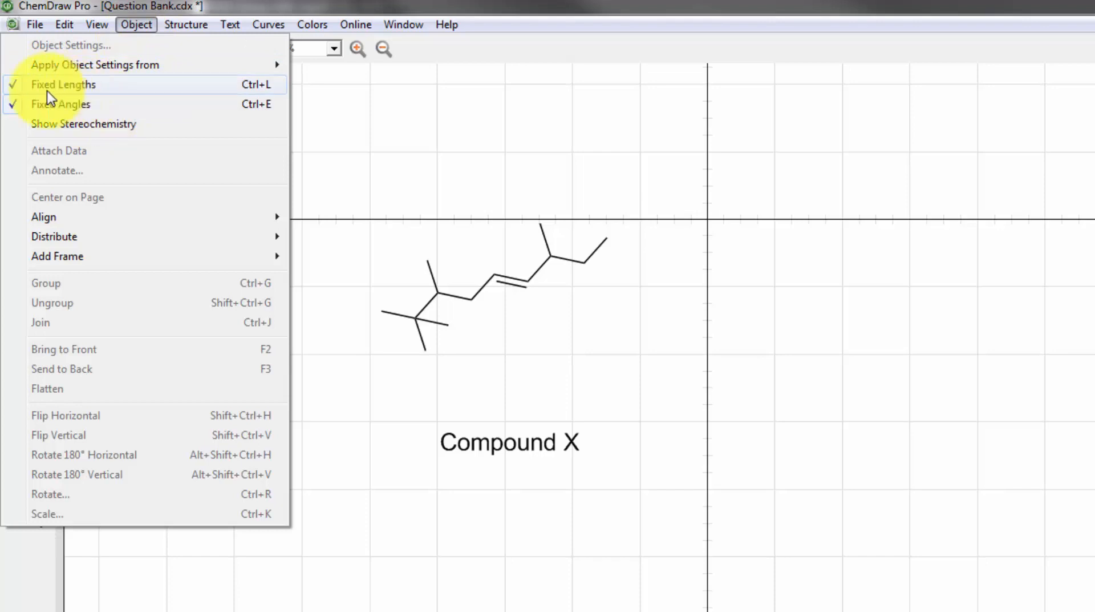
mouse_move(136, 64)
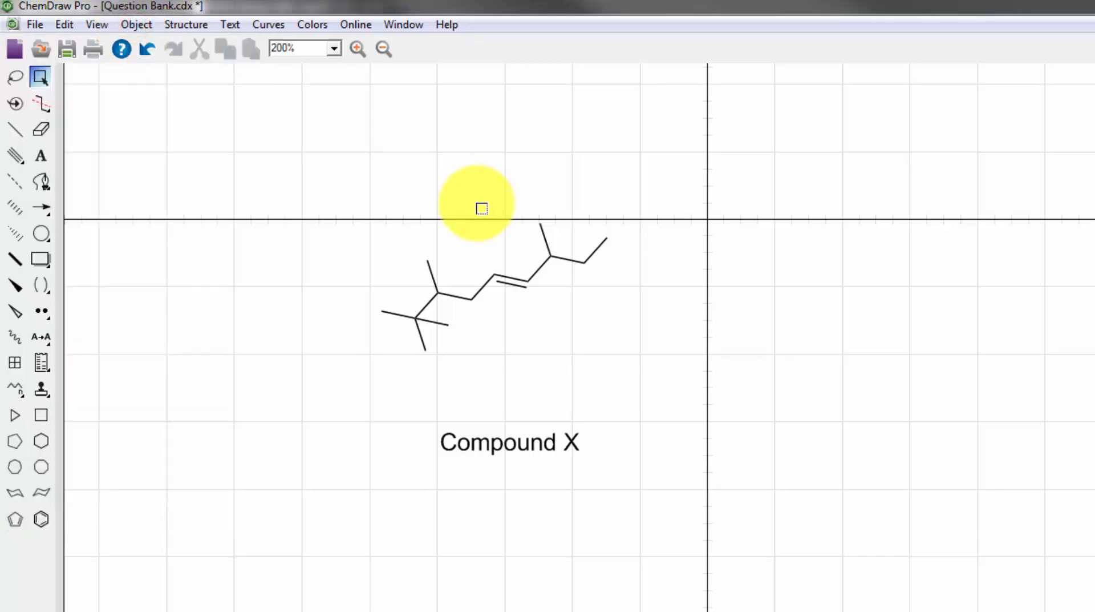
mouse_move(254, 411)
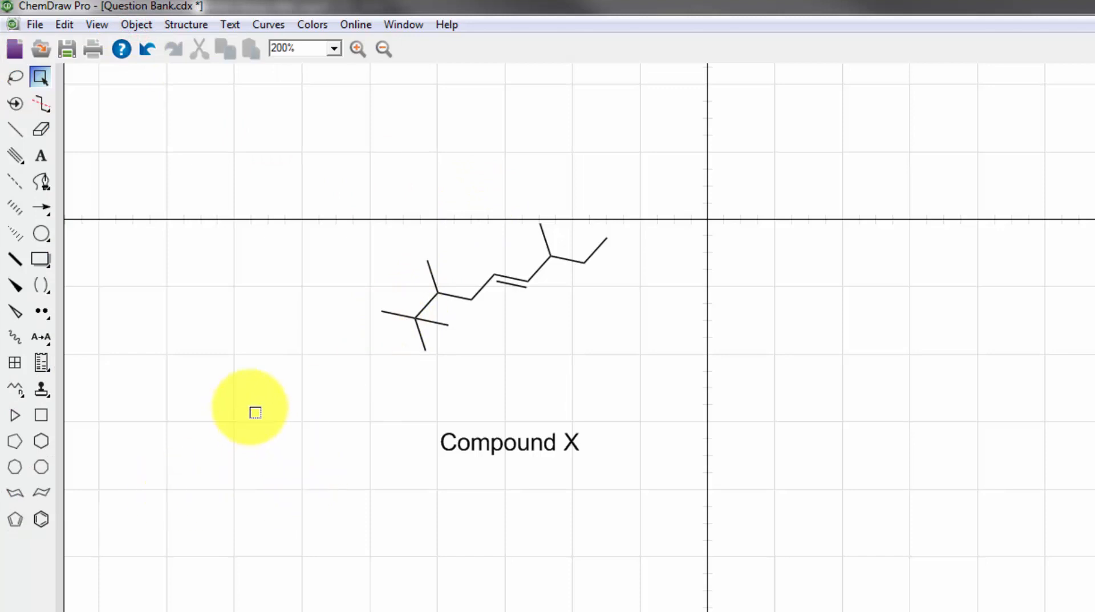
mouse_move(41, 440)
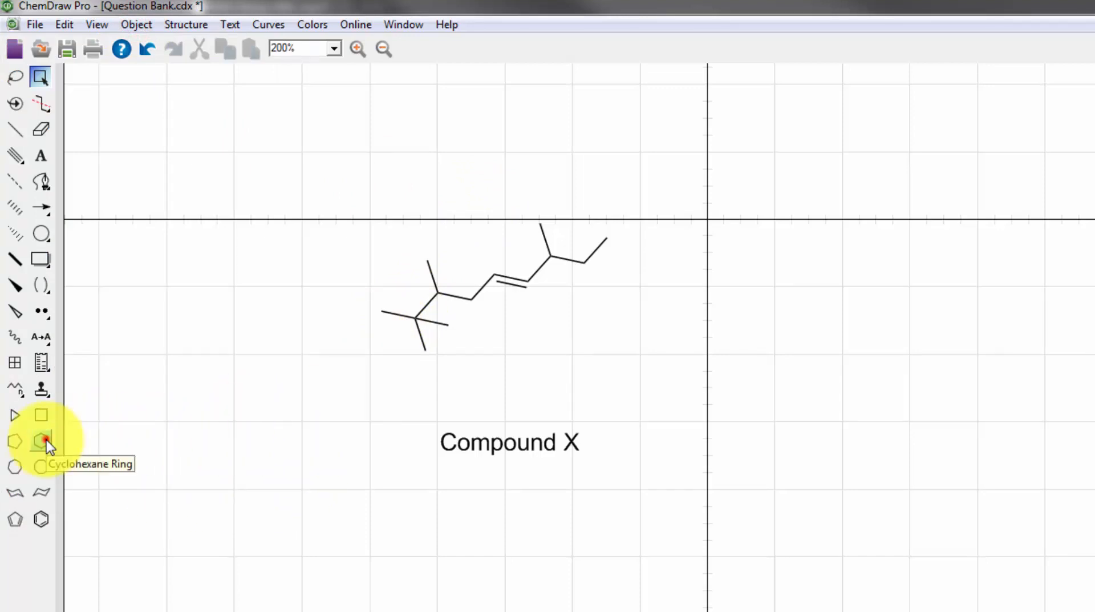
- Place cyclohexane, benzene and cyclopropane rings around the page with the ring tools
left_click(41, 440)
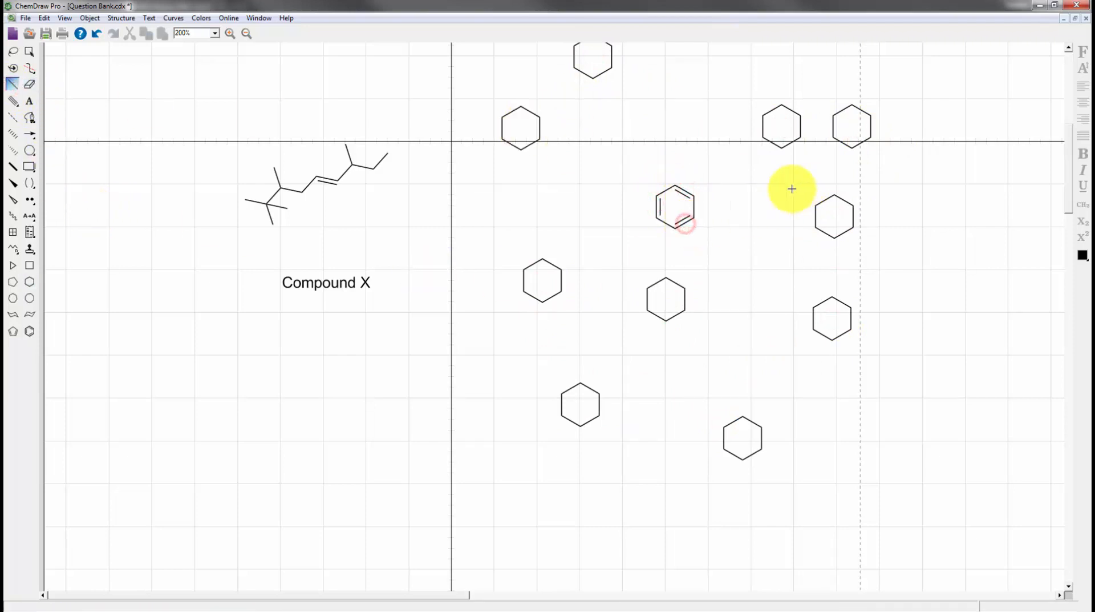
left_click(30, 331)
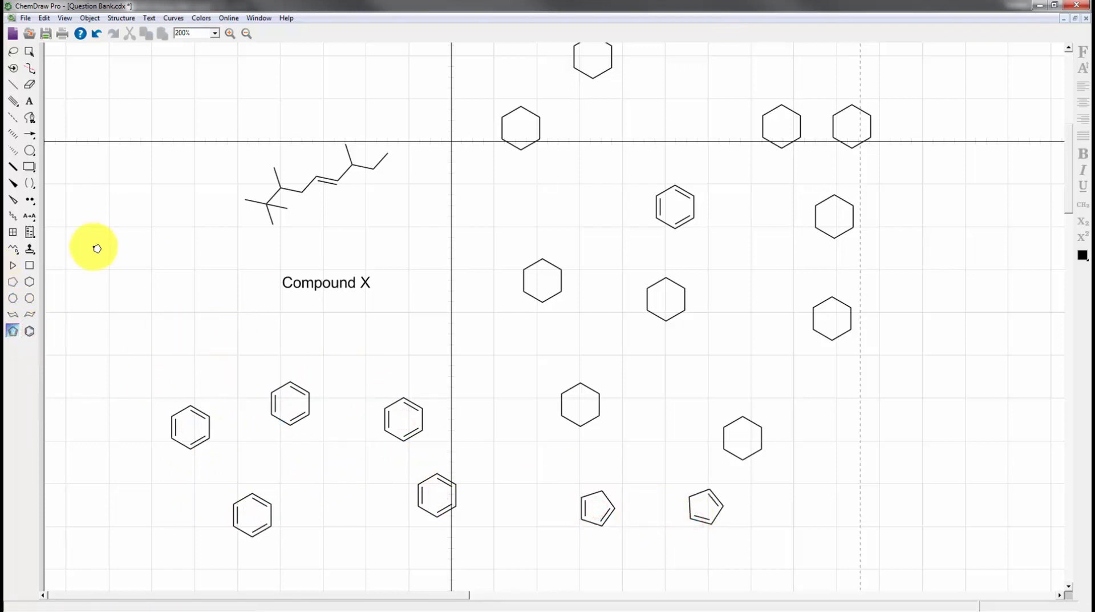
left_click(12, 282)
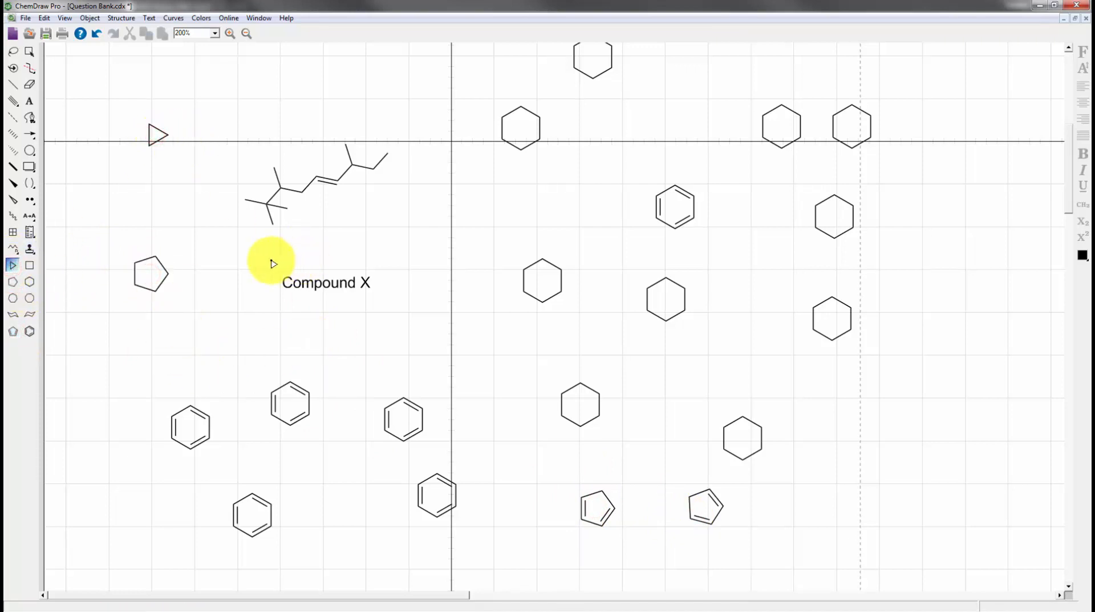
mouse_move(80, 226)
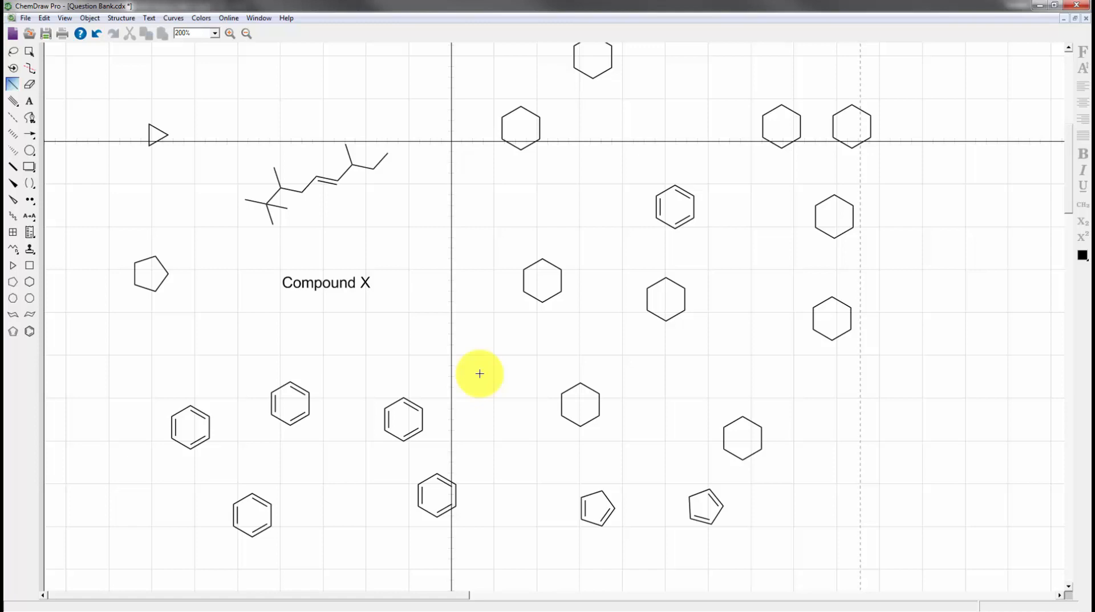
mouse_move(402, 398)
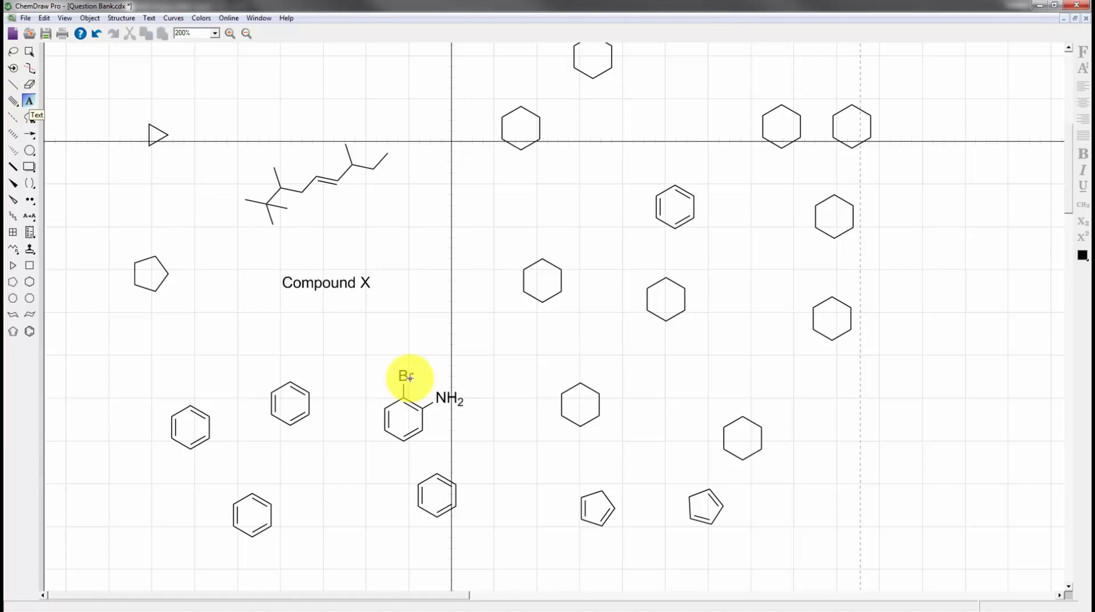
- Replace the ring's NH2 label with NO2
left_click(448, 398)
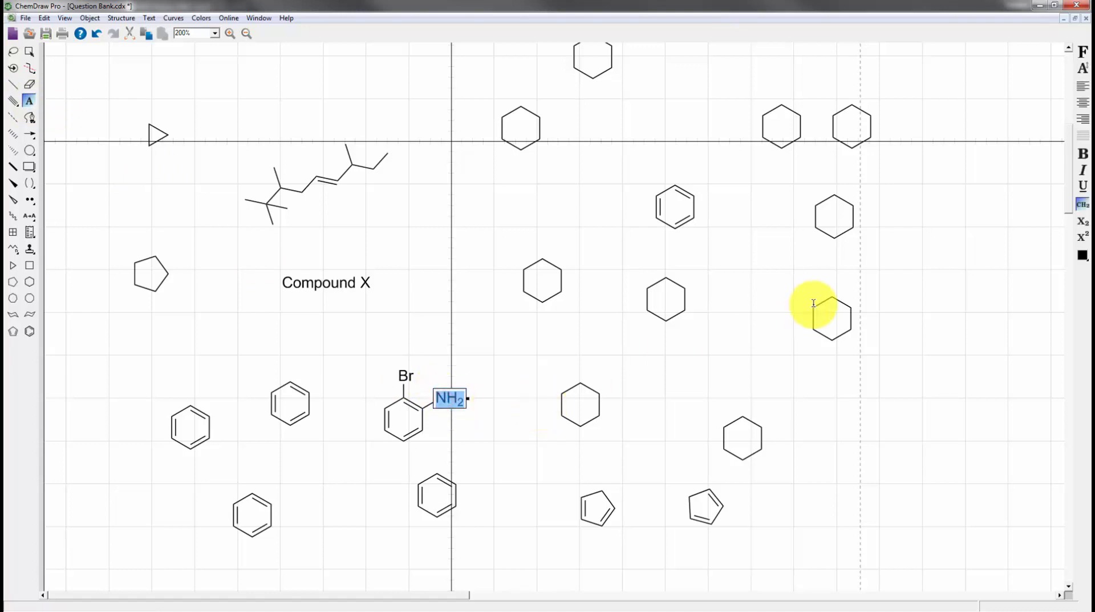
mouse_move(1081, 203)
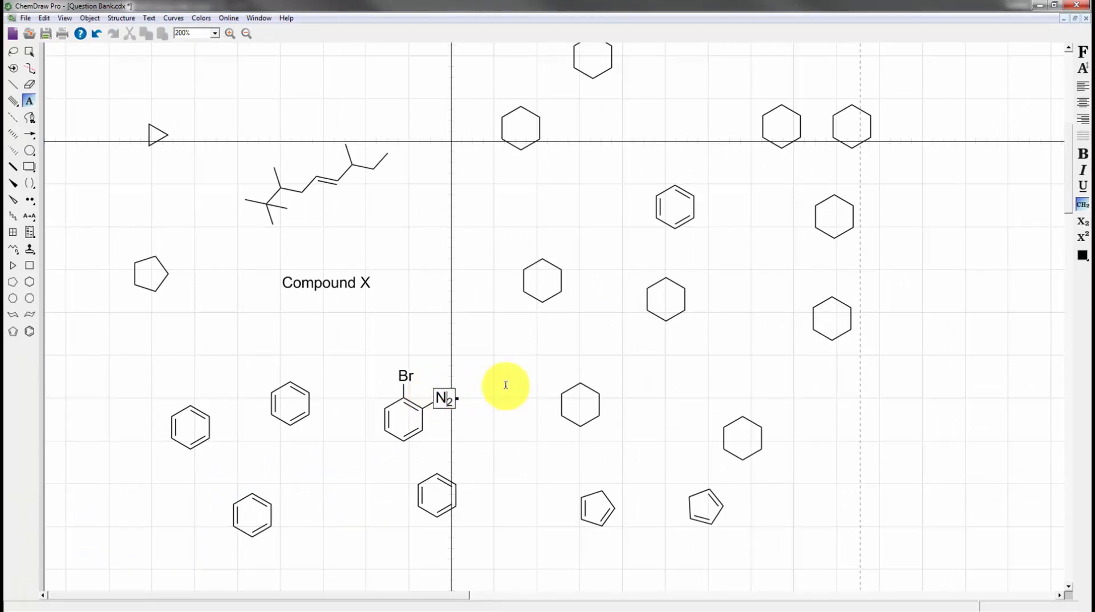
type("NO")
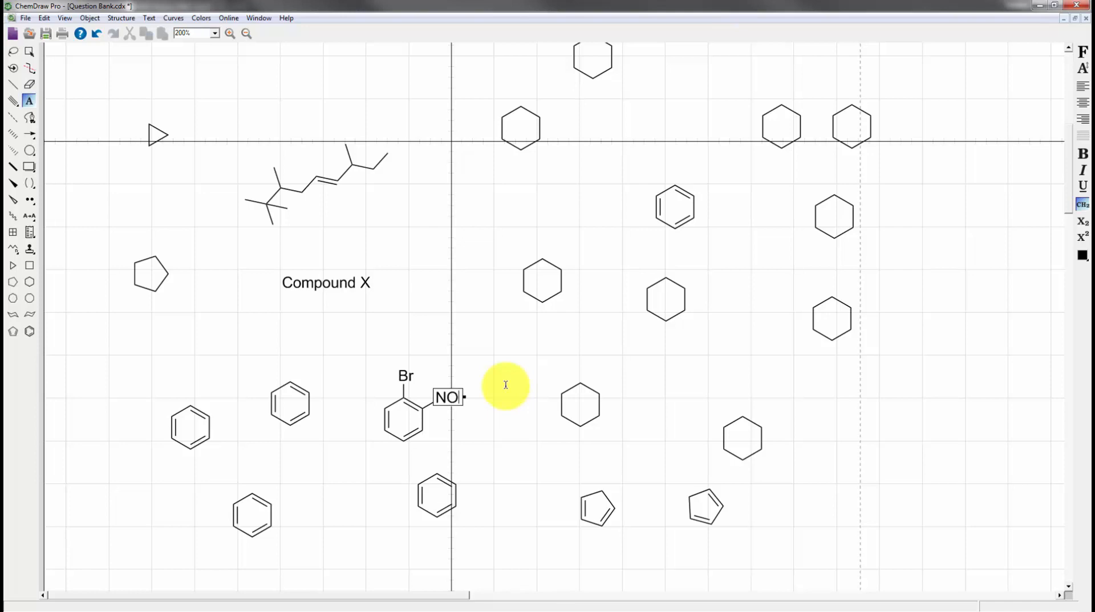
type("2")
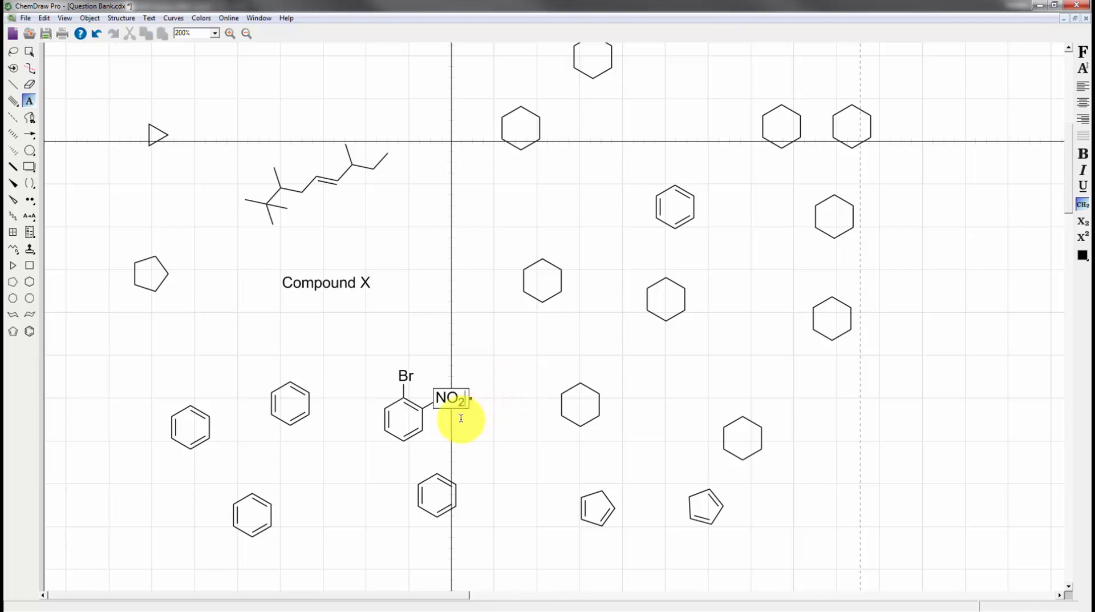
left_click(12, 84)
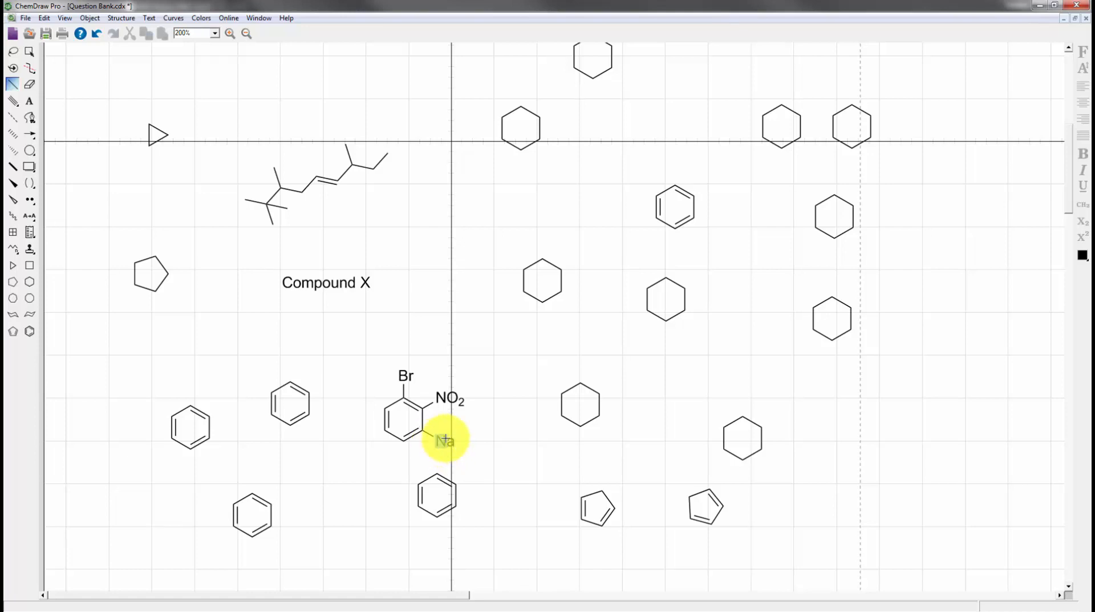
- Add a second NO2 group at the ring's lower atom
left_click(29, 102)
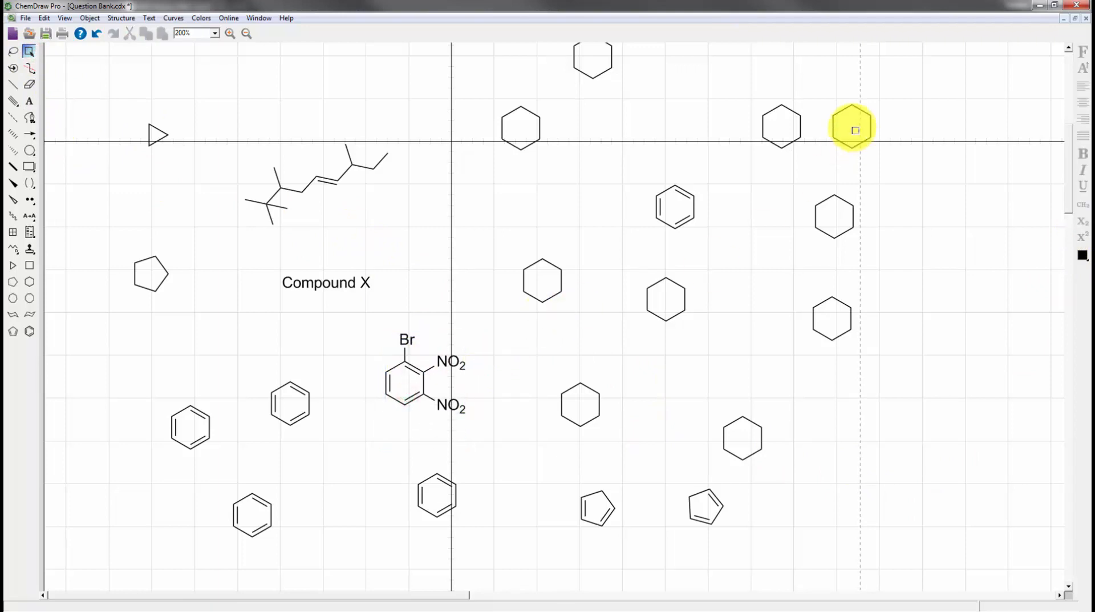
mouse_move(914, 86)
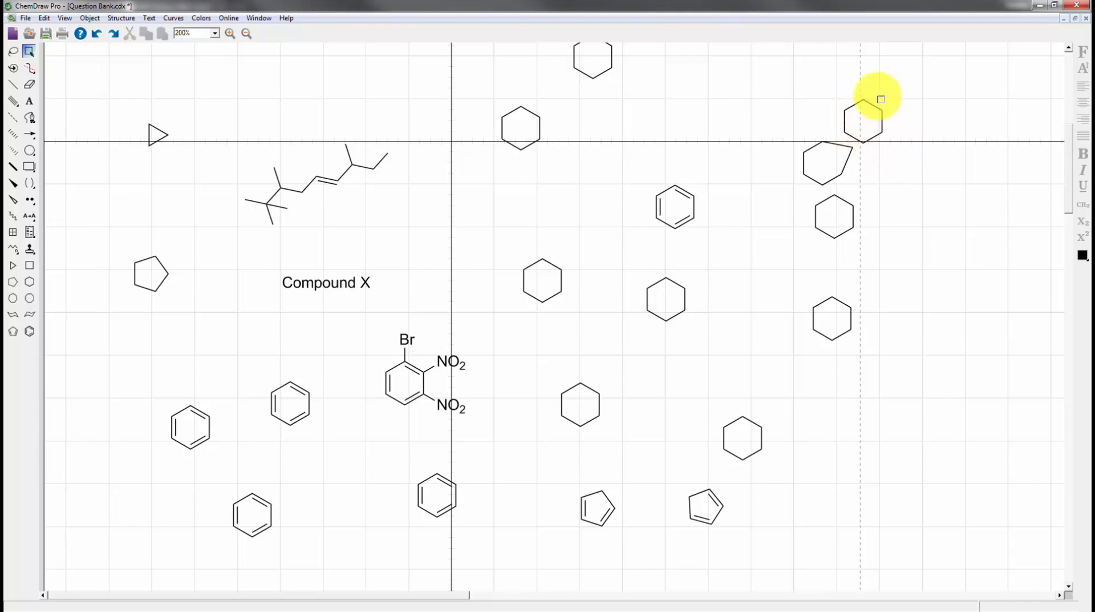
mouse_move(412, 127)
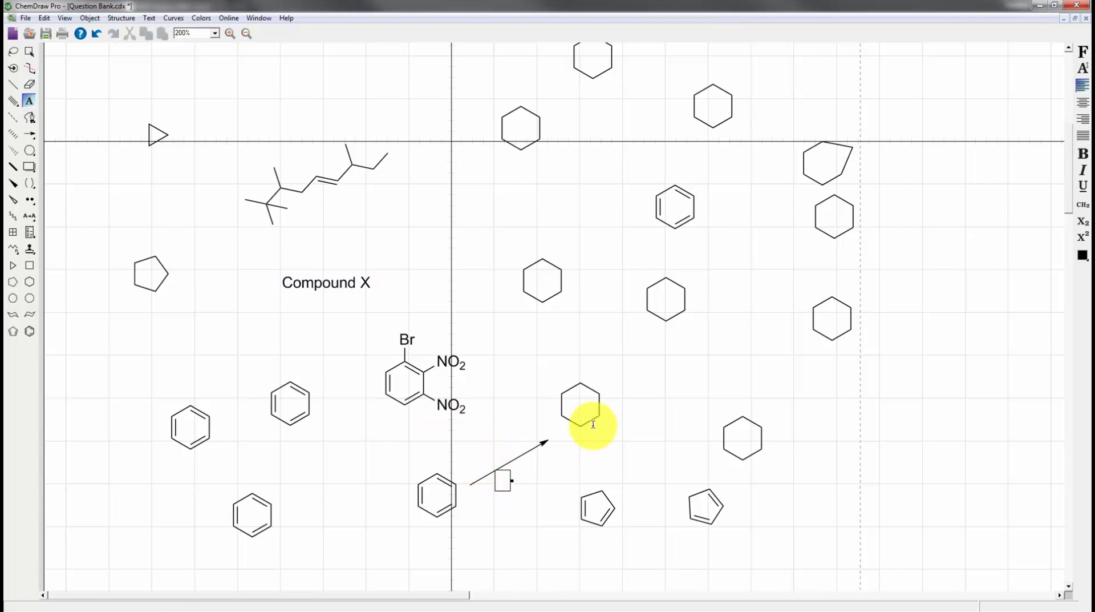
mouse_move(937, 363)
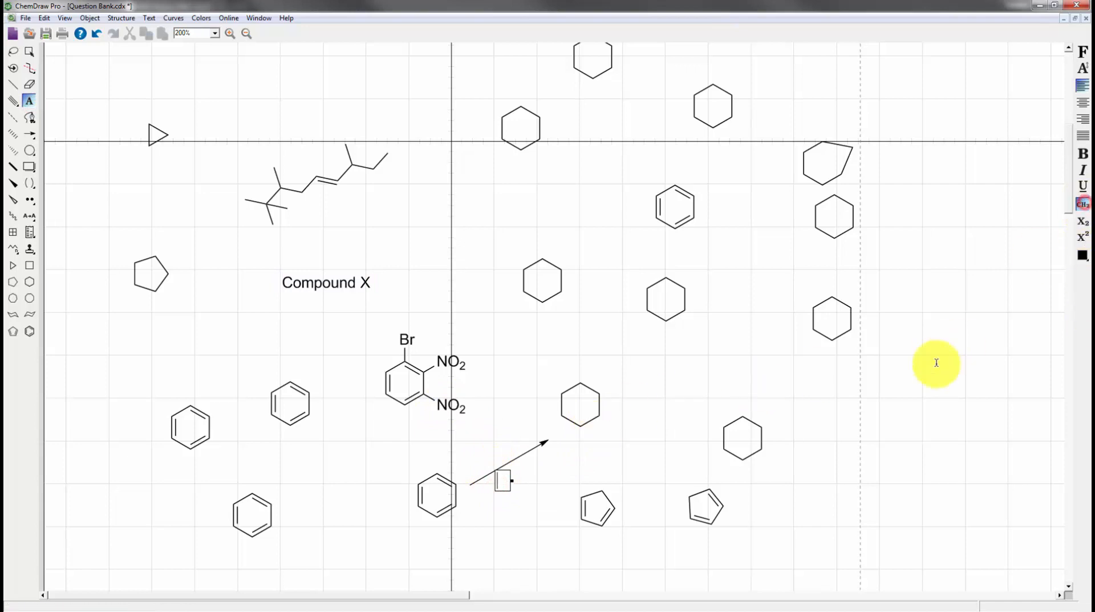
- Label the reaction arrow 'H2, Pt, high pressure, 800 deg celcius'
type("H2 ,")
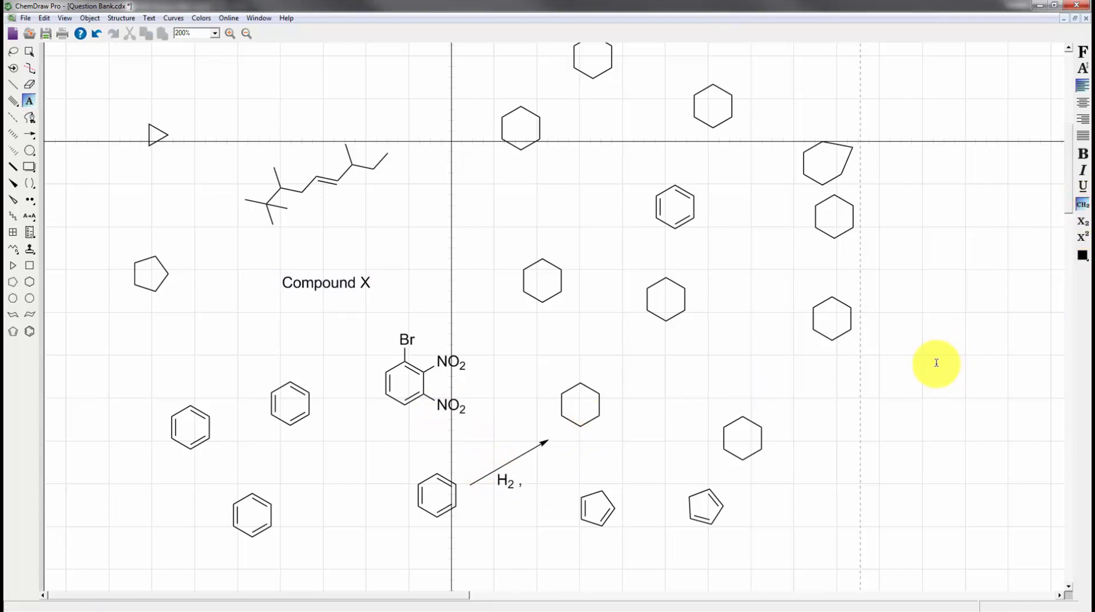
type("Pt")
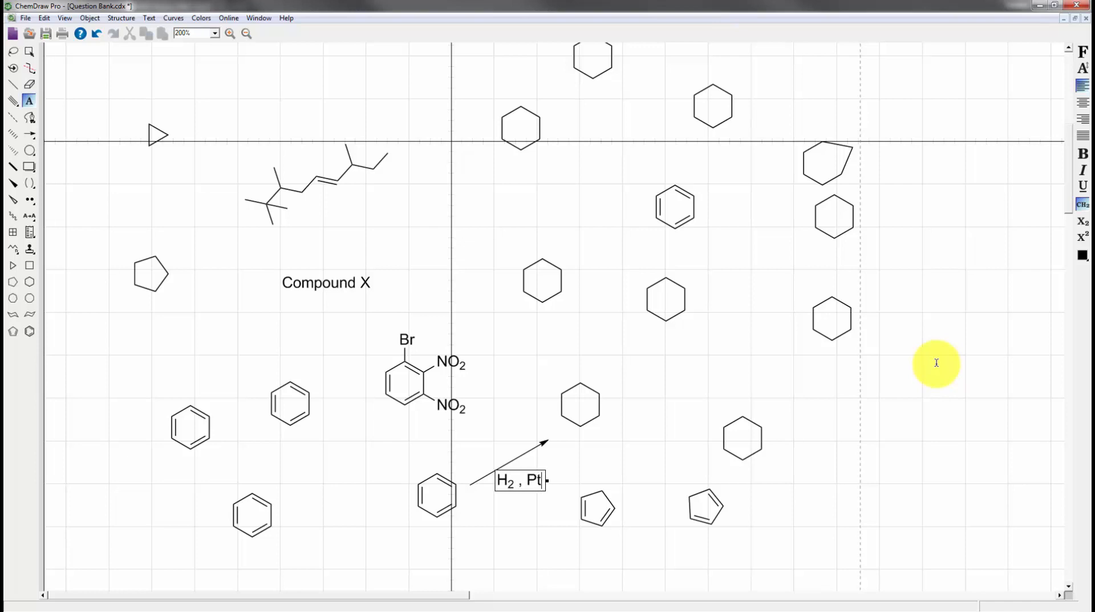
type(", high pressure")
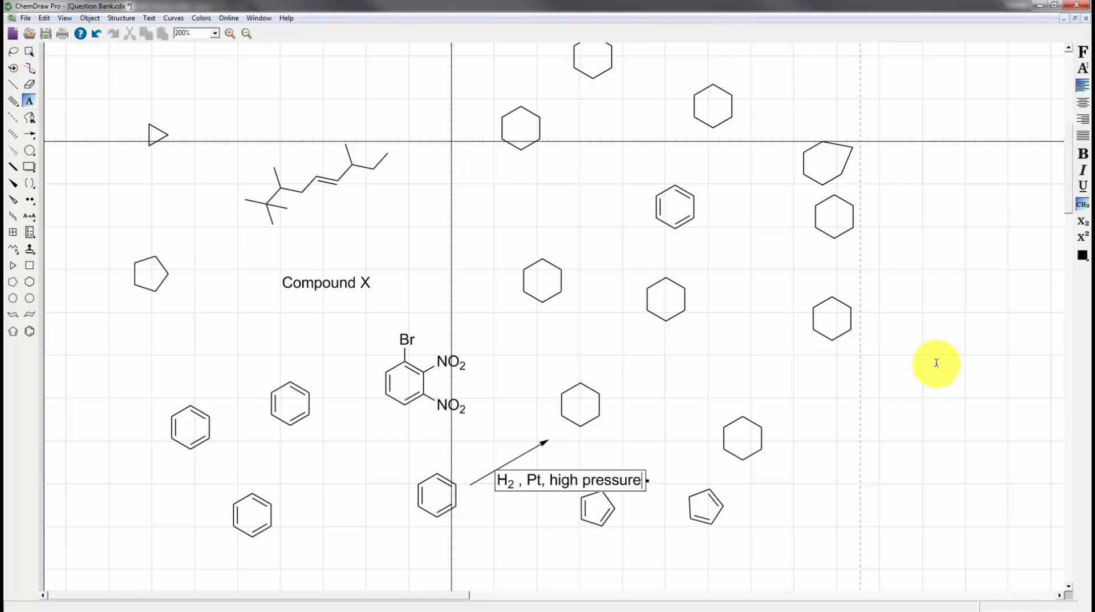
type(",")
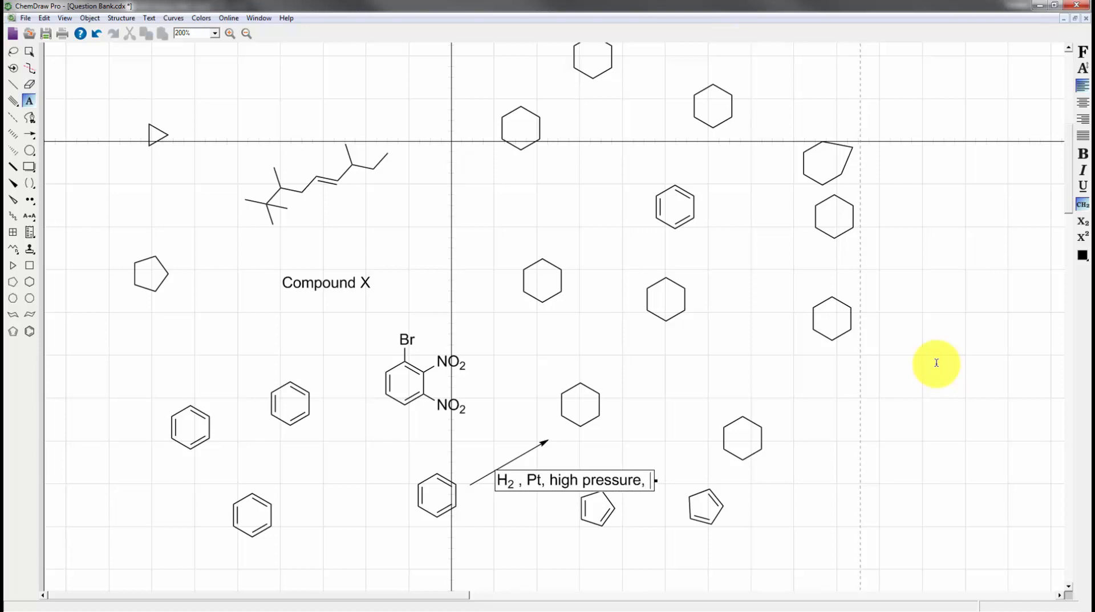
type("800")
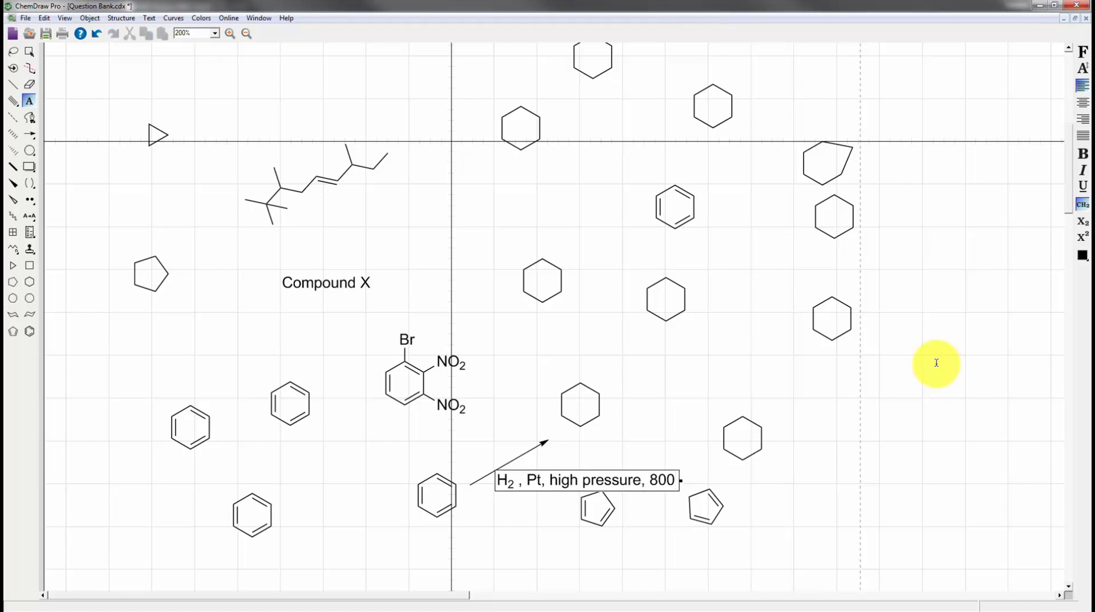
type("eg")
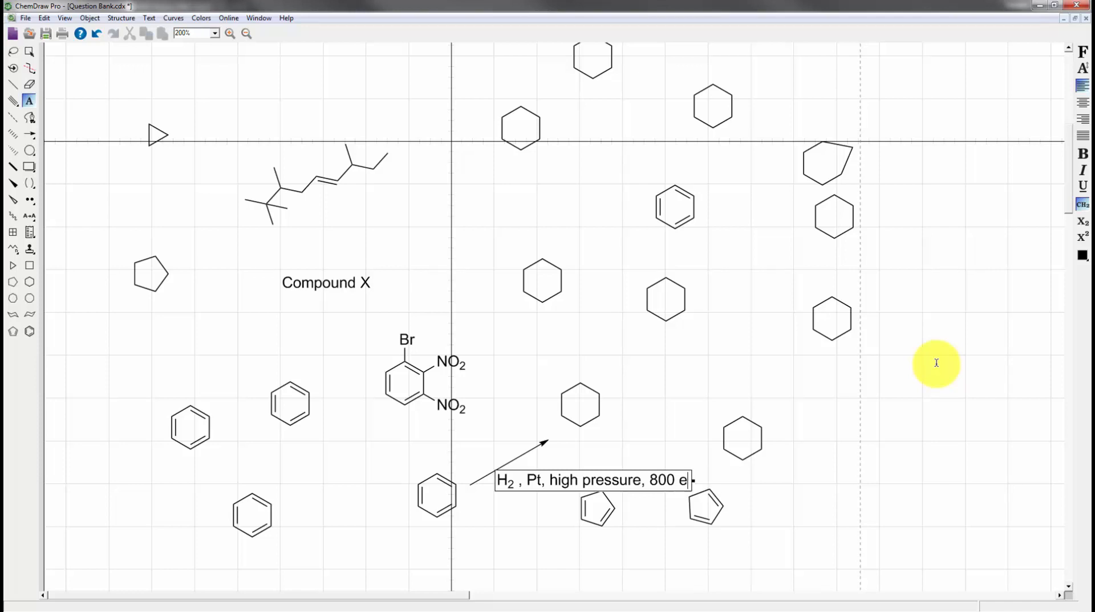
type("deg celcius")
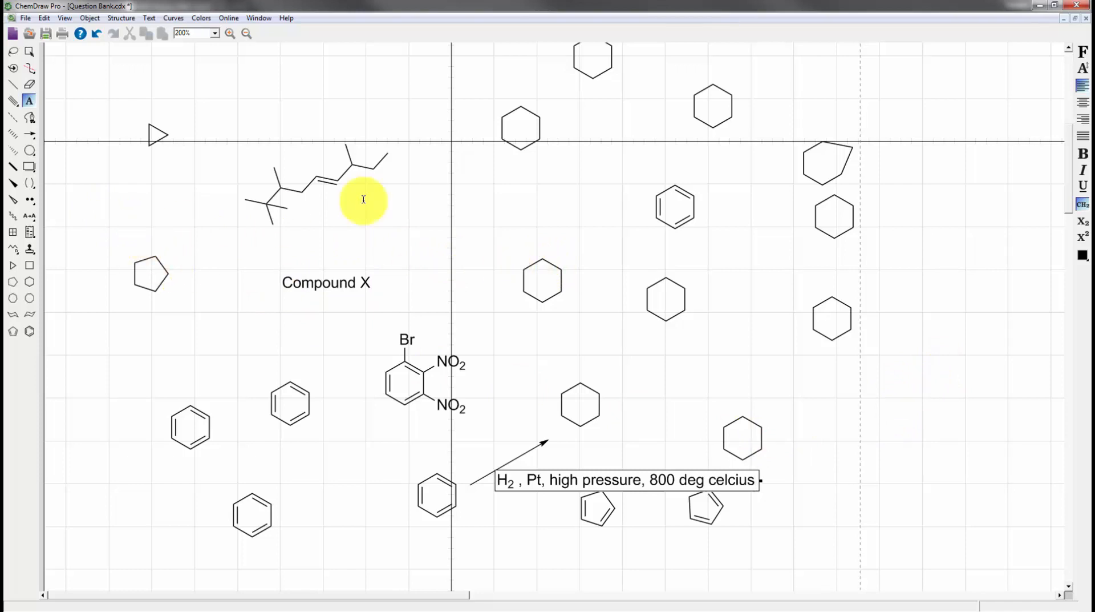
left_click(13, 183)
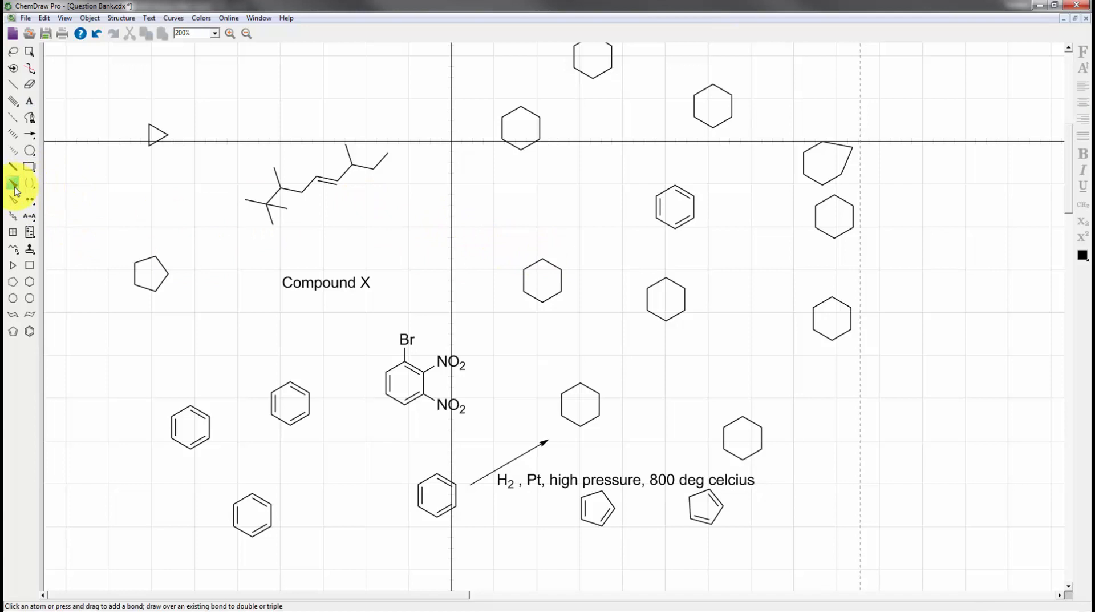
mouse_move(17, 185)
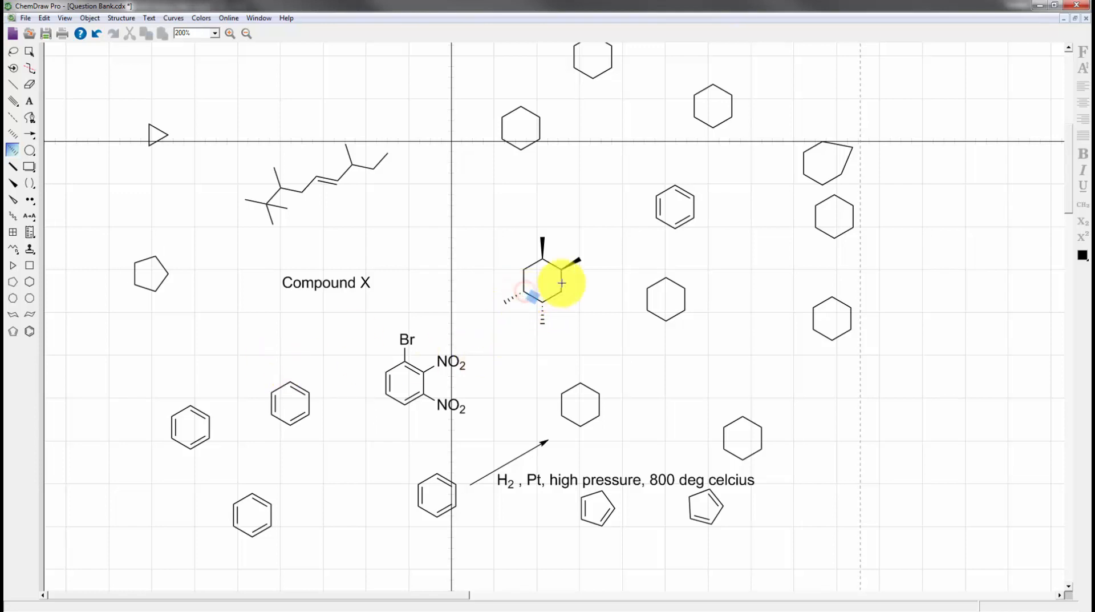
mouse_move(178, 239)
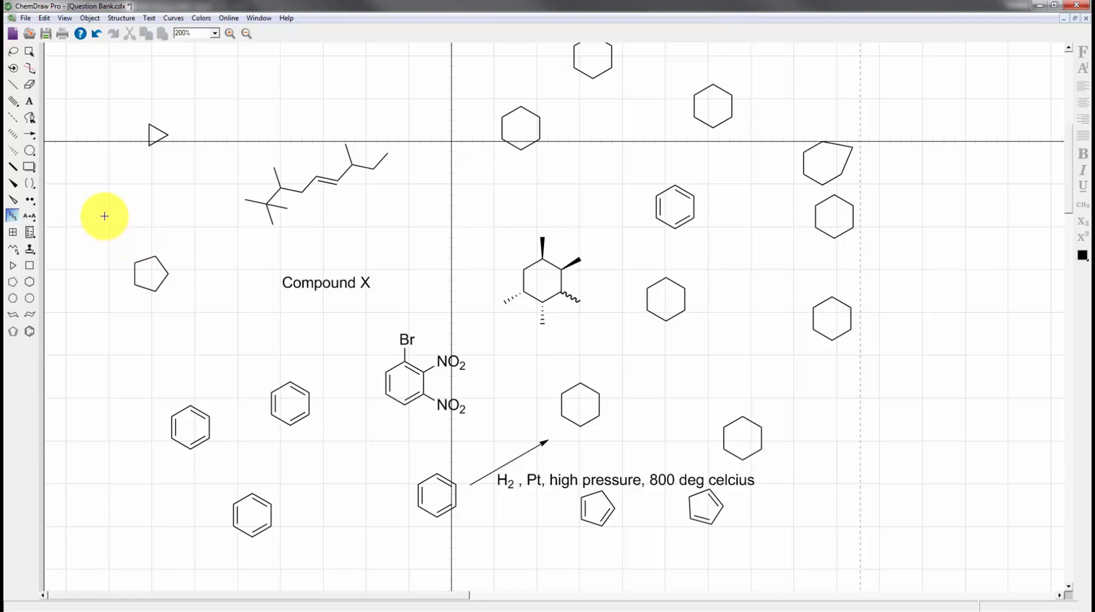
mouse_move(109, 188)
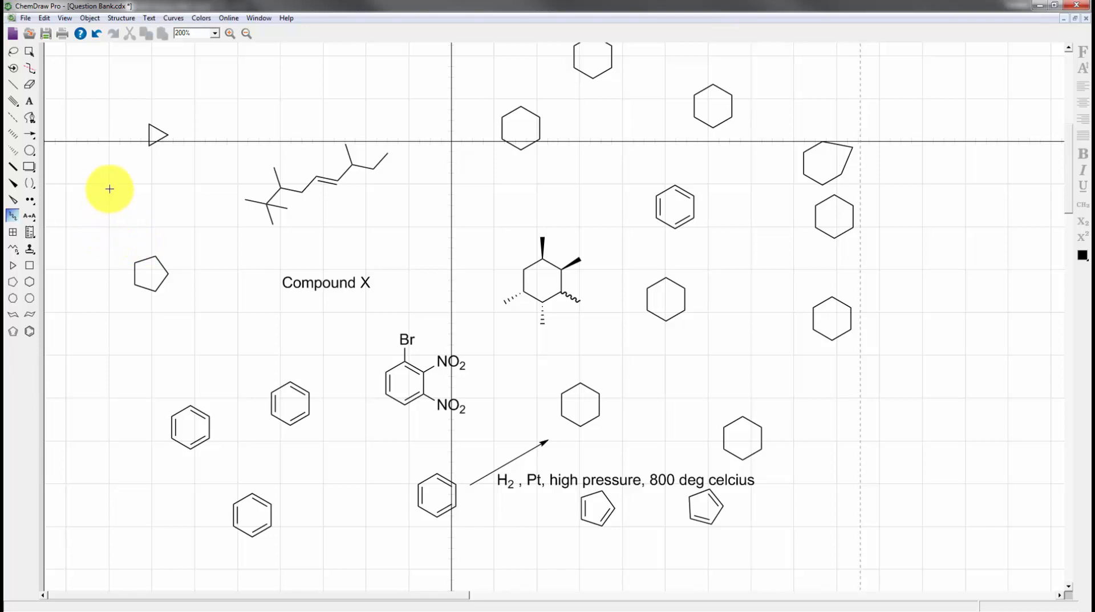
mouse_move(94, 224)
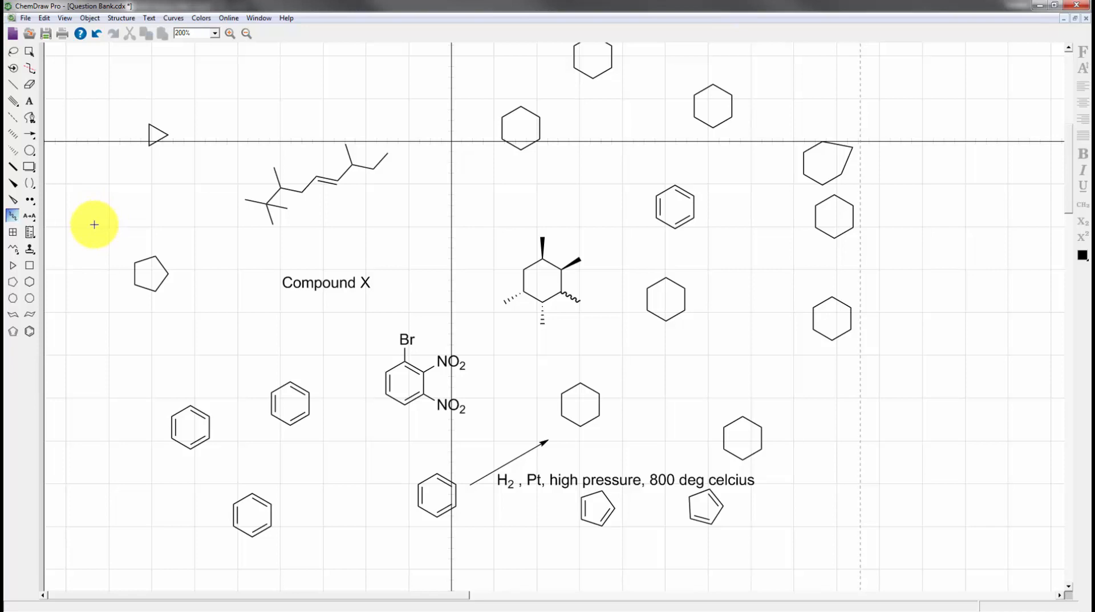
mouse_move(33, 253)
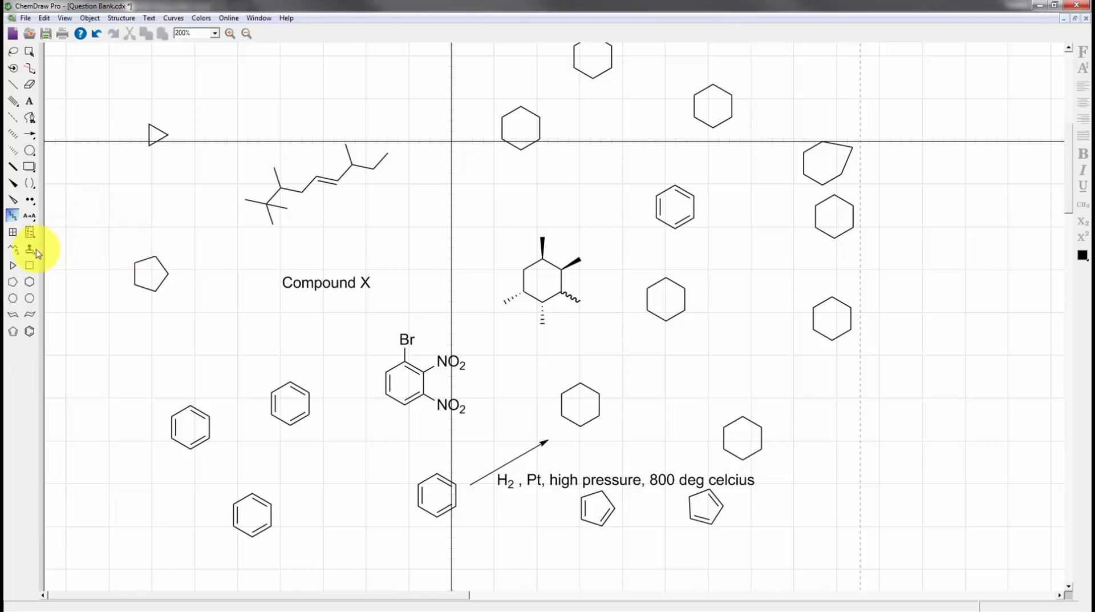
- Add wedged, hashed and wavy stereo bonds to the central hexagon
left_click(29, 248)
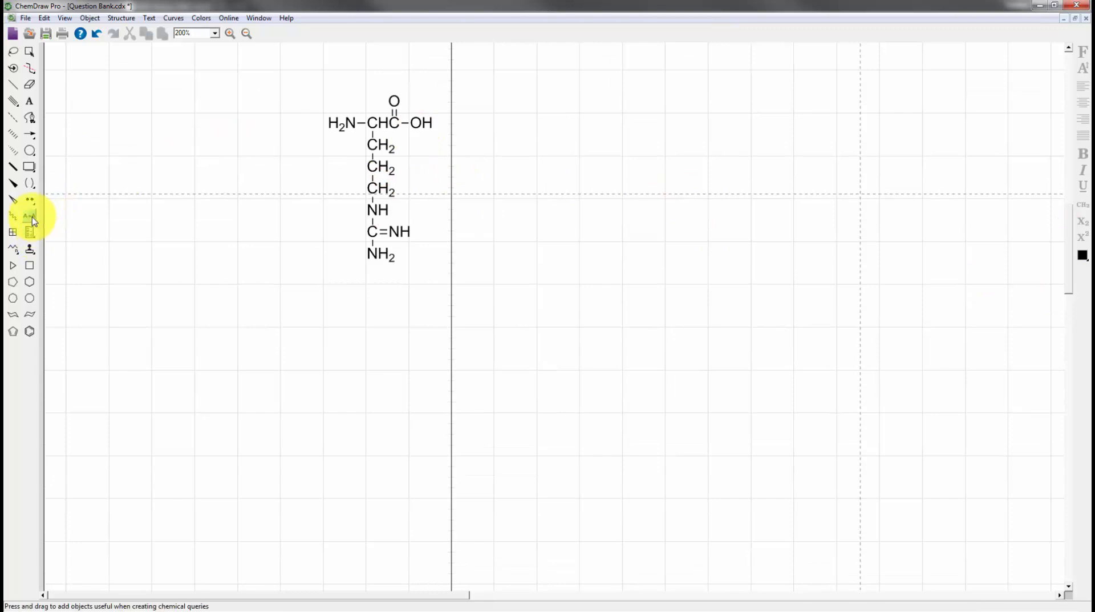
mouse_move(32, 252)
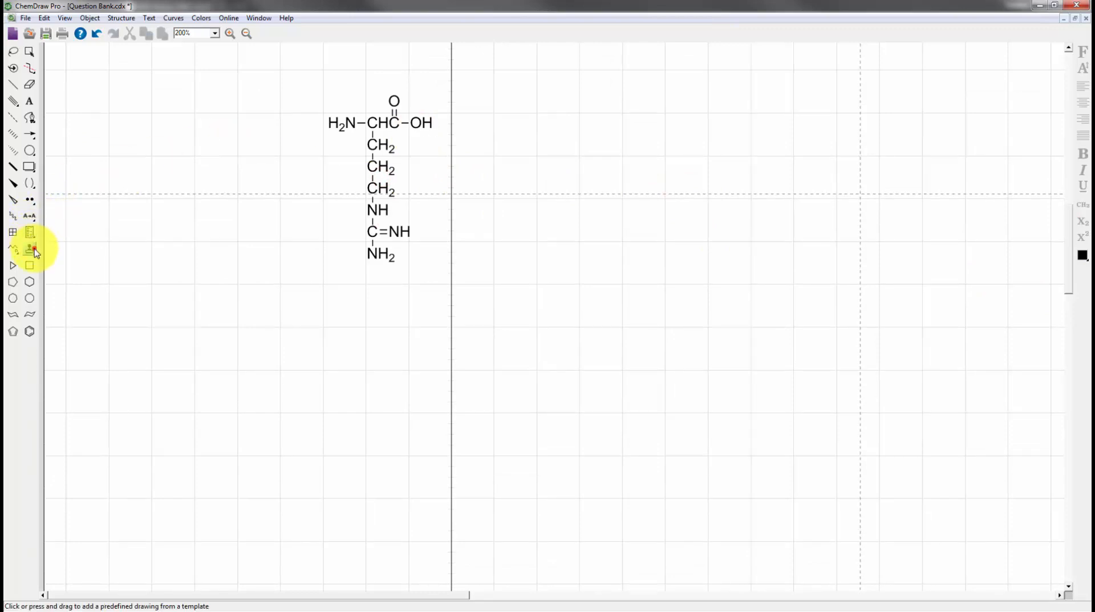
- Fuse a second C60 fullerene from the Polyhedra templates onto the existing buckyball
left_click(30, 250)
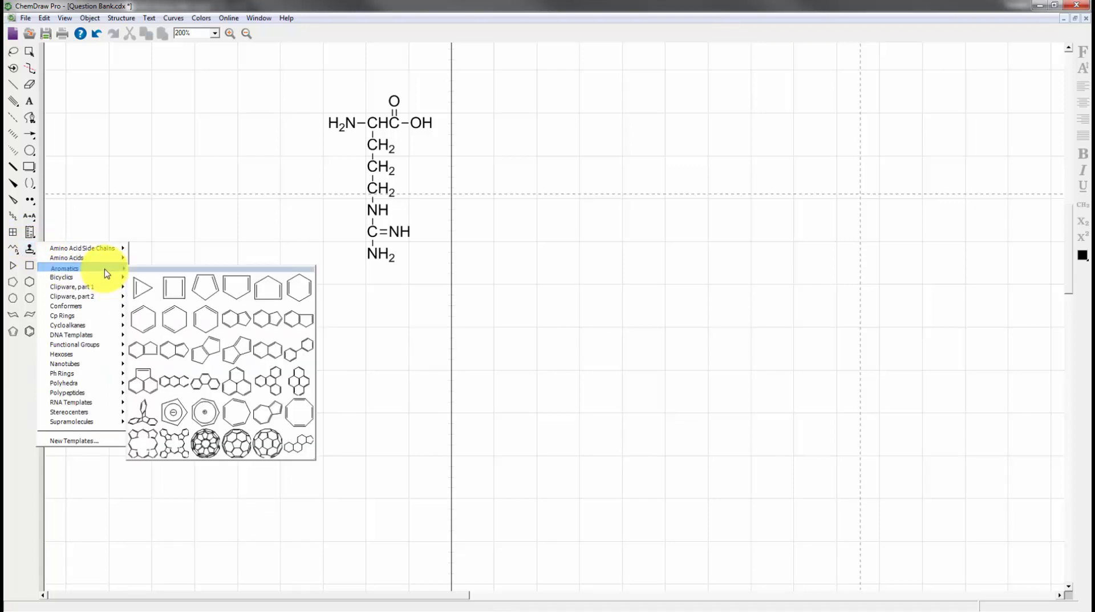
mouse_move(235, 444)
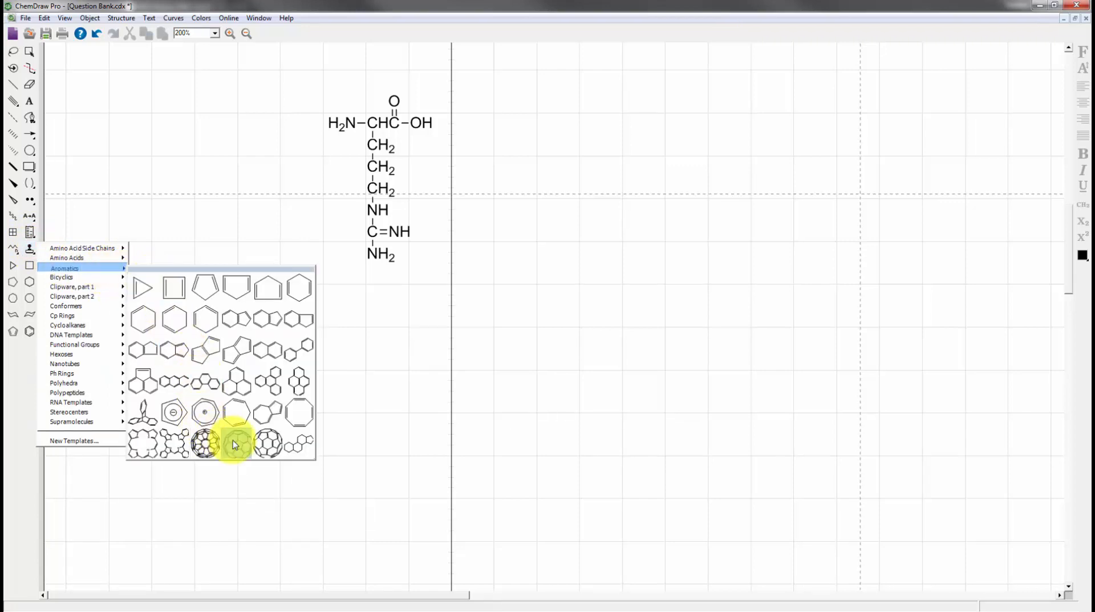
left_click(235, 444)
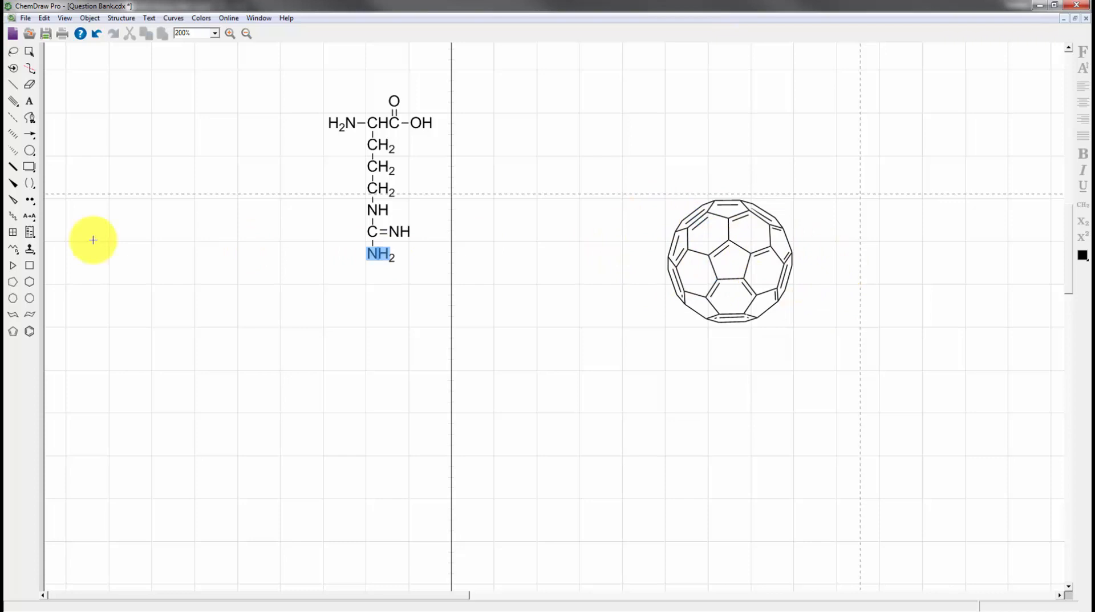
left_click(30, 249)
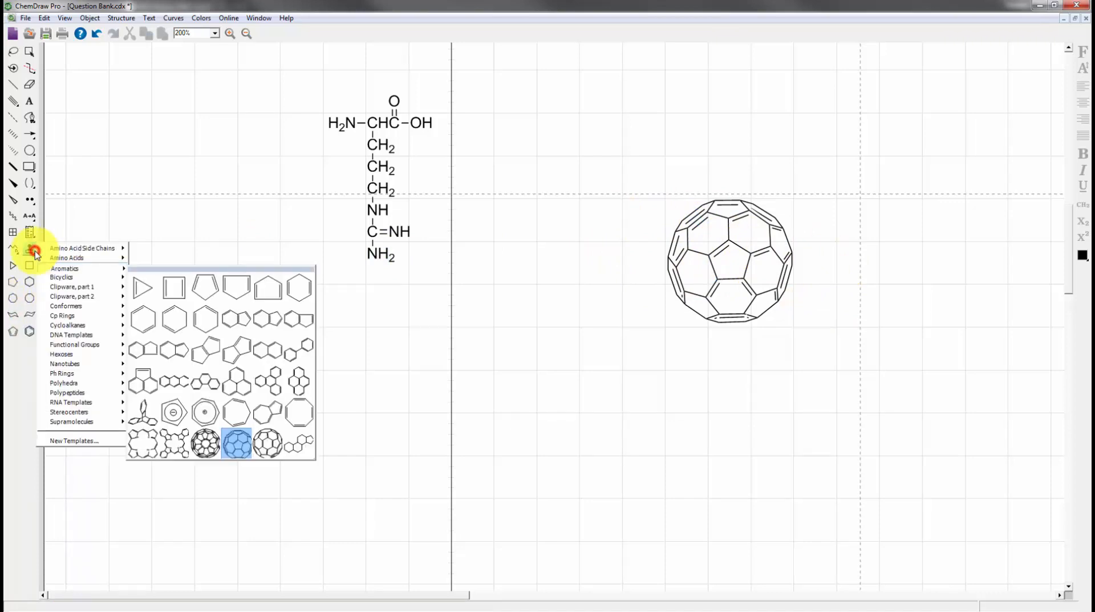
left_click(236, 442)
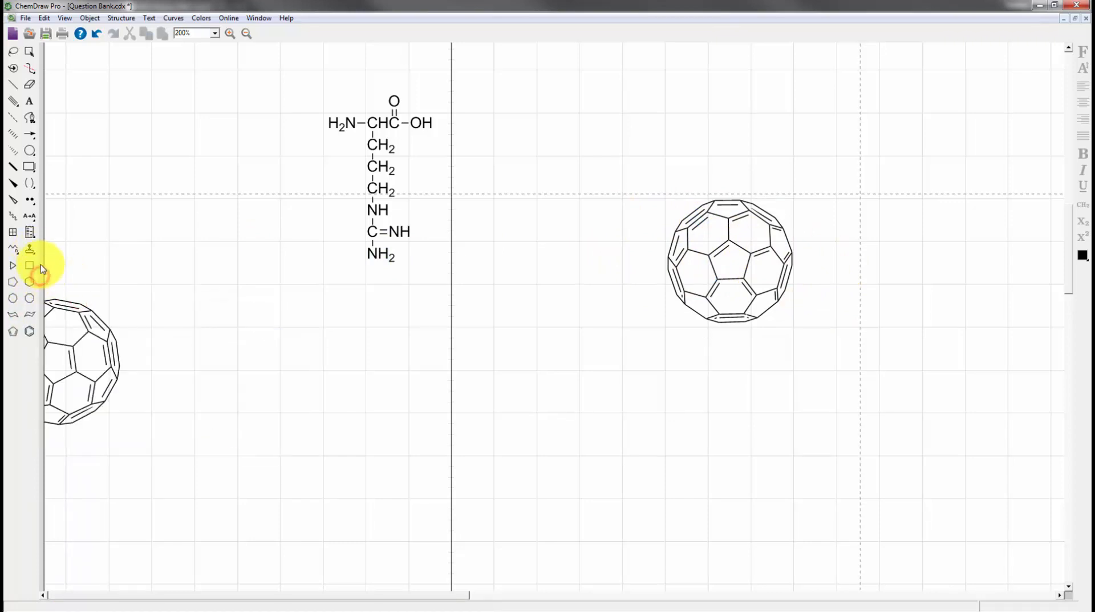
left_click(29, 250)
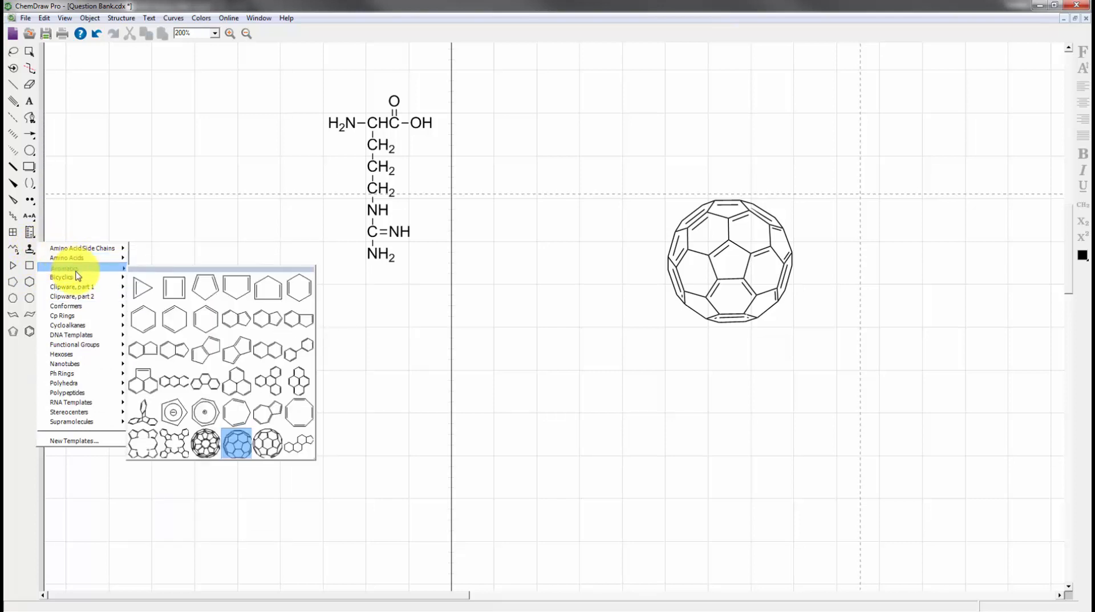
left_click(236, 443)
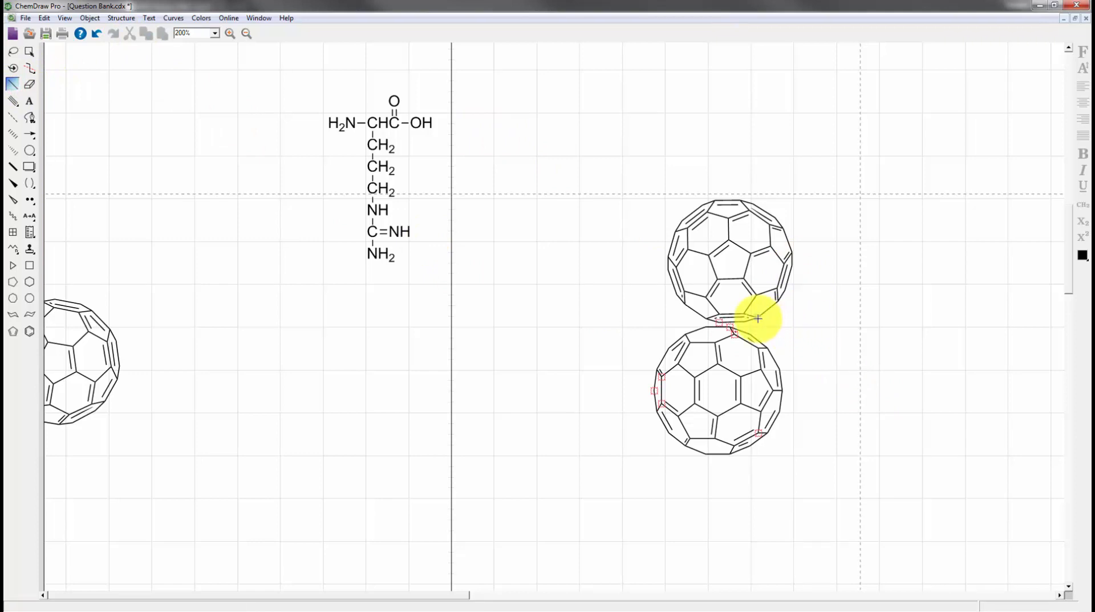
scroll("down", 3)
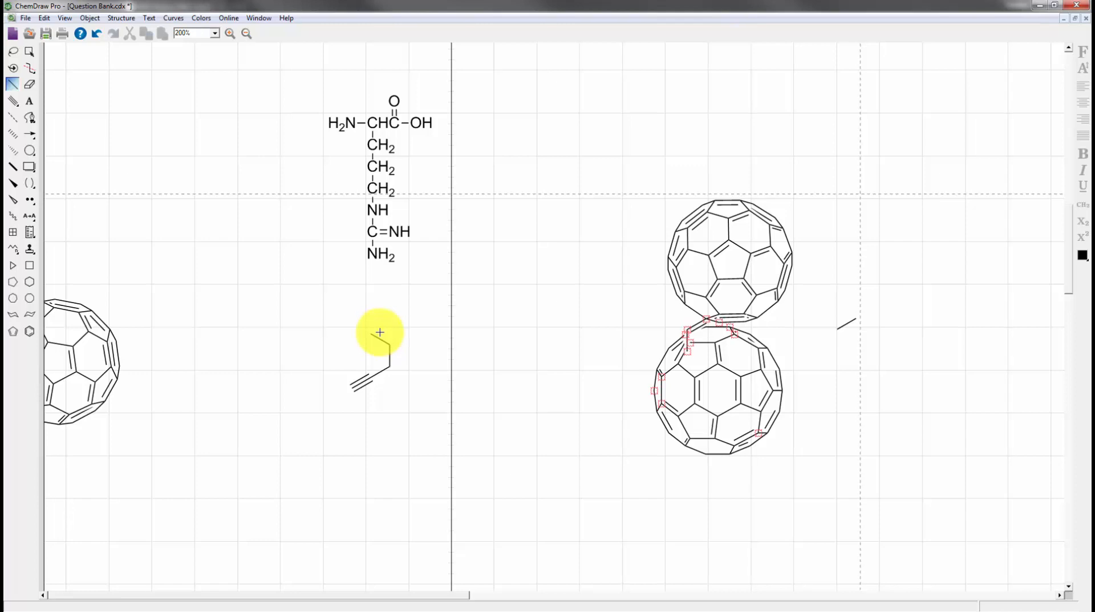
- Extend the alkyne chain and add a bicyclobutane cage from the Bicyclics templates
left_click(30, 253)
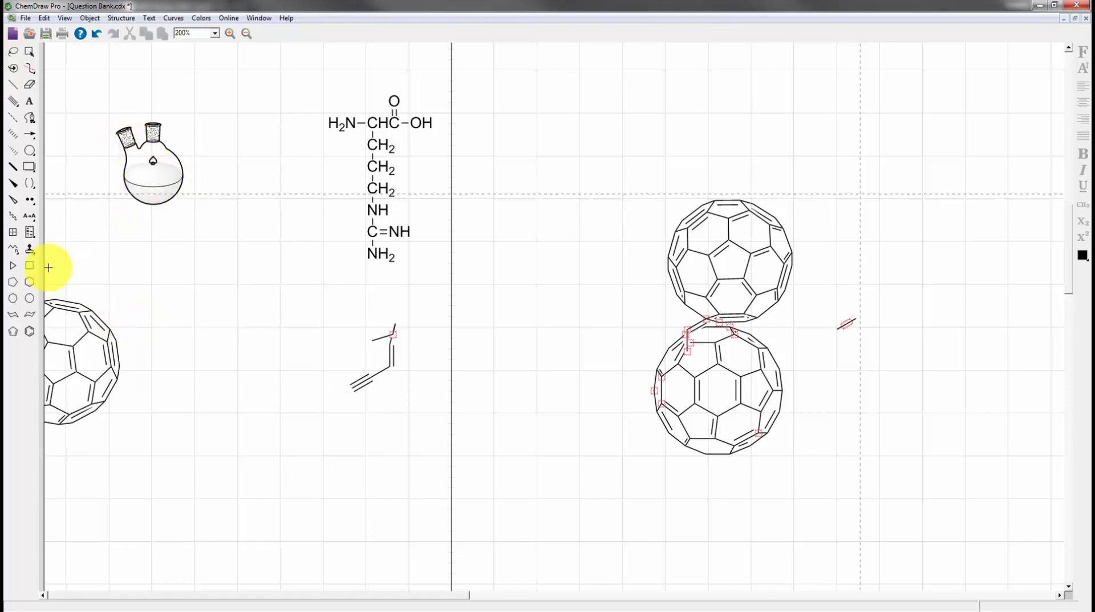
left_click(30, 248)
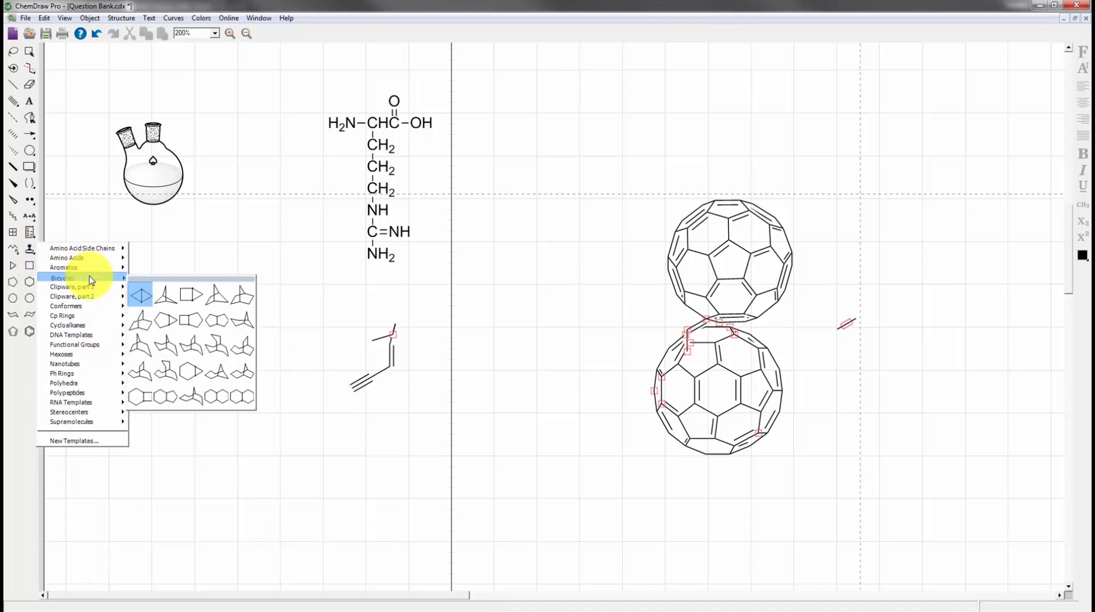
mouse_move(230, 308)
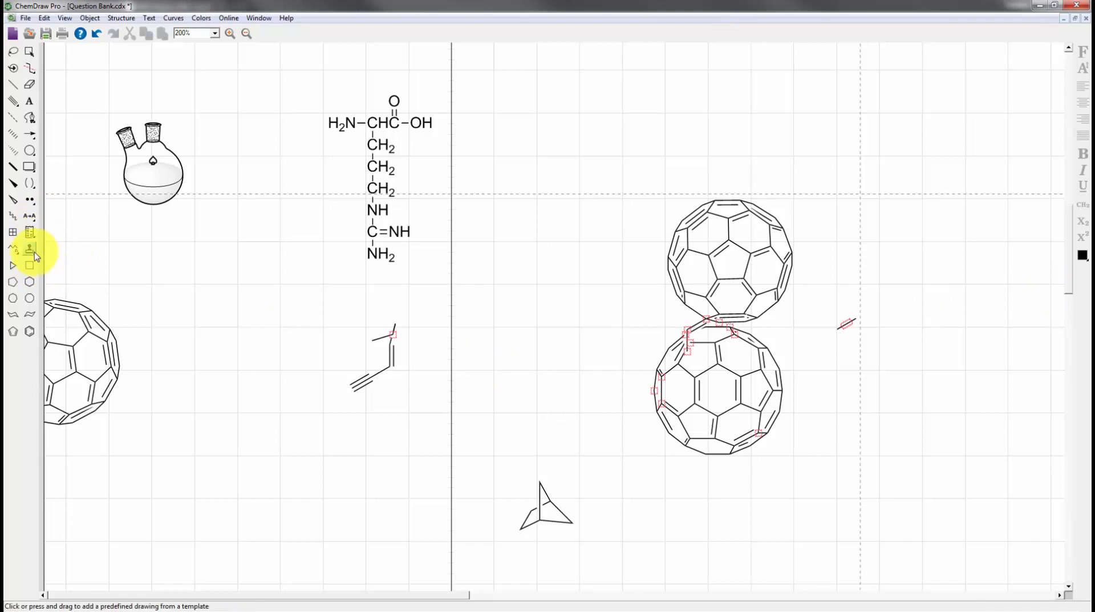
left_click(30, 247)
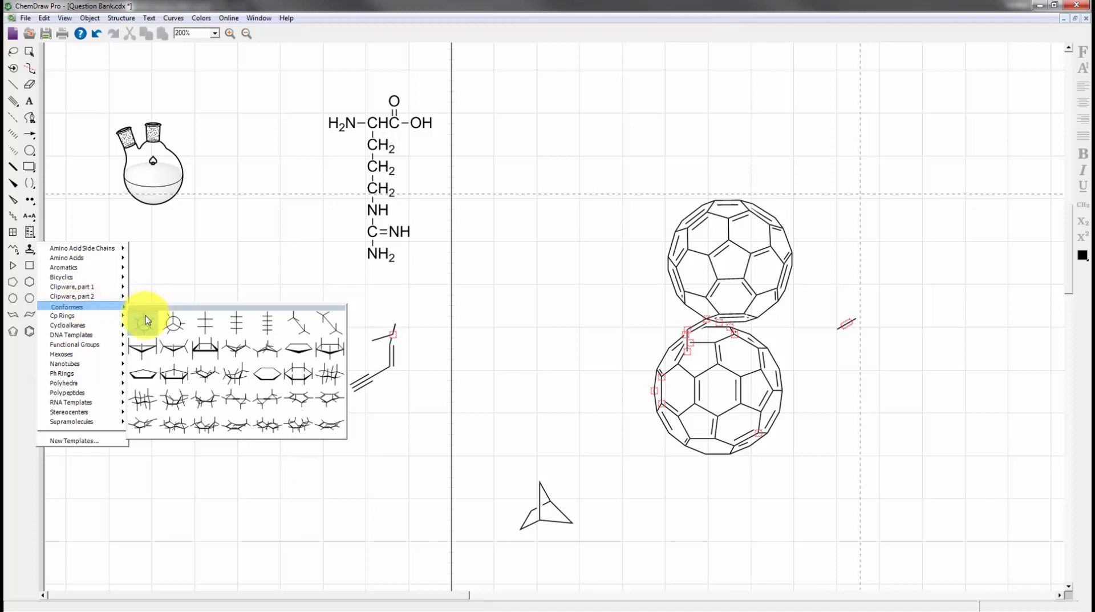
- Place two Newman projections from Conformers, labelling one H, Br and F
left_click(143, 322)
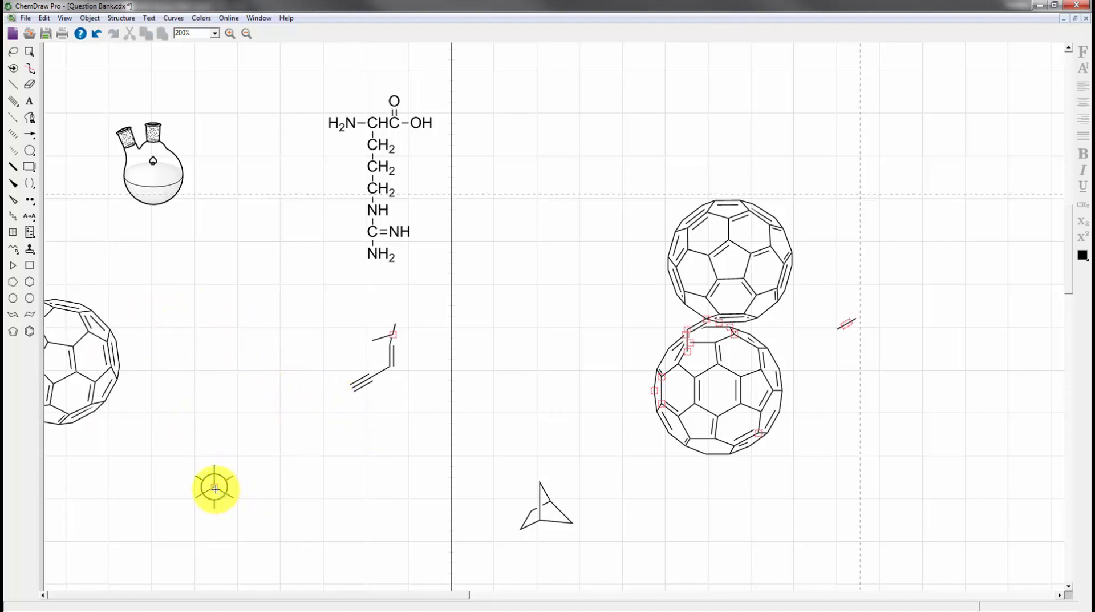
mouse_move(216, 488)
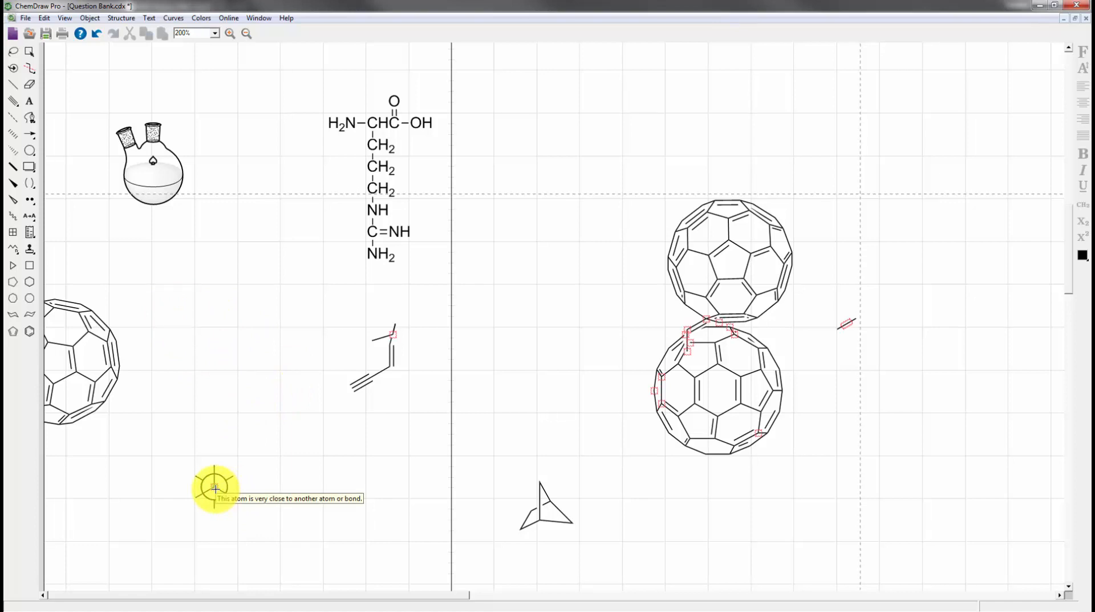
mouse_move(216, 488)
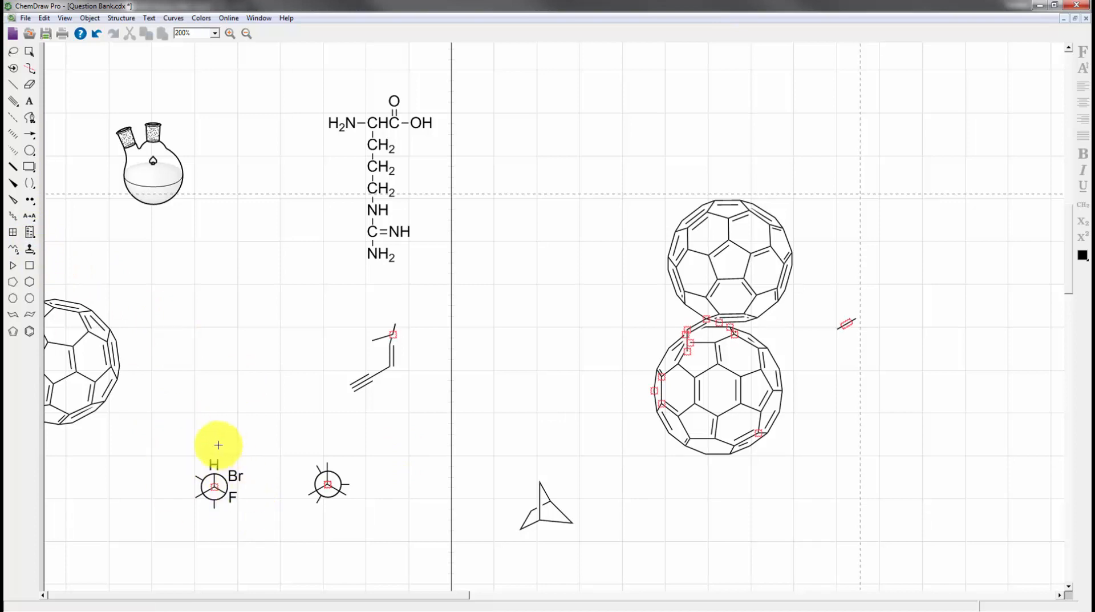
mouse_move(39, 255)
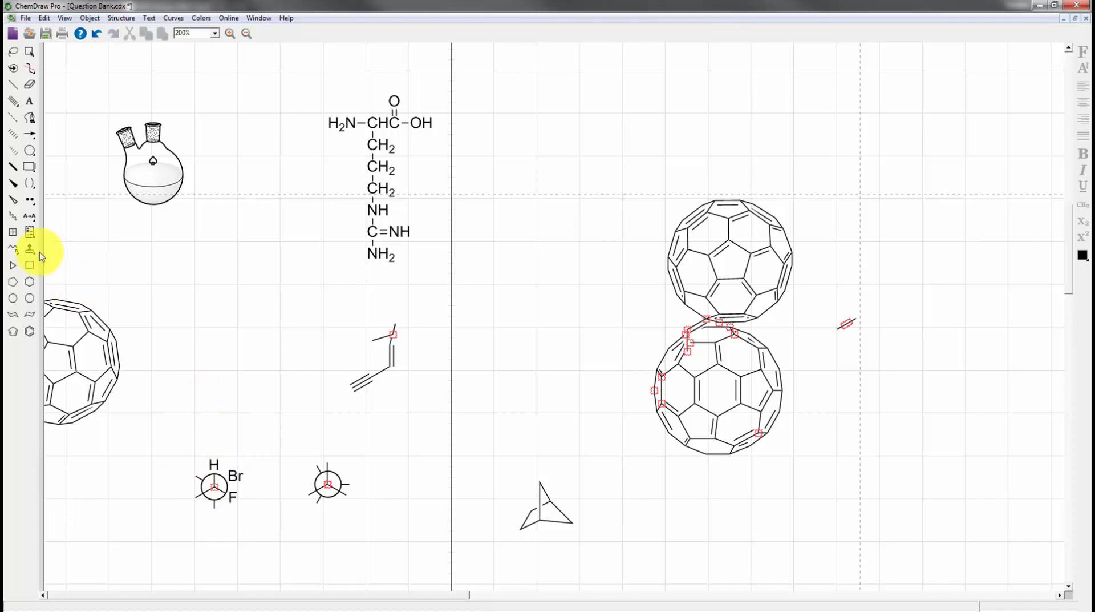
left_click(29, 248)
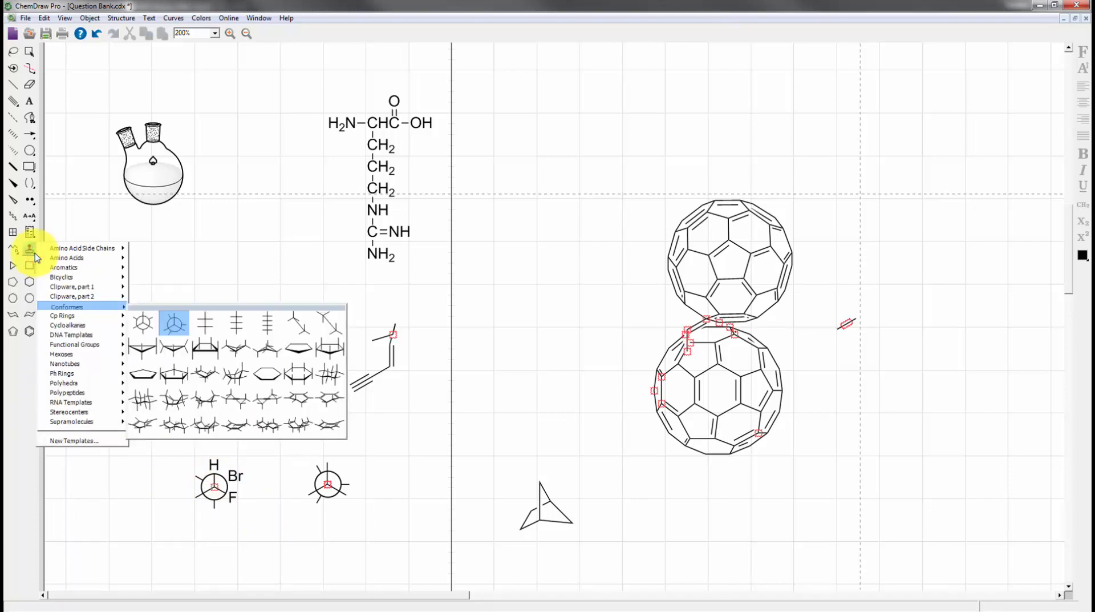
mouse_move(188, 342)
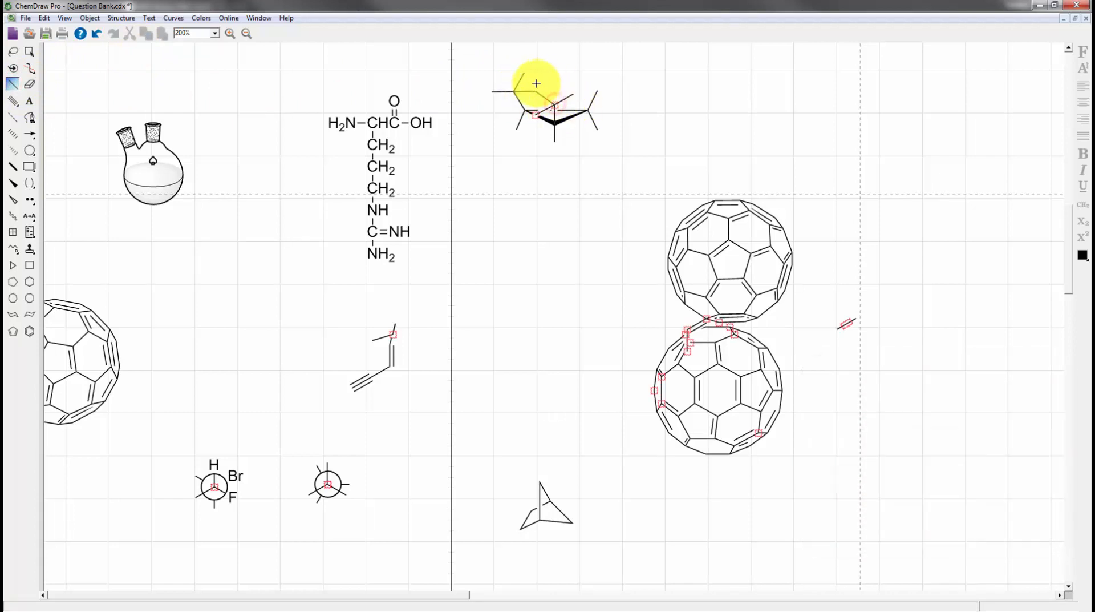
- Add a diazo fragment from Functional Groups and an adenosine from RNA Templates
left_click(30, 265)
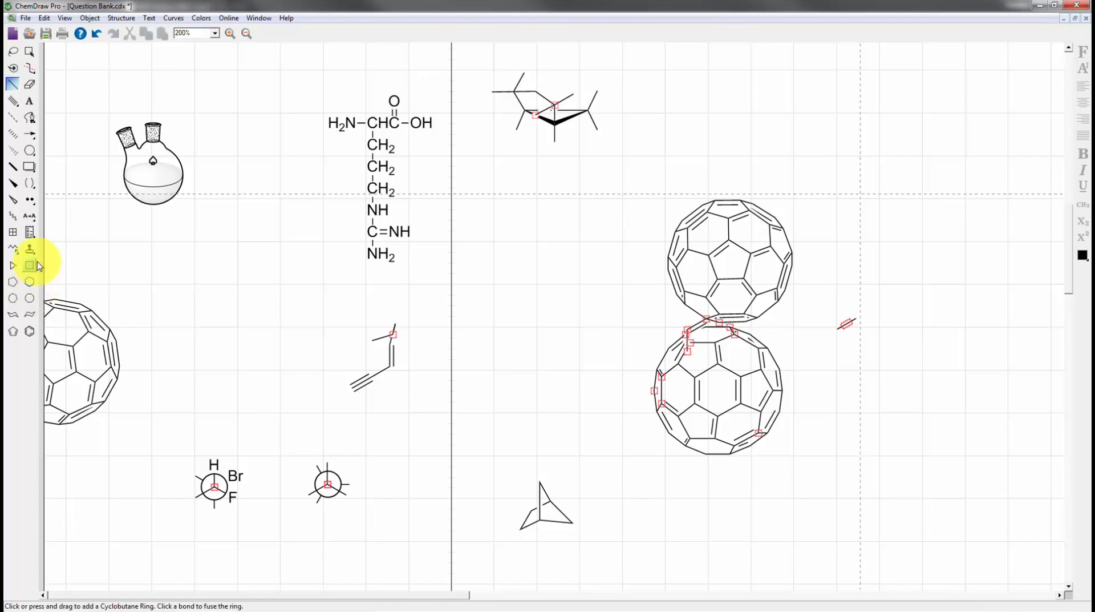
left_click(30, 249)
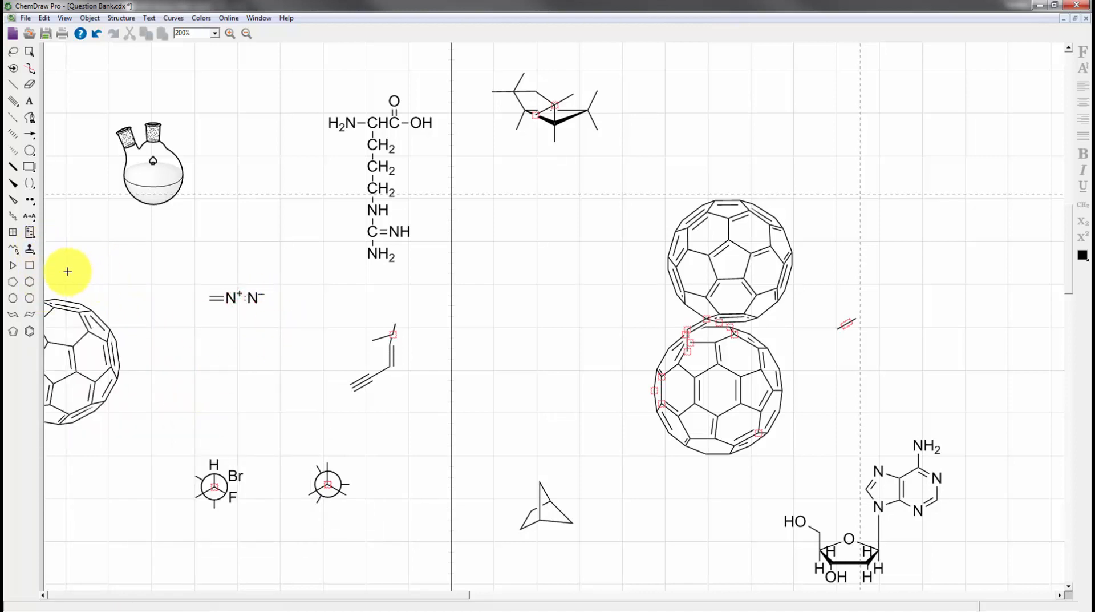
left_click(30, 249)
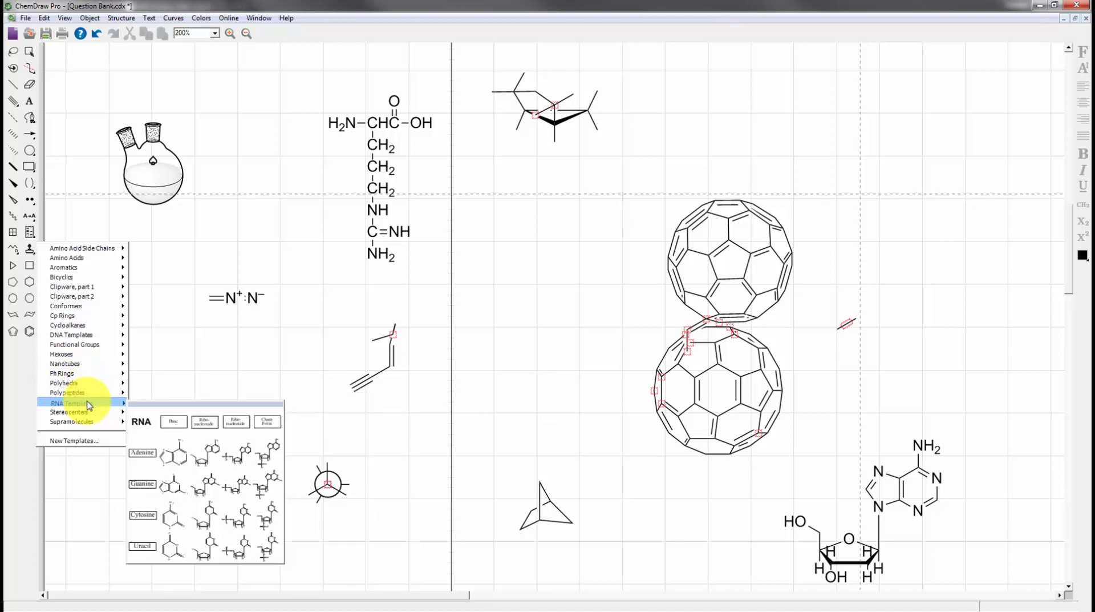
mouse_move(89, 410)
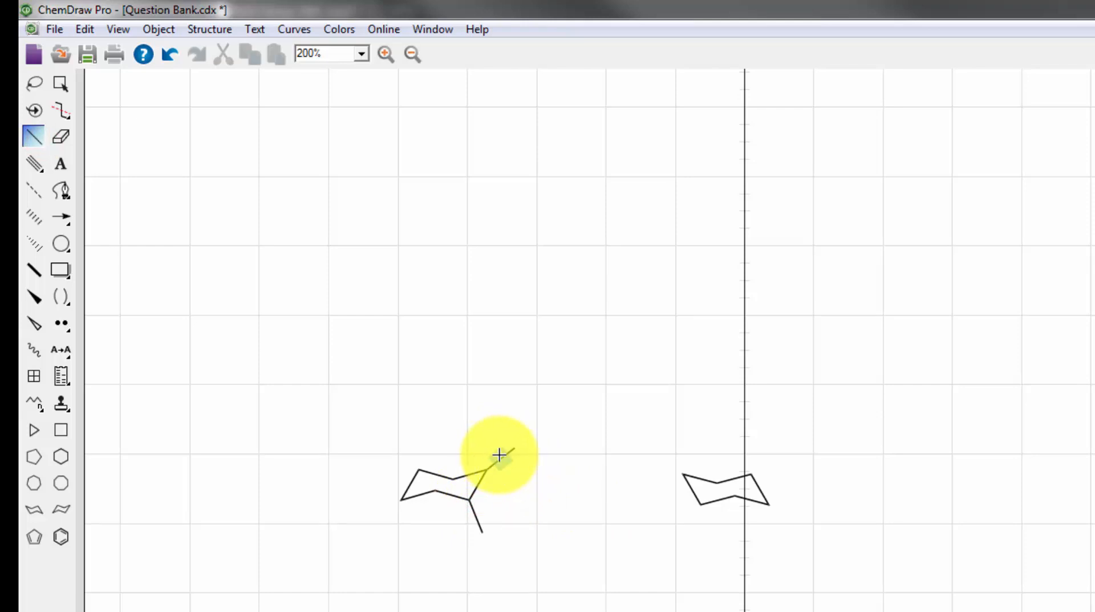
- Add Br and F substituents to one chair carbon and frame the structure in a rectangle
left_click(61, 83)
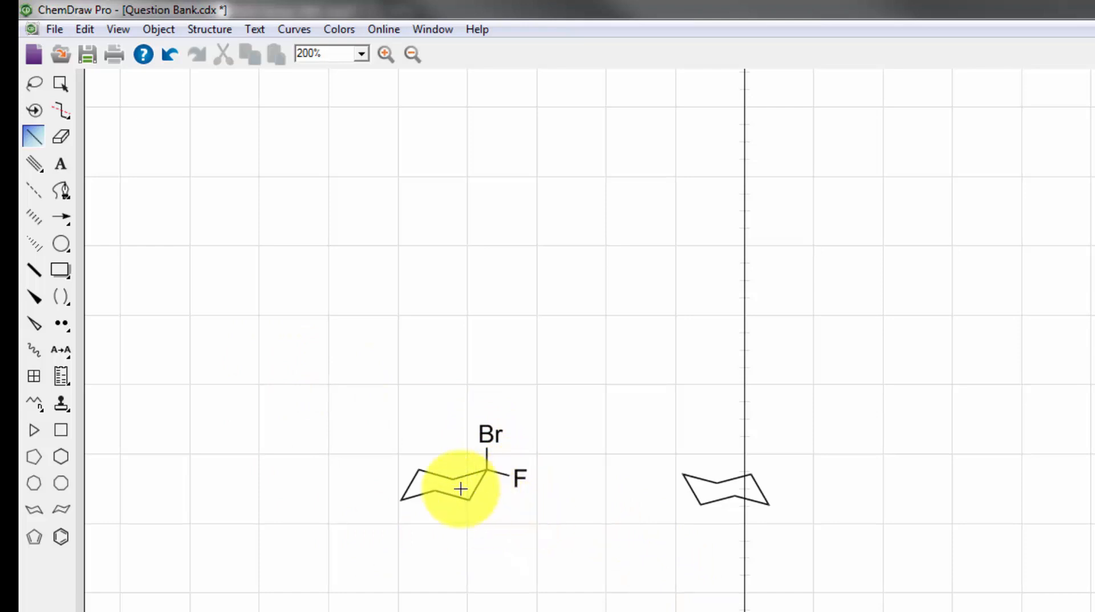
mouse_move(135, 336)
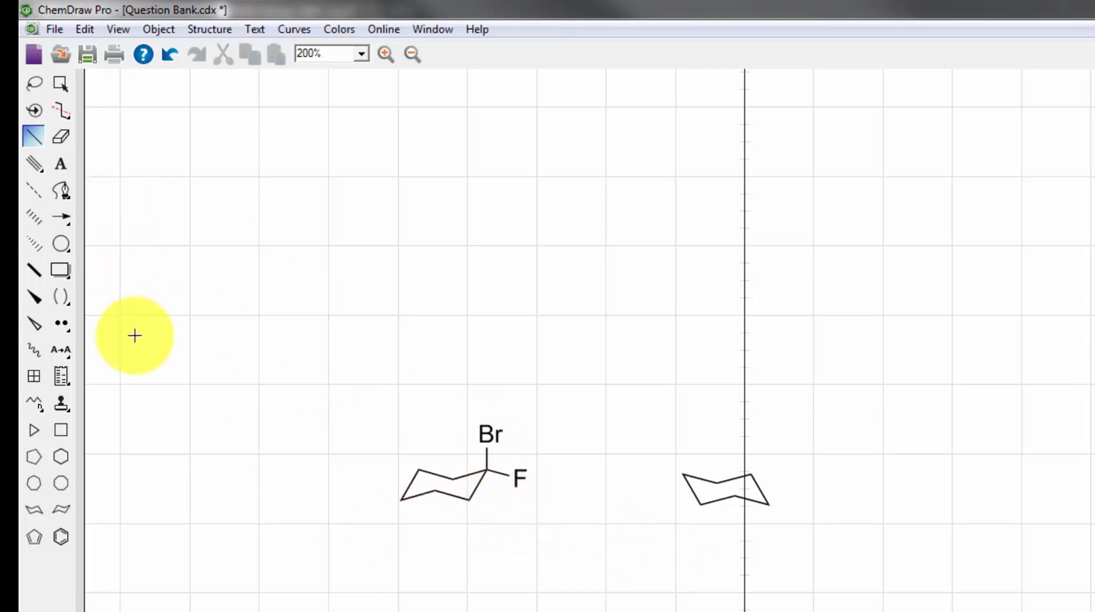
mouse_move(109, 374)
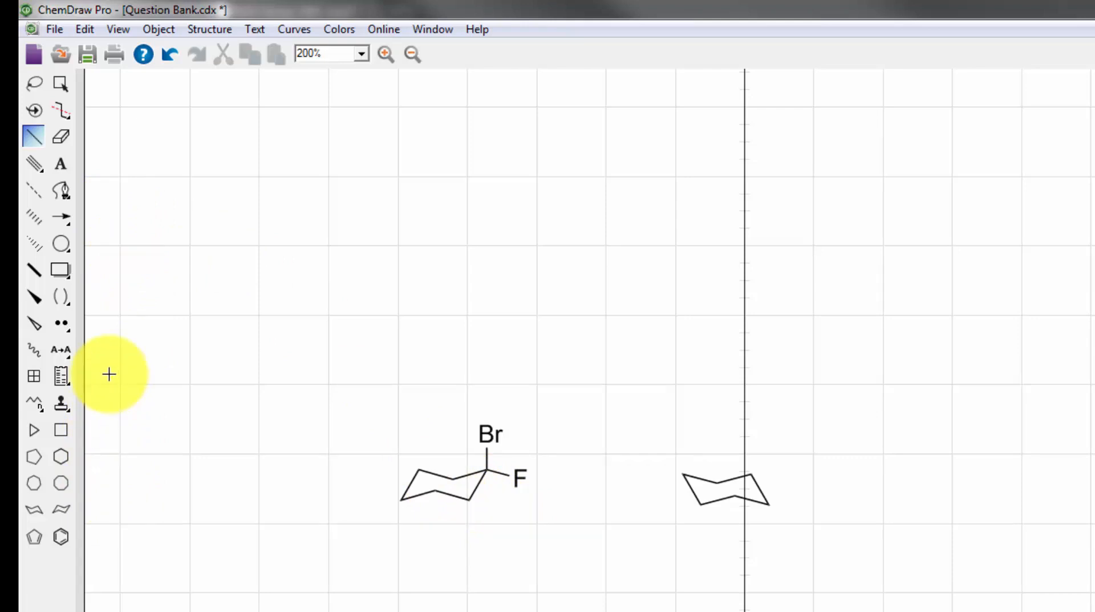
left_click(60, 349)
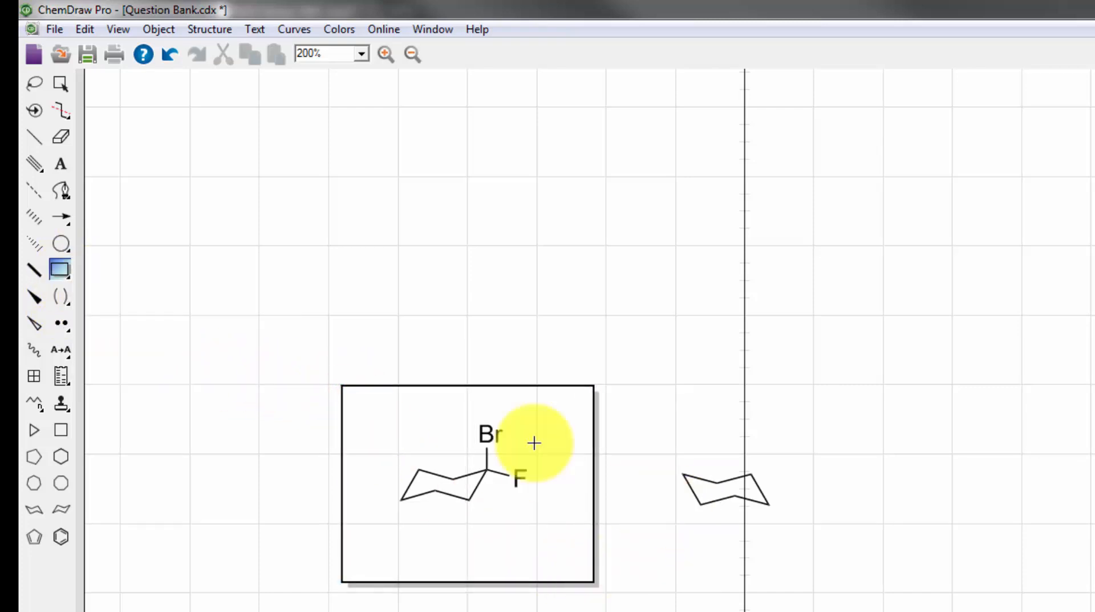
- Caption the framed Br/F cyclohexane 'Compound P' beneath the structure
left_click(60, 163)
type("Copo")
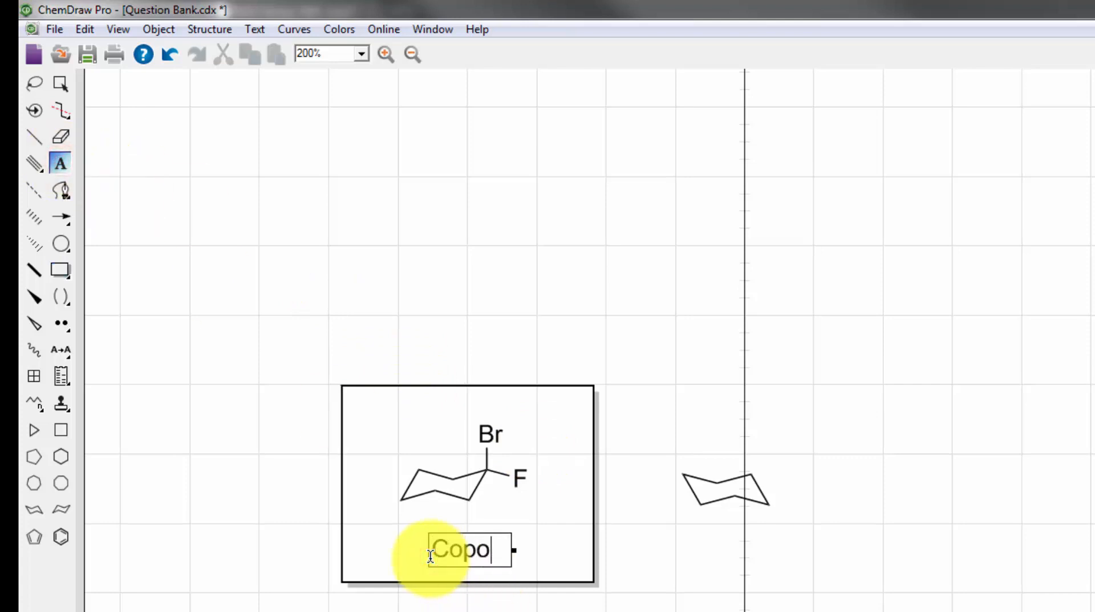
type("mpound")
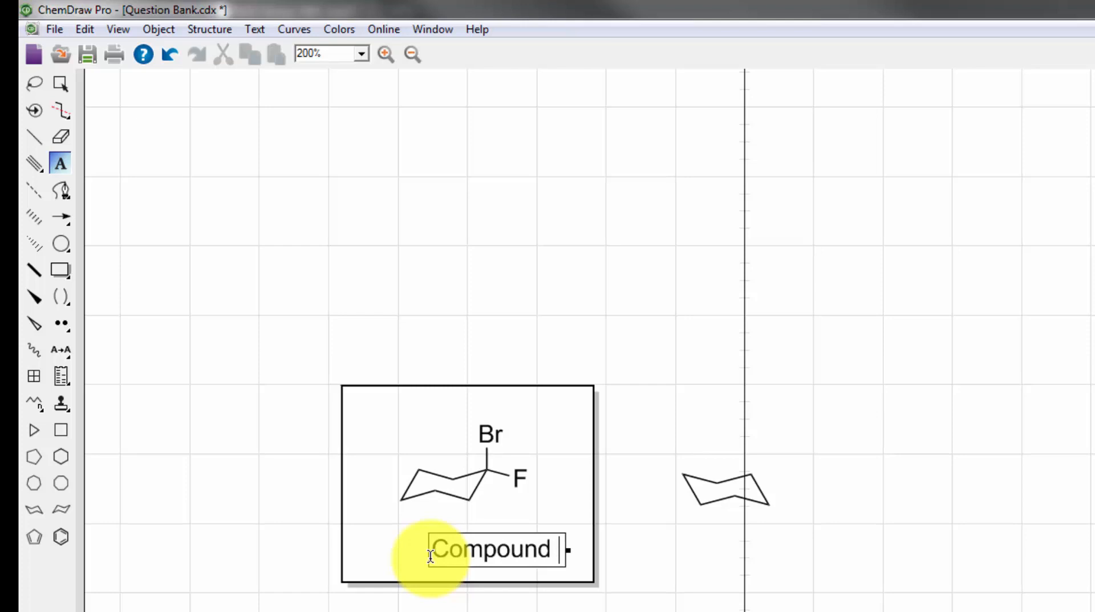
type("P")
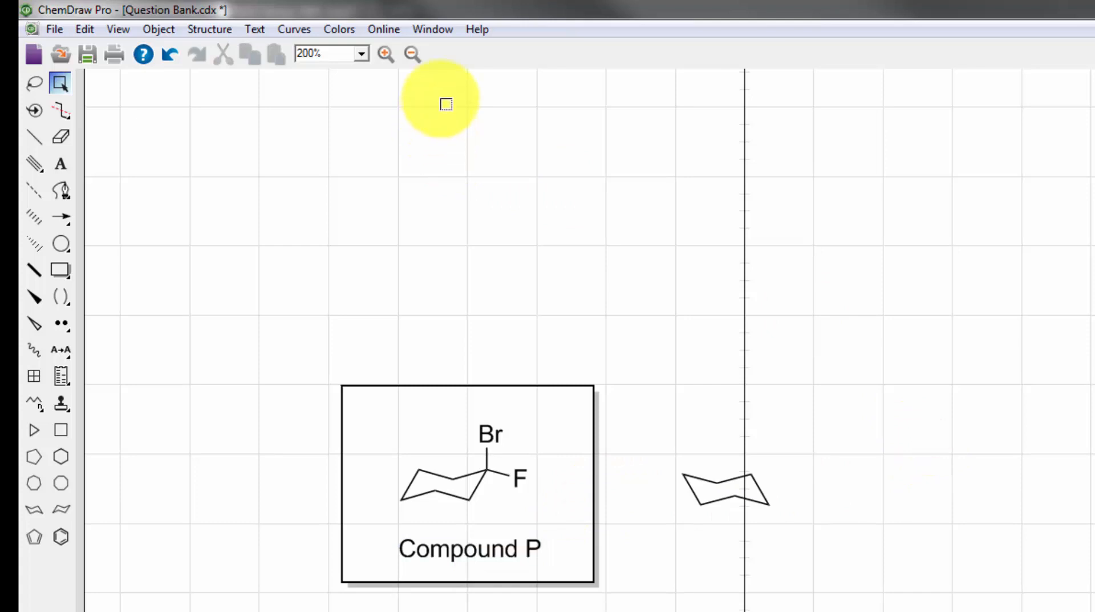
mouse_move(234, 43)
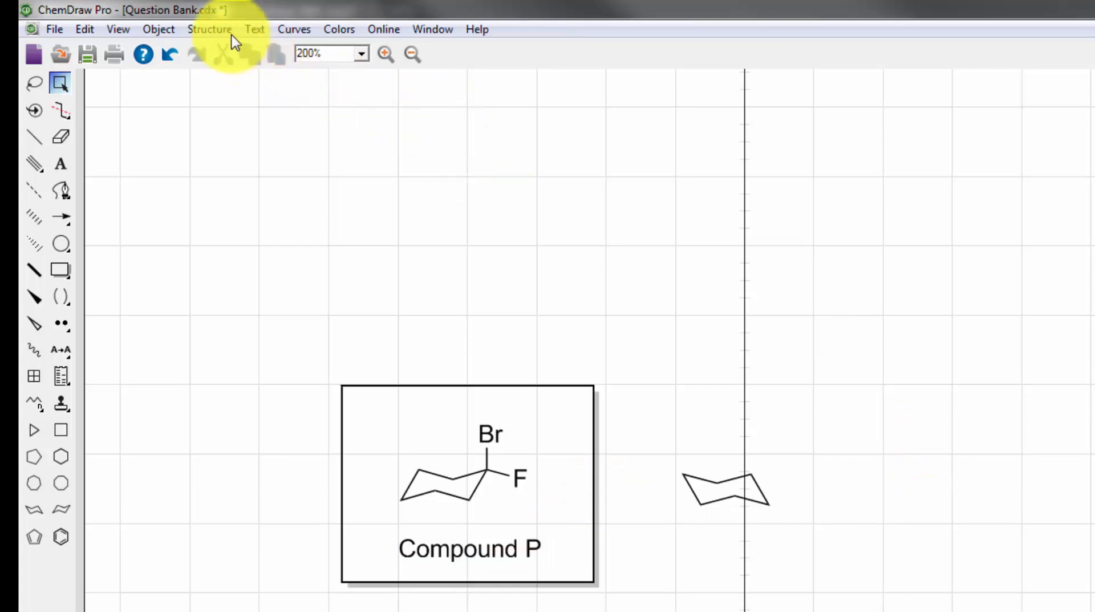
- Look up the ibuprofen structure by name via Find Structure from Name at ChemACX.Com
left_click(209, 29)
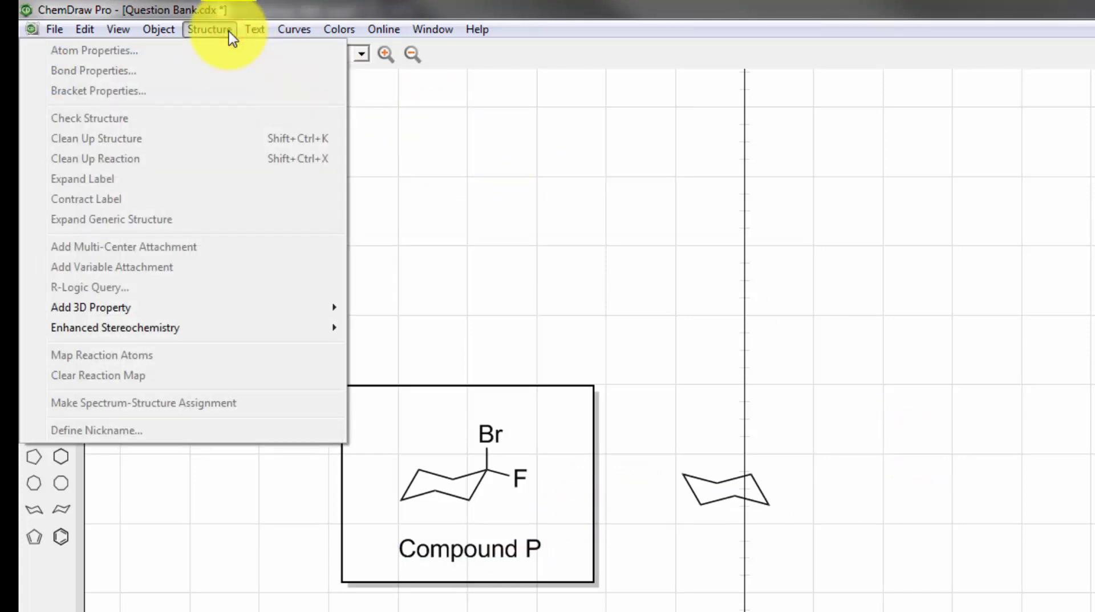
left_click(383, 29)
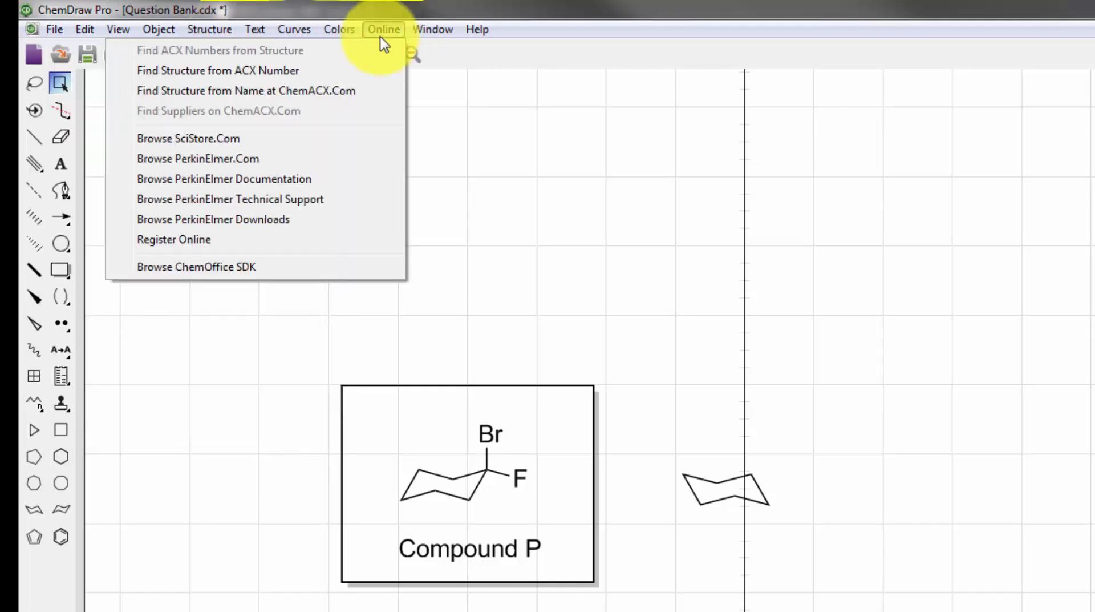
mouse_move(259, 69)
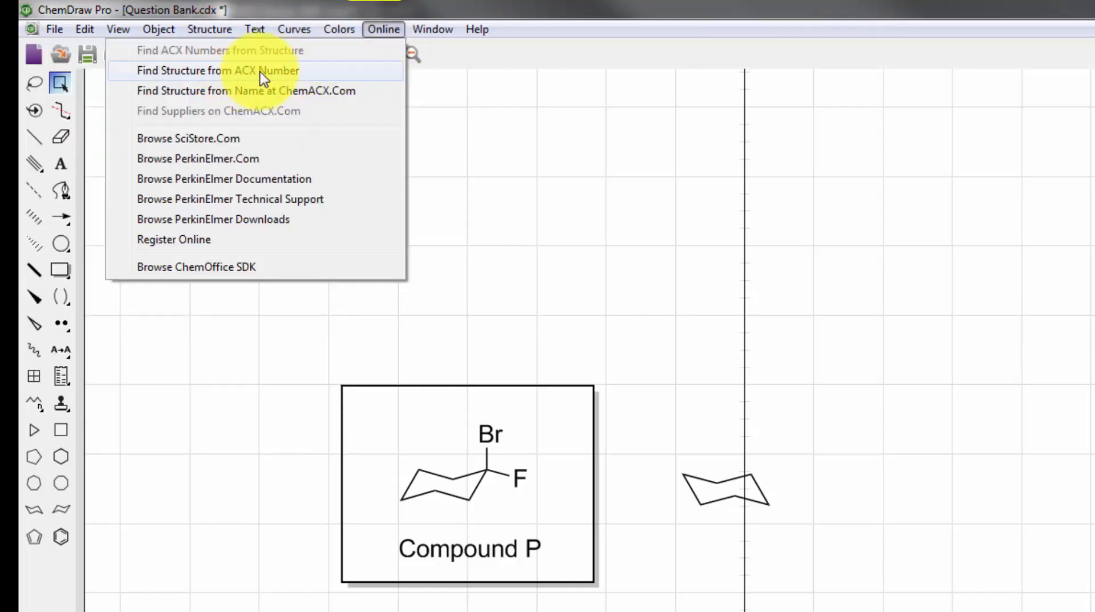
mouse_move(266, 90)
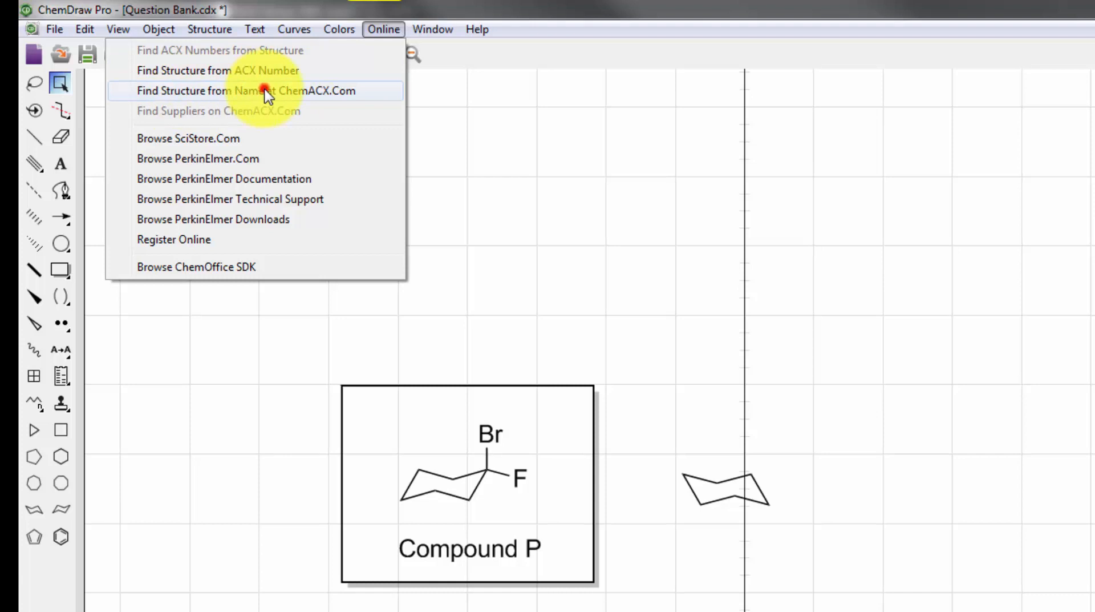
left_click(247, 90)
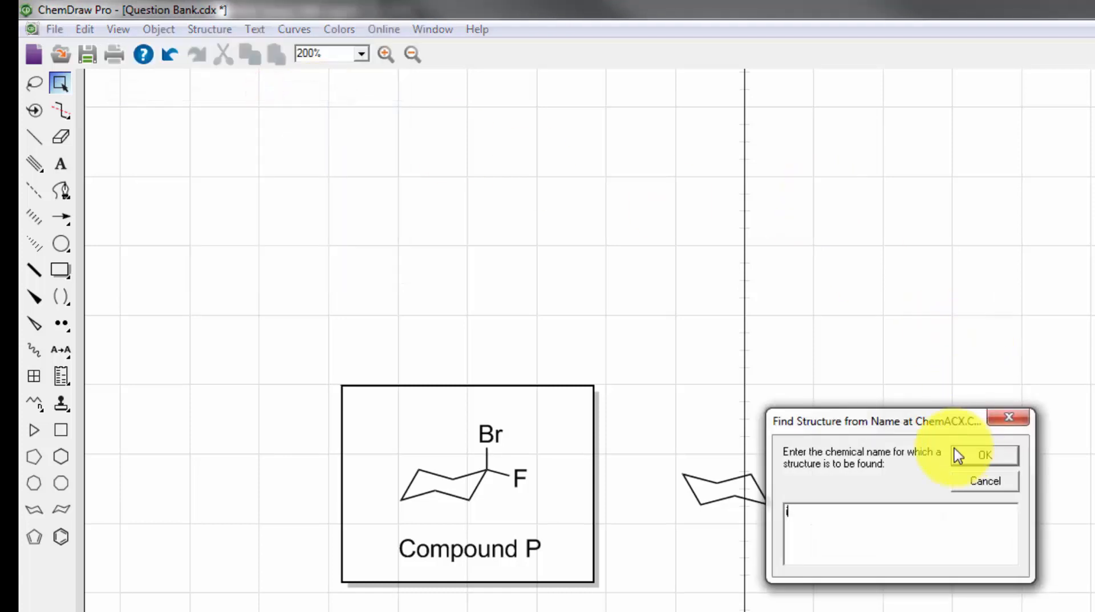
type("ibuprofen")
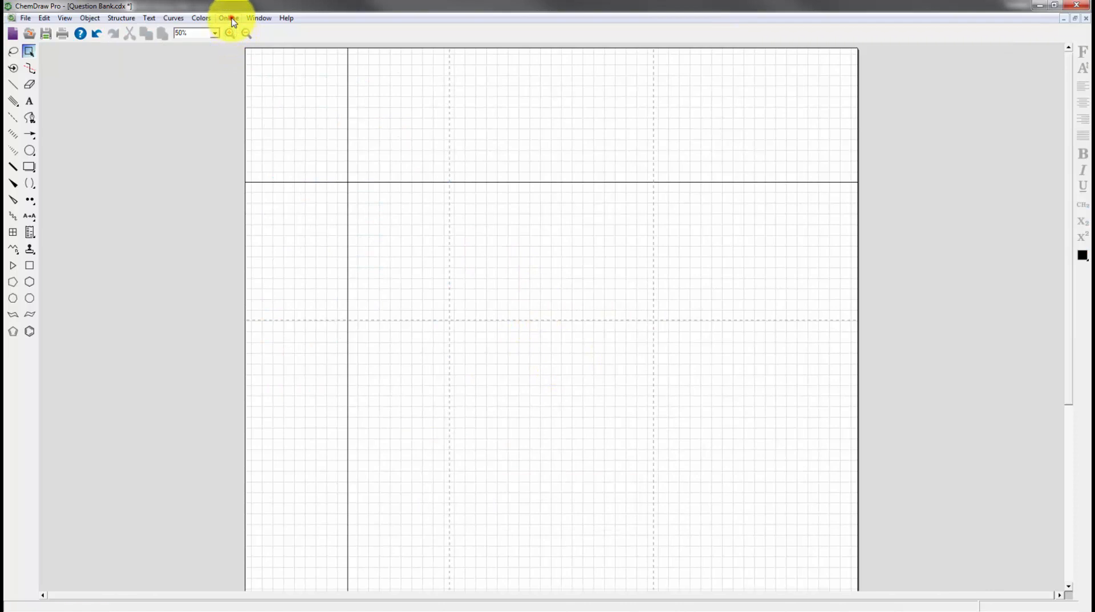
left_click(228, 17)
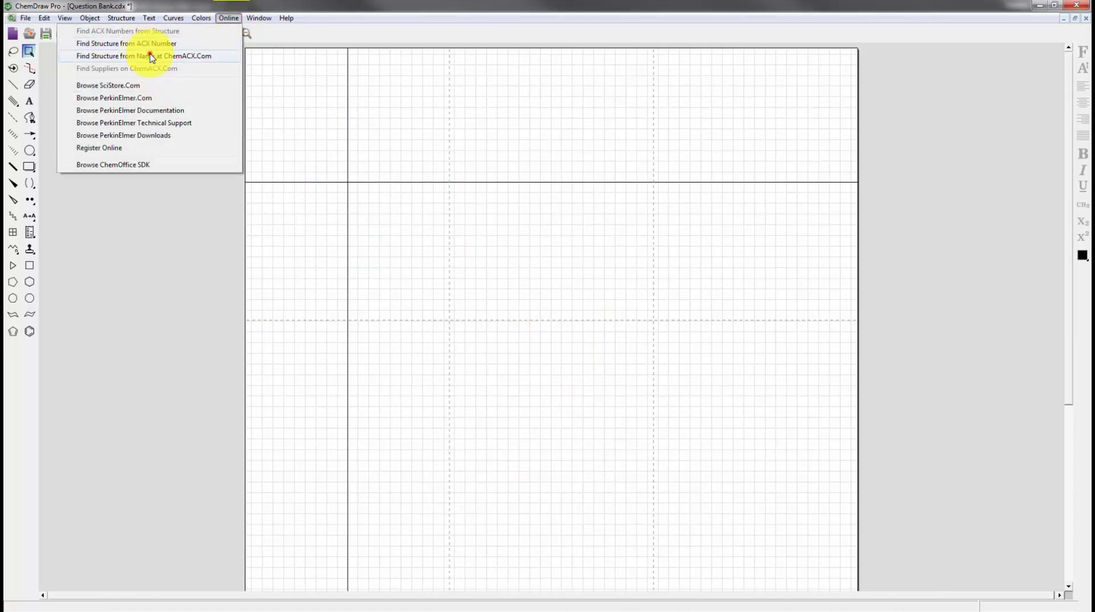
left_click(147, 55)
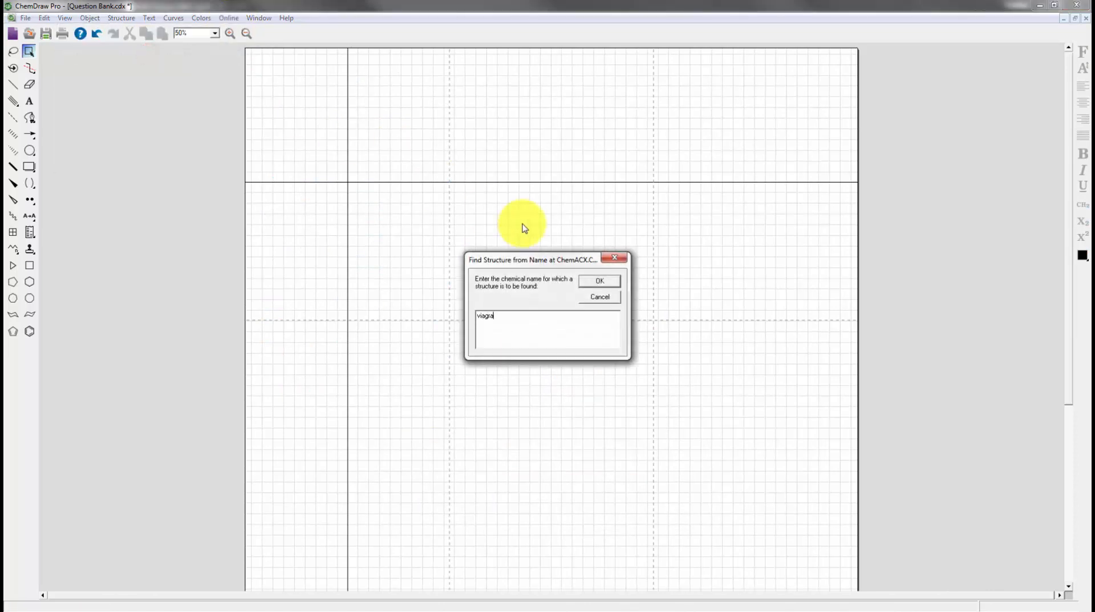
left_click(599, 297)
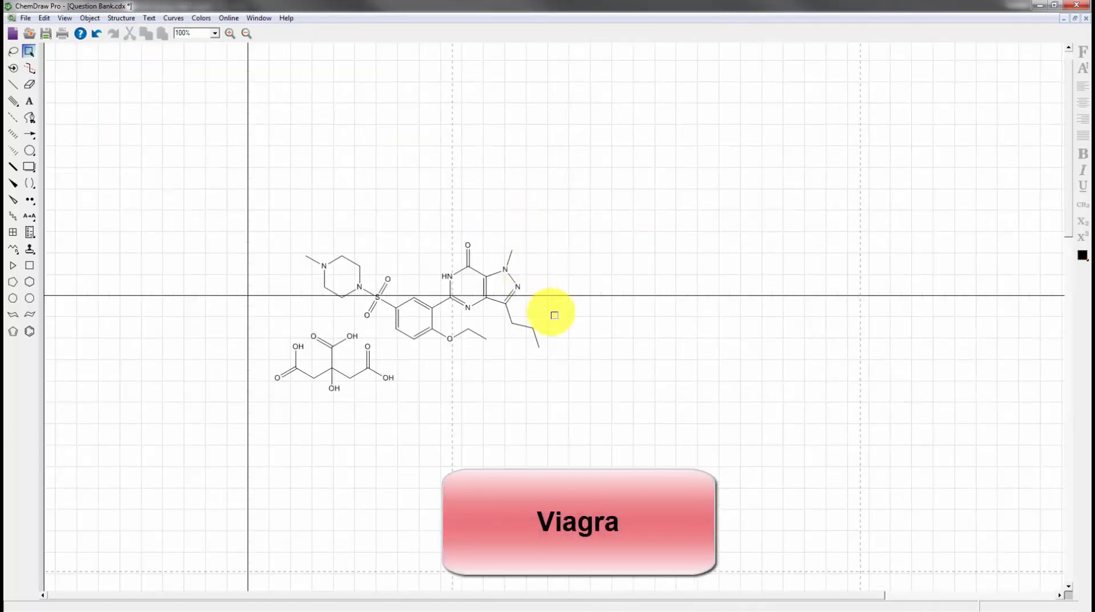
mouse_move(322, 128)
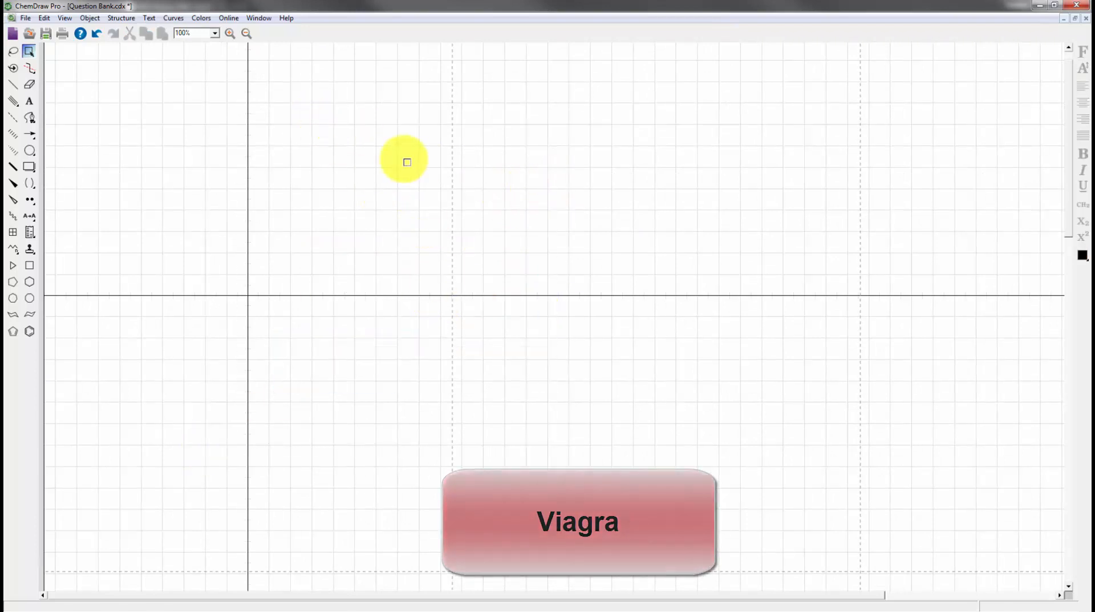
- Browse the Online, Text and Object menus and close them without choosing anything
left_click(228, 17)
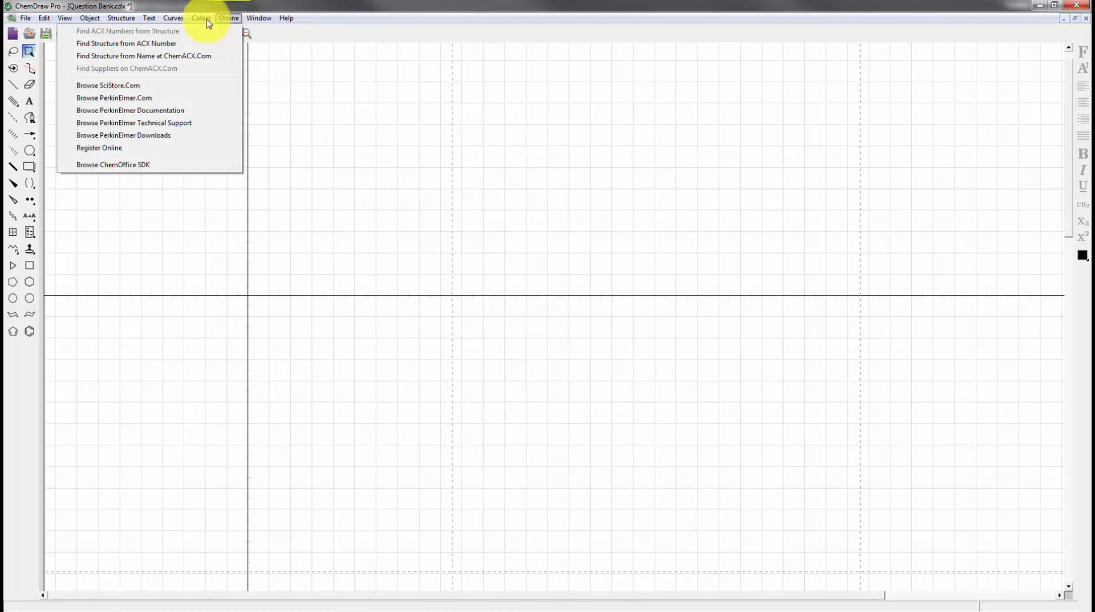
left_click(148, 17)
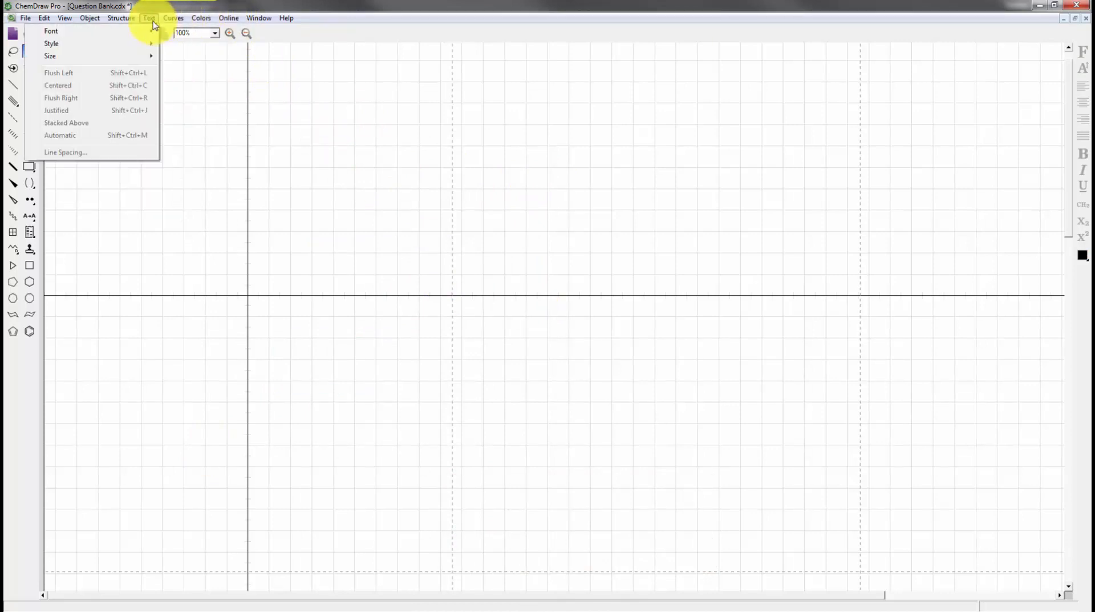
left_click(89, 17)
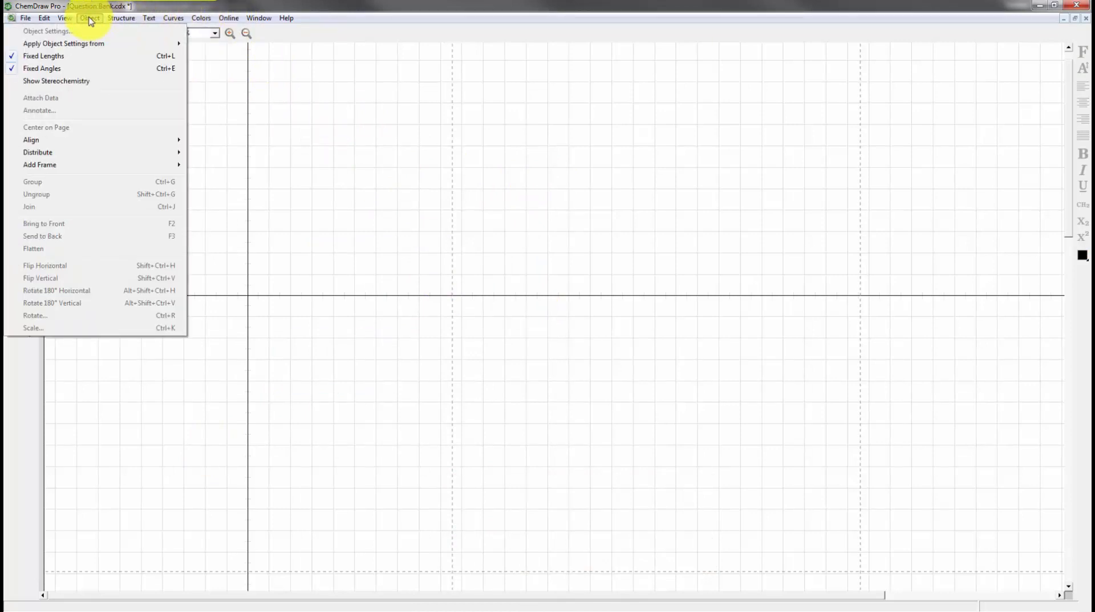
left_click(25, 17)
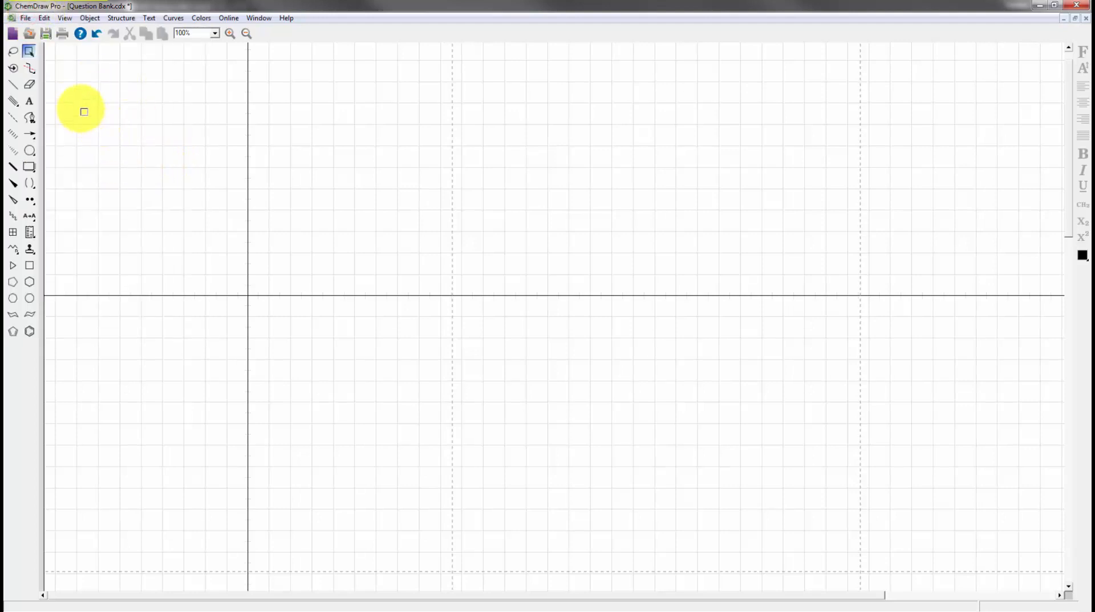
mouse_move(126, 112)
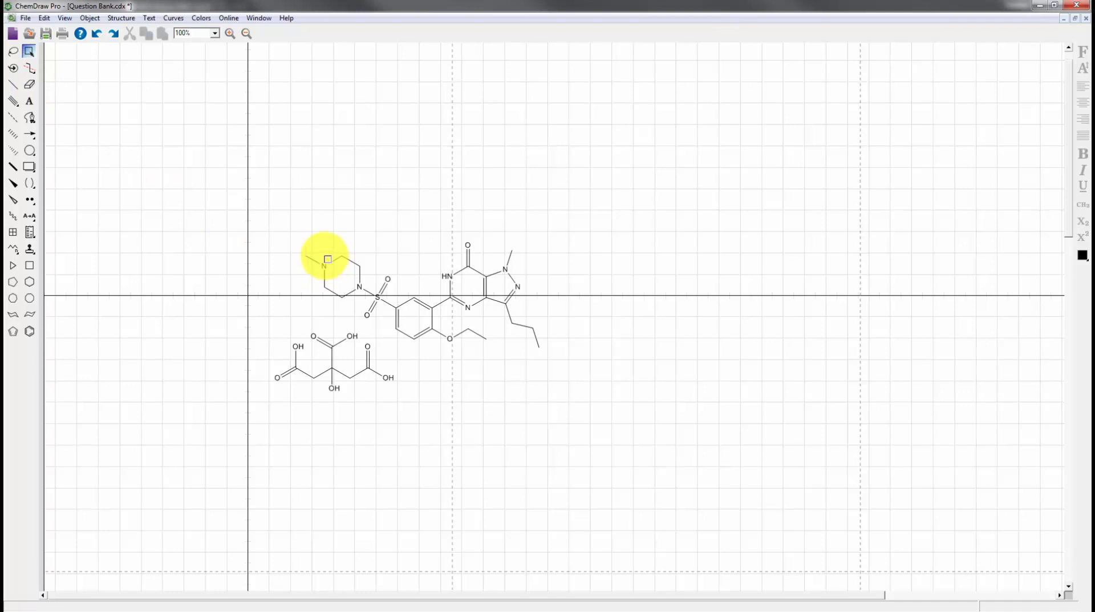
mouse_move(113, 241)
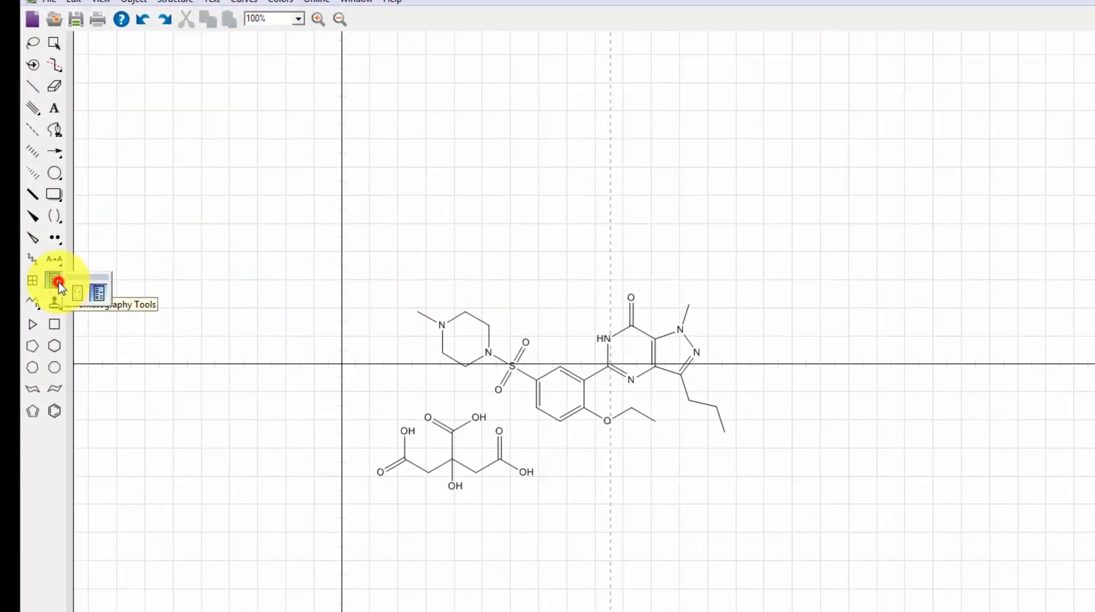
- Place a four-lane TLC plate to the right of the sildenafil citrate structure
left_click(55, 281)
type("4")
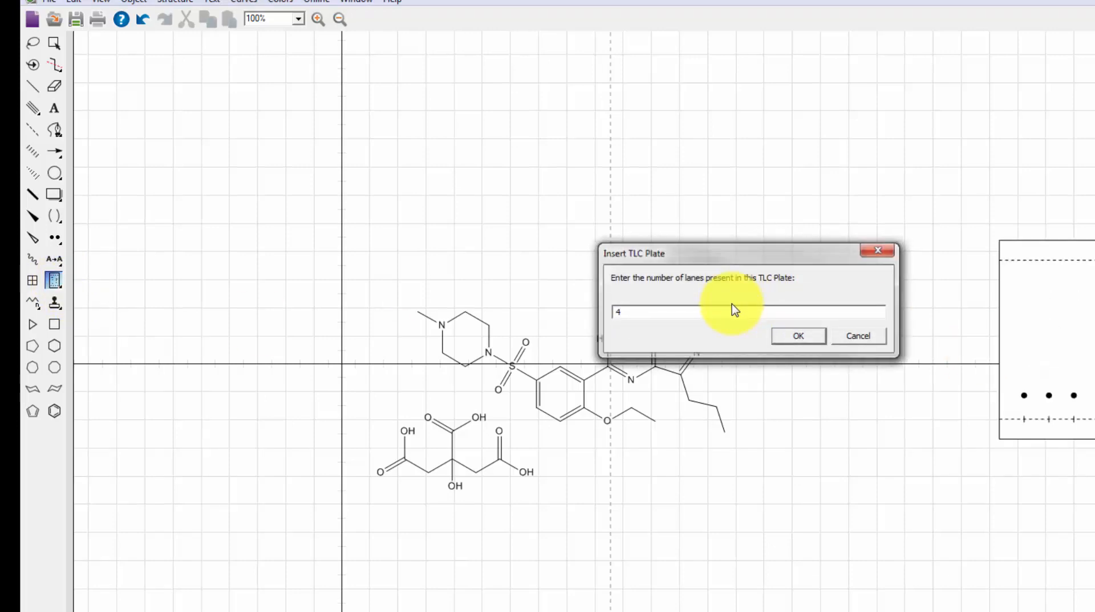
left_click(799, 336)
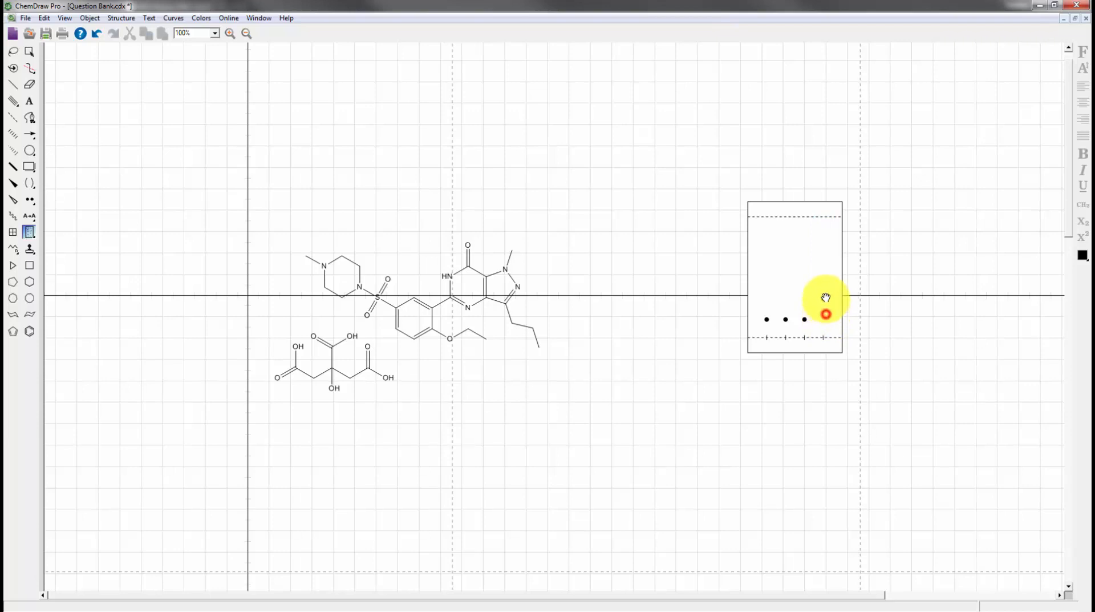
- Colour the fourth lane's spot red and show the third spot's Rf = 0.15
right_click(826, 314)
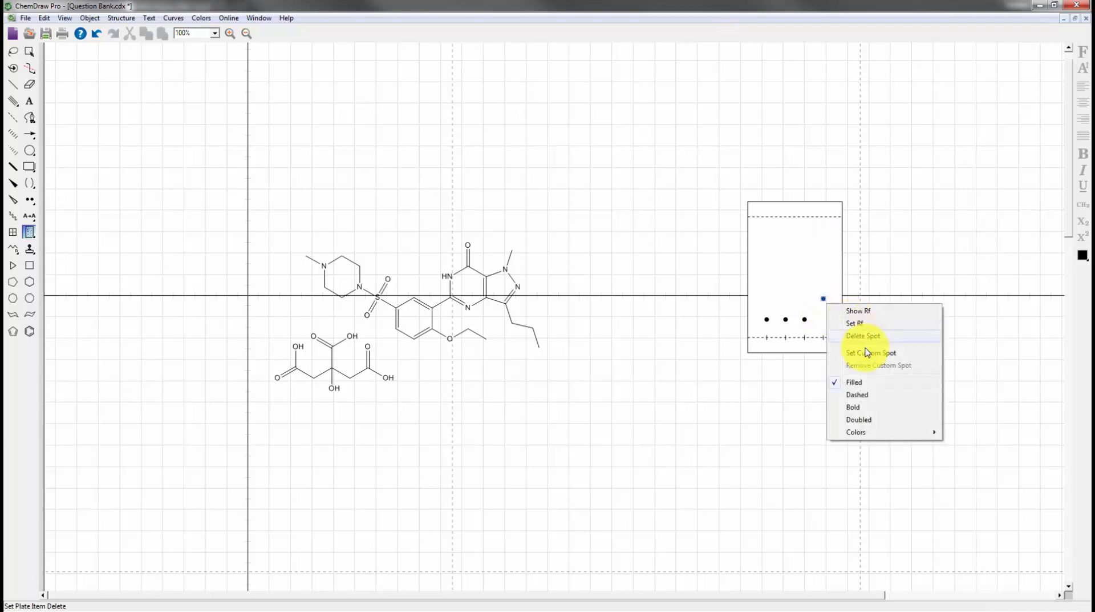
left_click(869, 353)
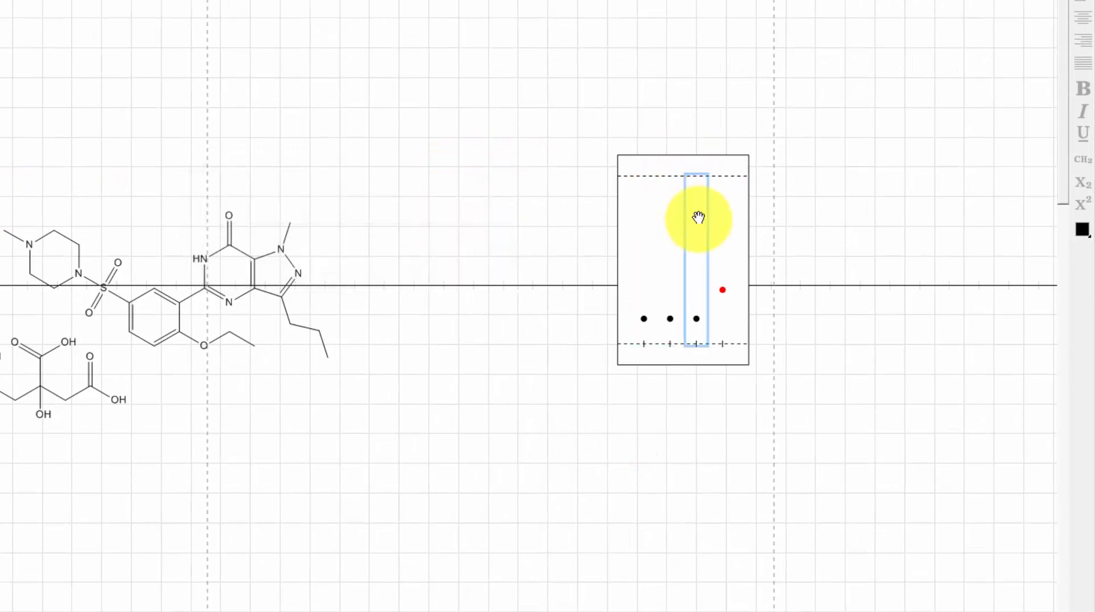
right_click(699, 216)
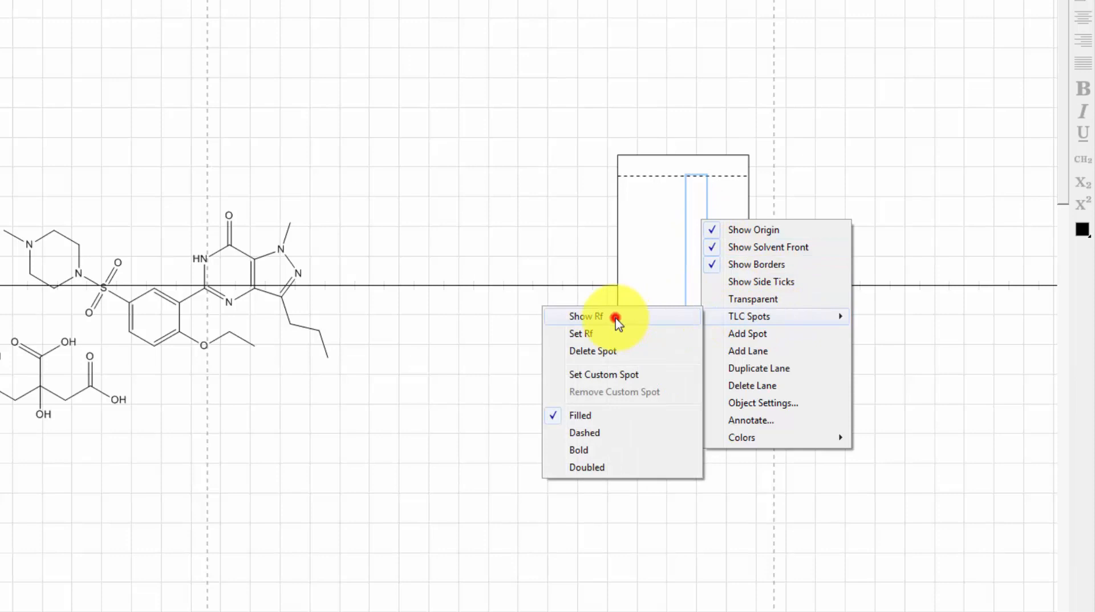
left_click(586, 316)
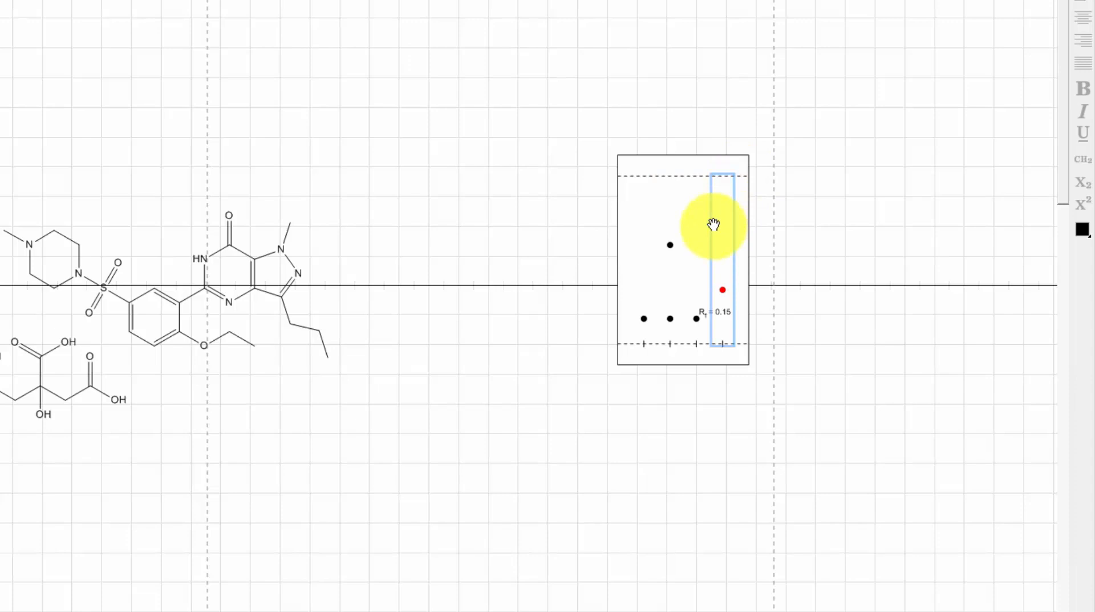
- Make the upper lane-two spot bold and larger
right_click(670, 244)
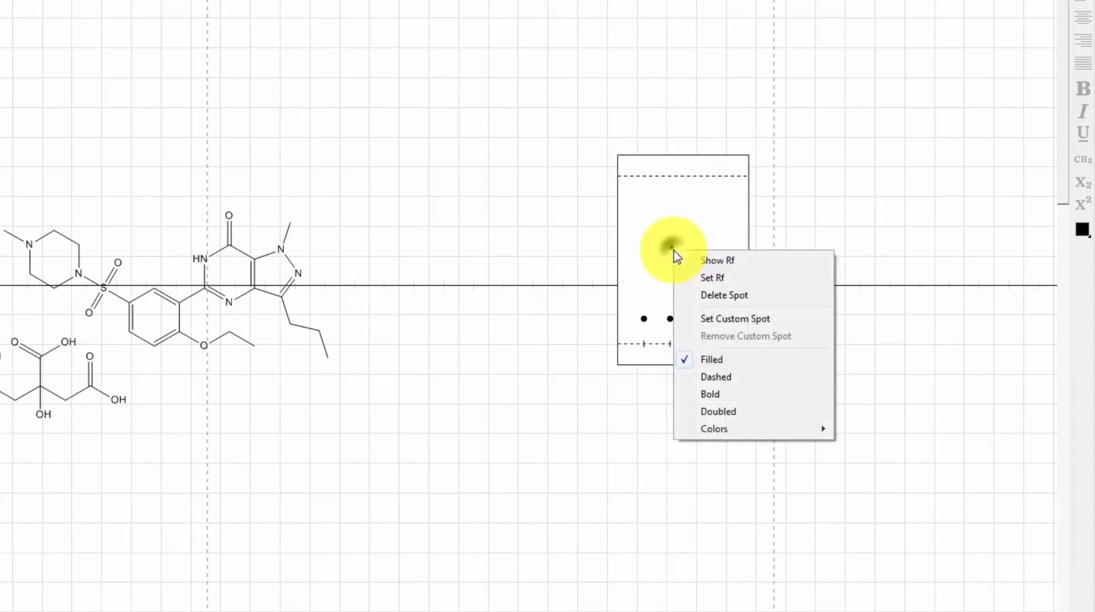
left_click(718, 261)
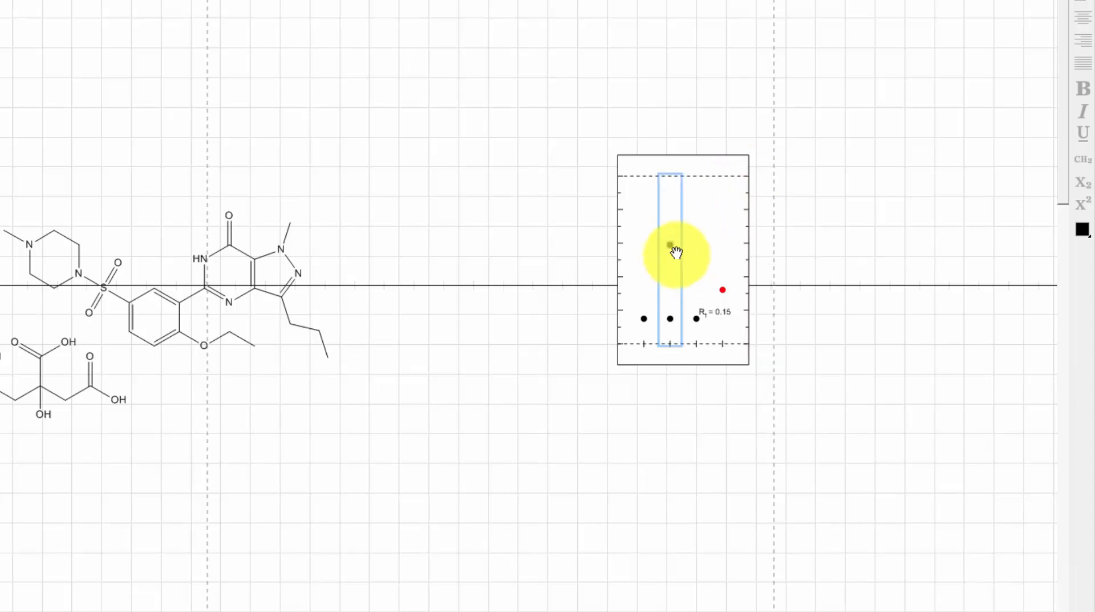
right_click(670, 244)
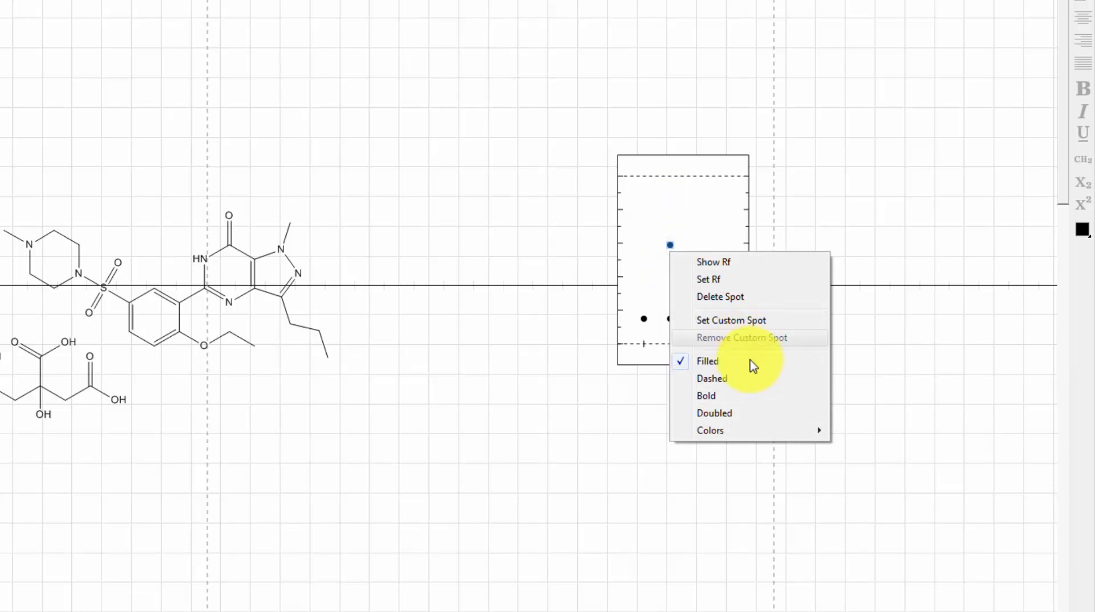
left_click(713, 261)
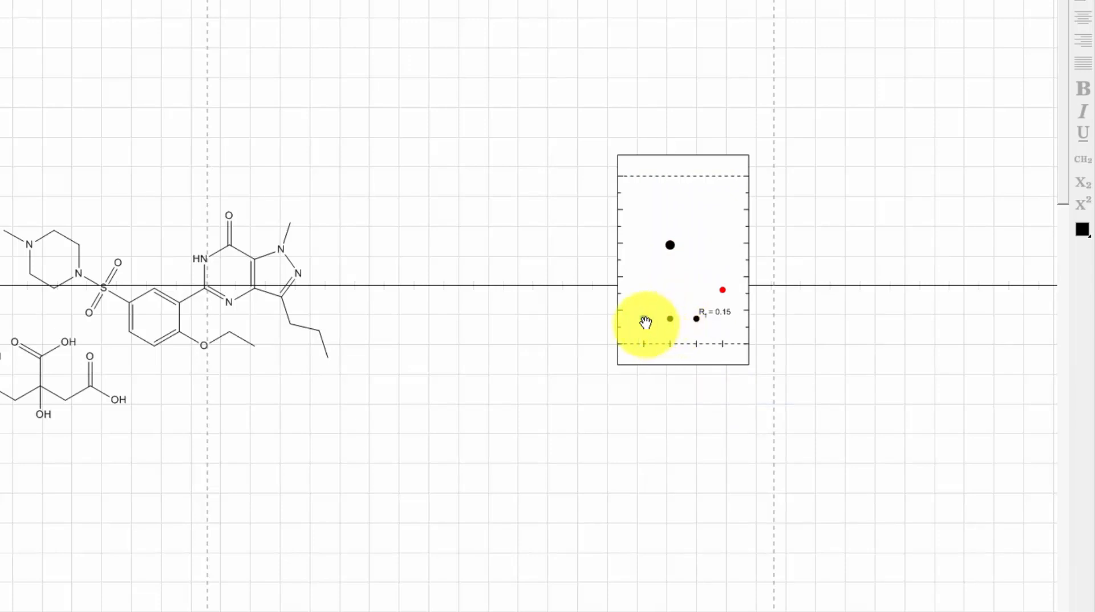
- Make the first lane's spot dashed and restyle another baseline spot
right_click(643, 318)
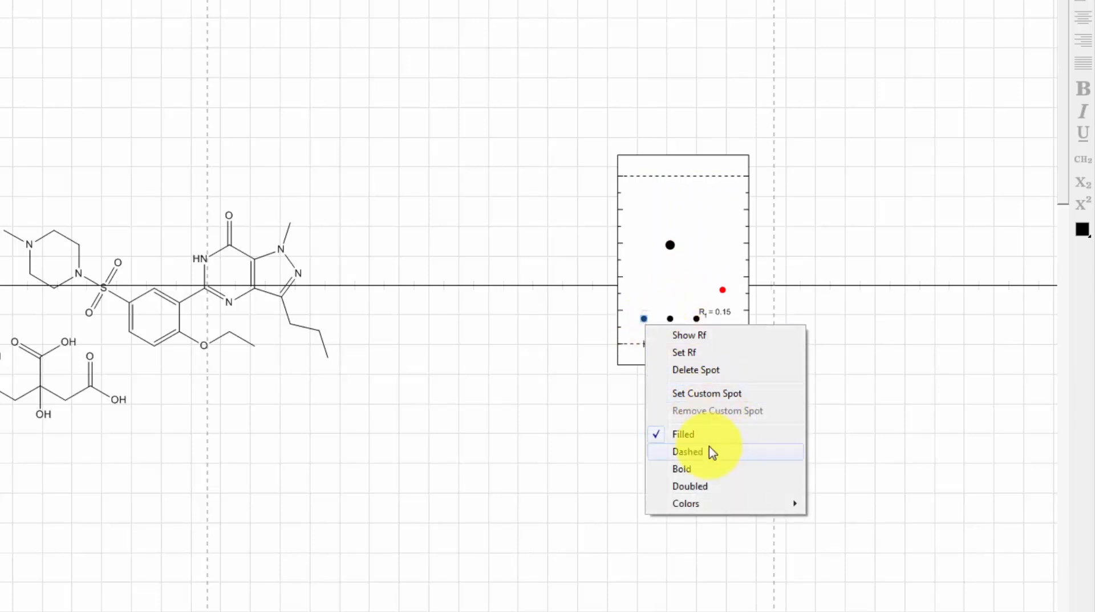
left_click(687, 450)
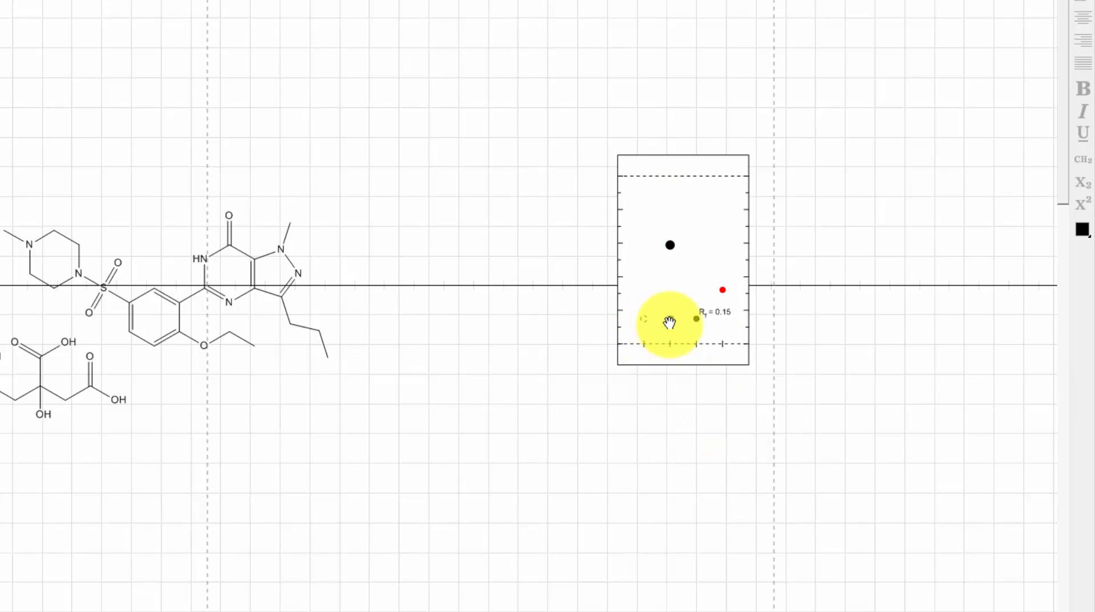
right_click(669, 320)
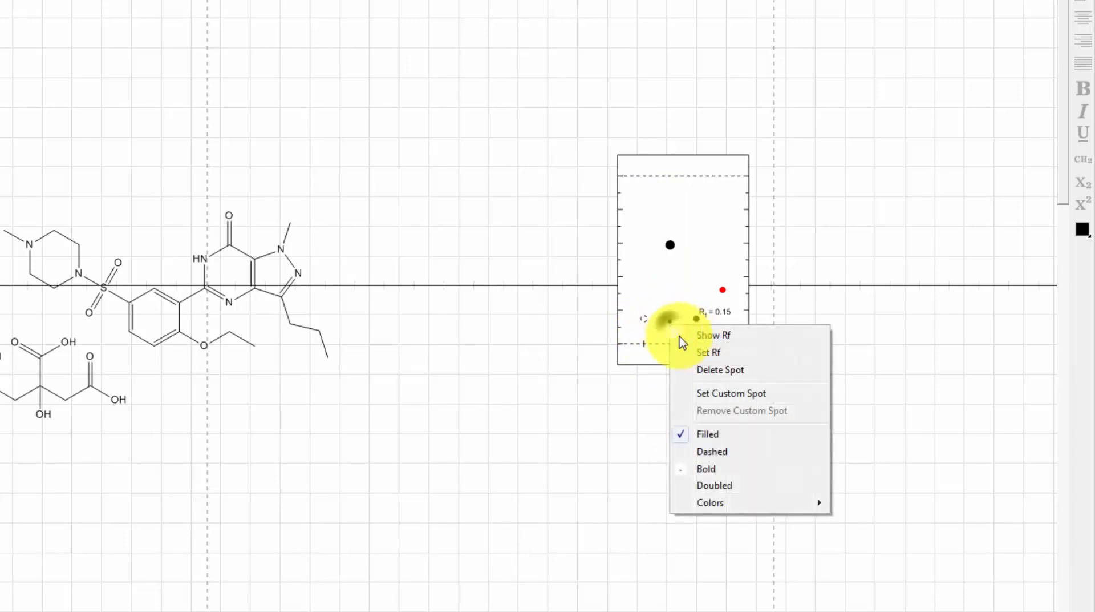
left_click(741, 483)
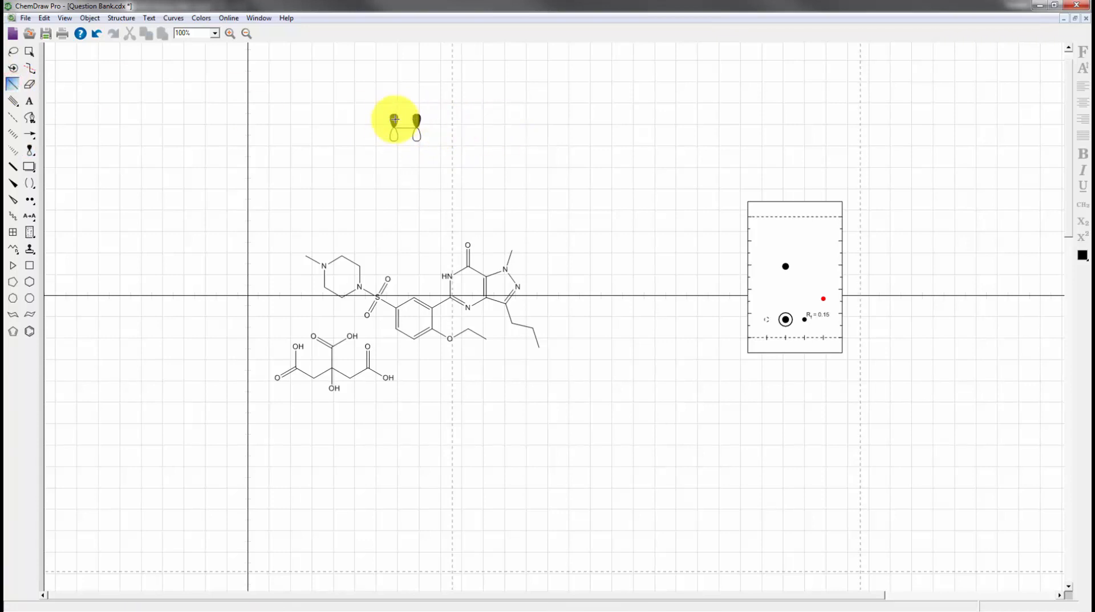
- Draw a shaded spherical s orbital at the top left beside the p orbital pair
left_click(30, 167)
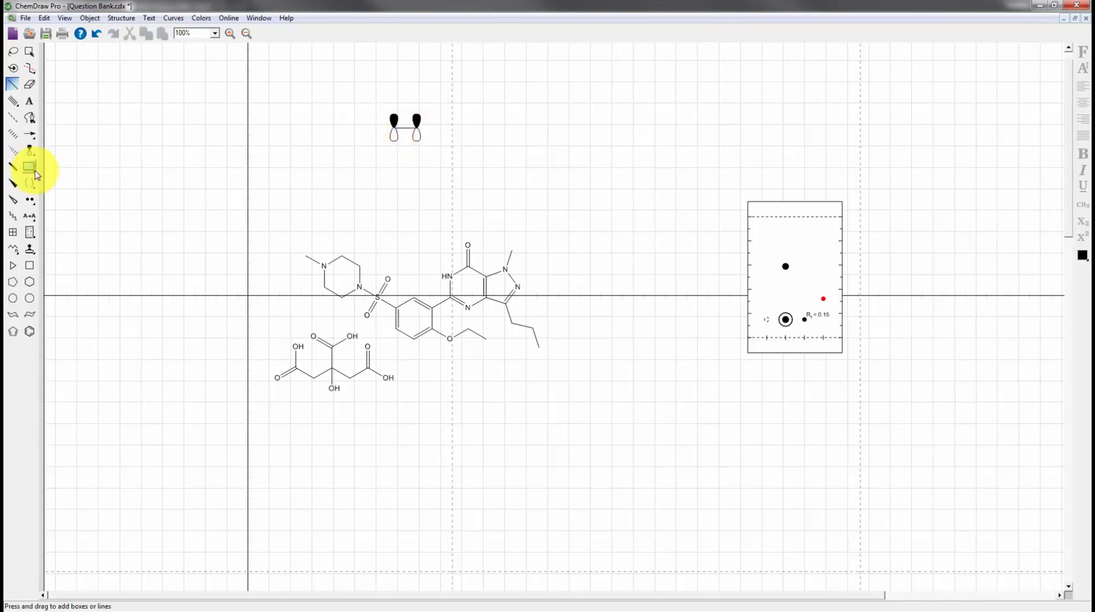
left_click(29, 150)
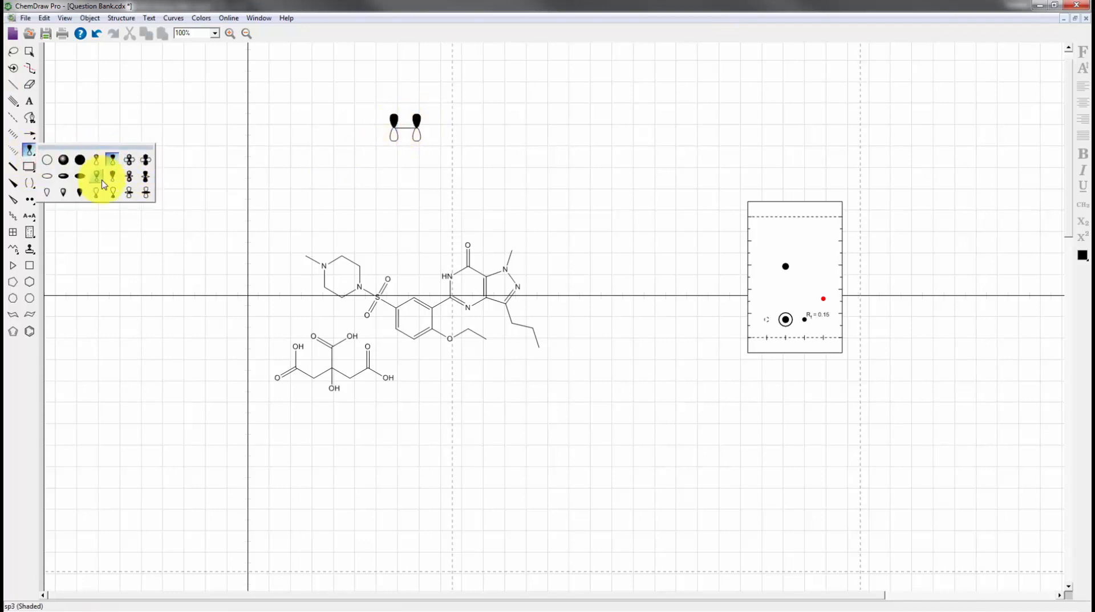
left_click(96, 175)
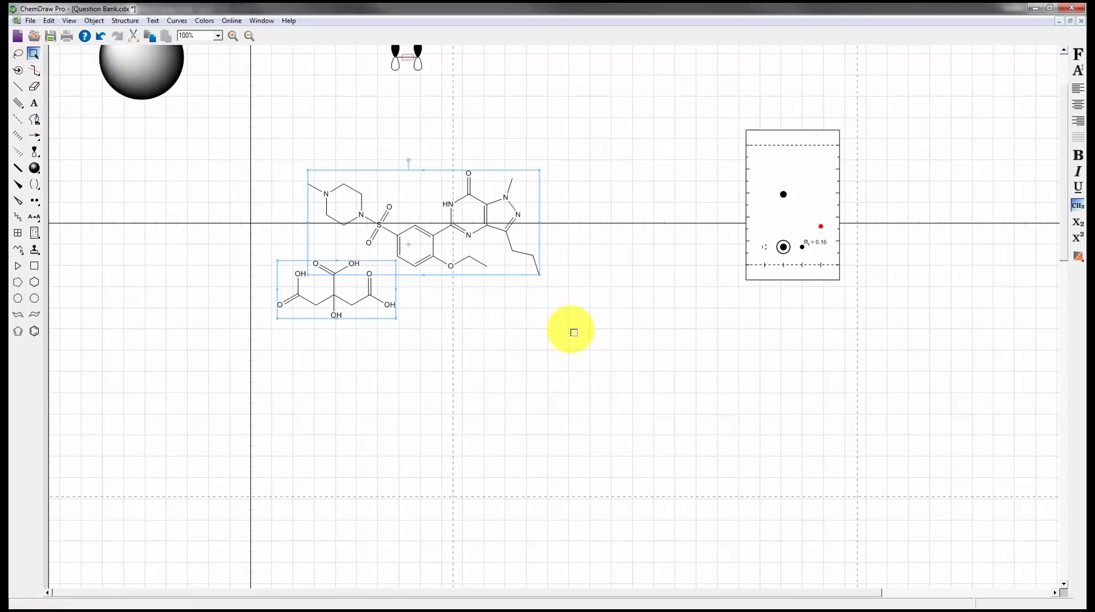
mouse_move(367, 357)
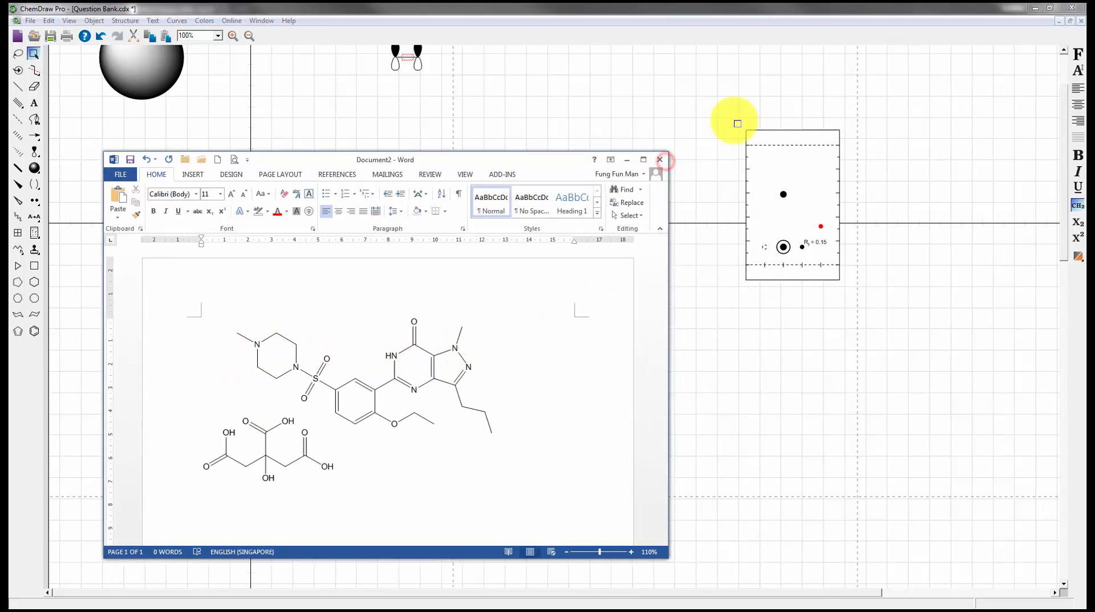
- Copy the TLC plate into the Word document below the structures and maximize Word
left_click(658, 160)
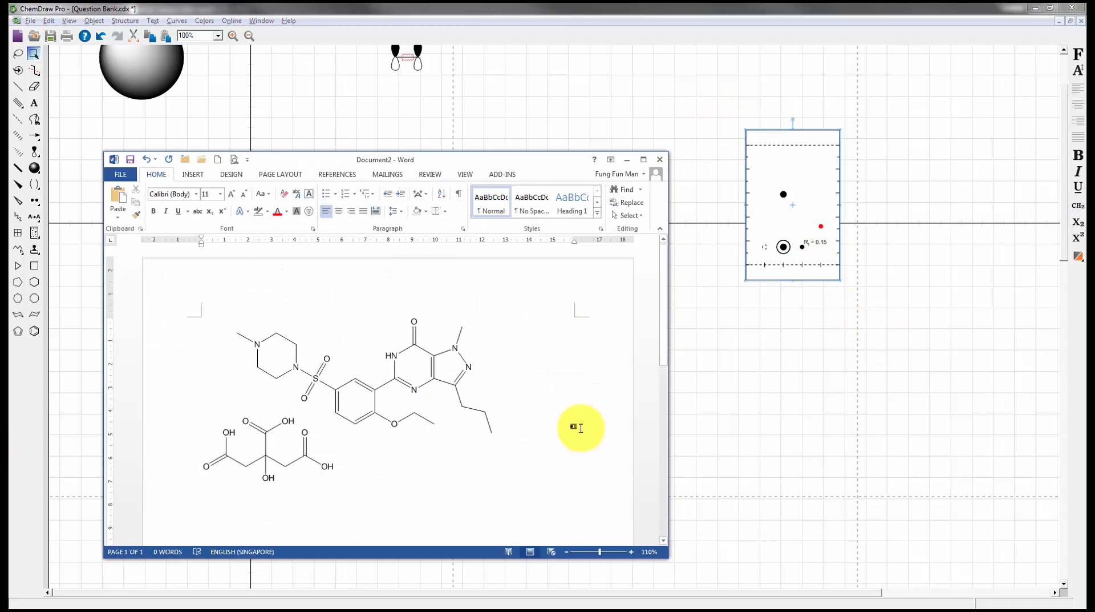
scroll("down", 3)
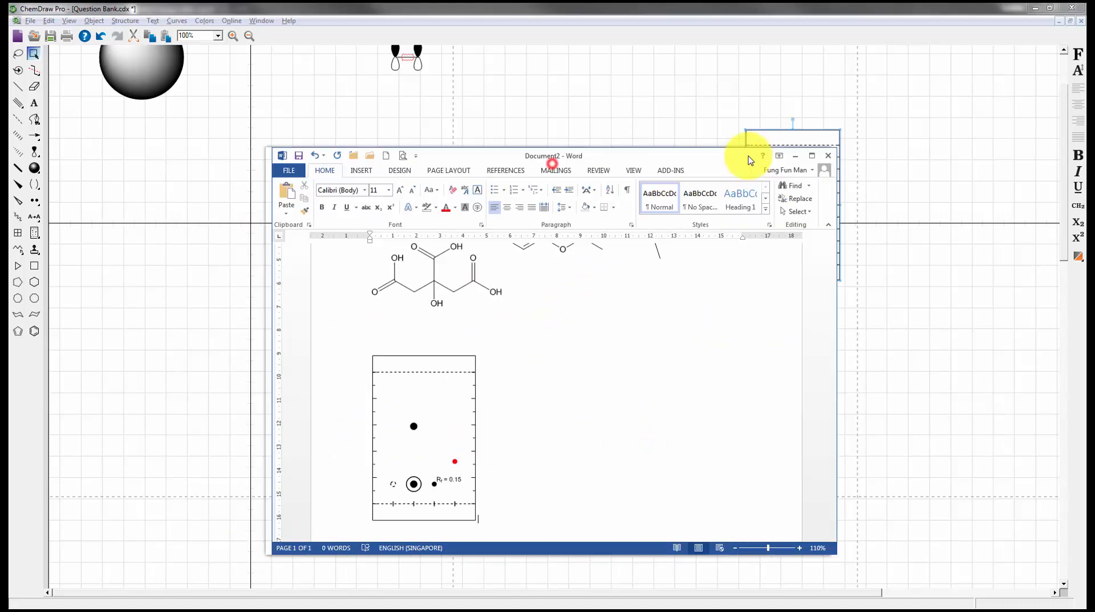
left_click(811, 155)
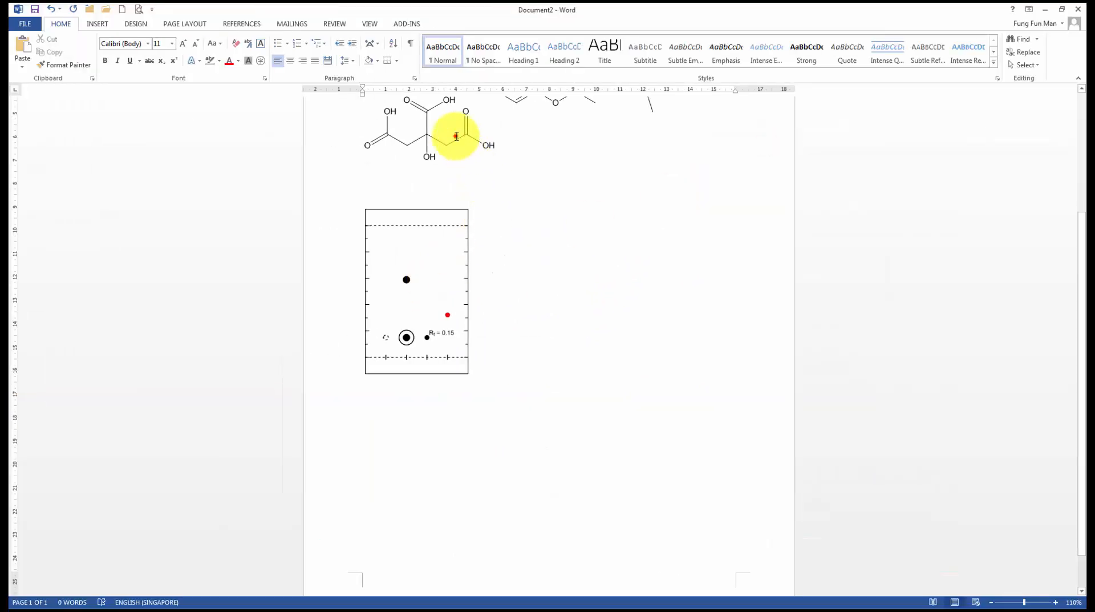
- Edit the embedded structures from Word in ChemDraw and move them to the page top
double_click(455, 129)
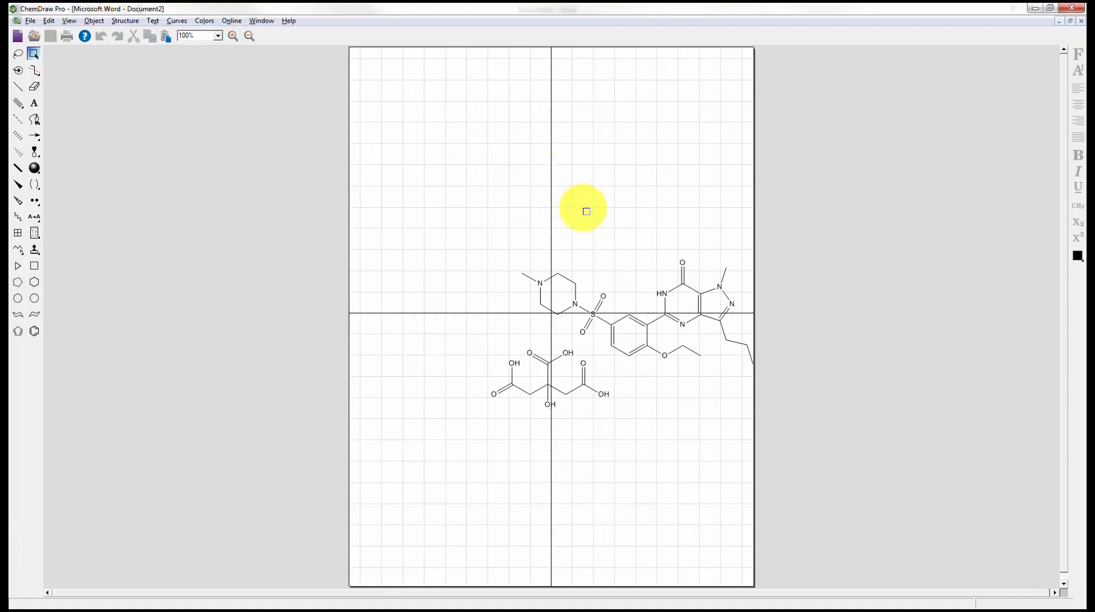
left_click(101, 35)
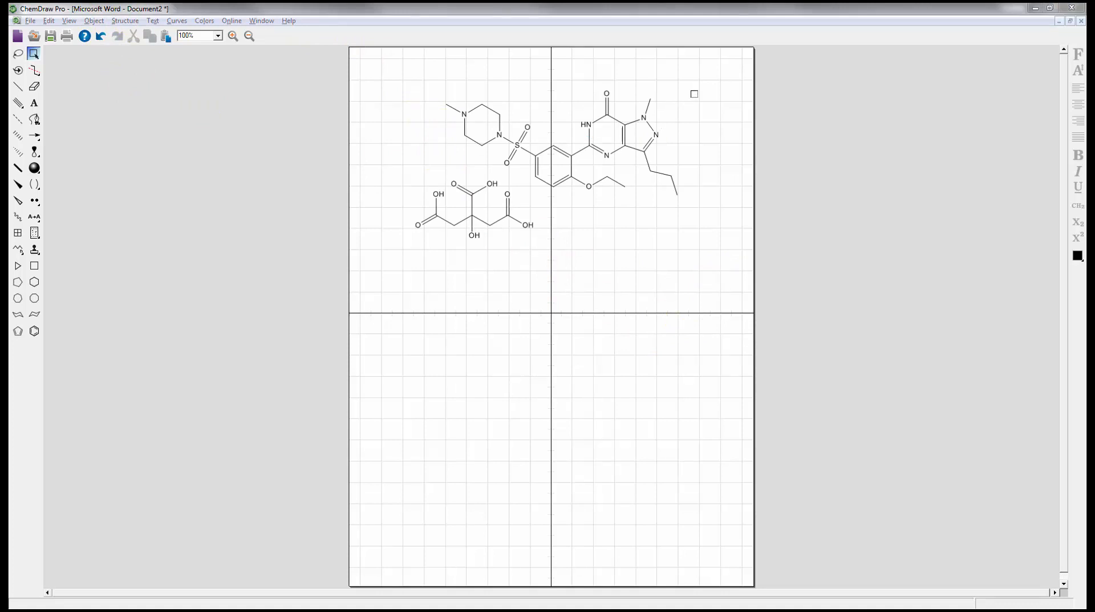
- Add chemical formula, exact mass, m/z and all remaining analysis labels to the sildenafil citrate structures via Analysis
right_click(664, 162)
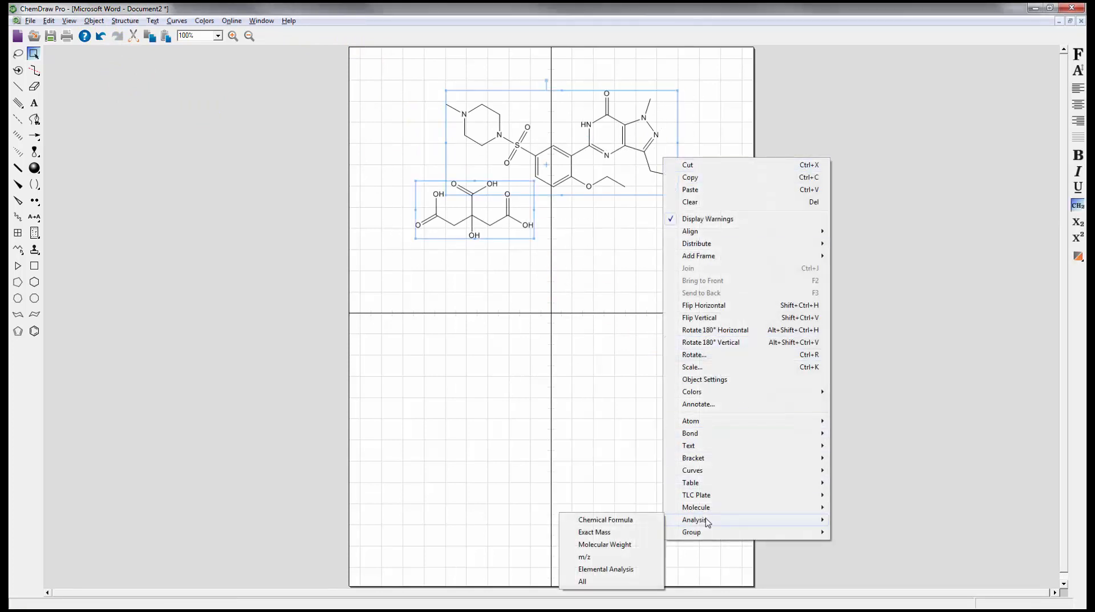
left_click(605, 519)
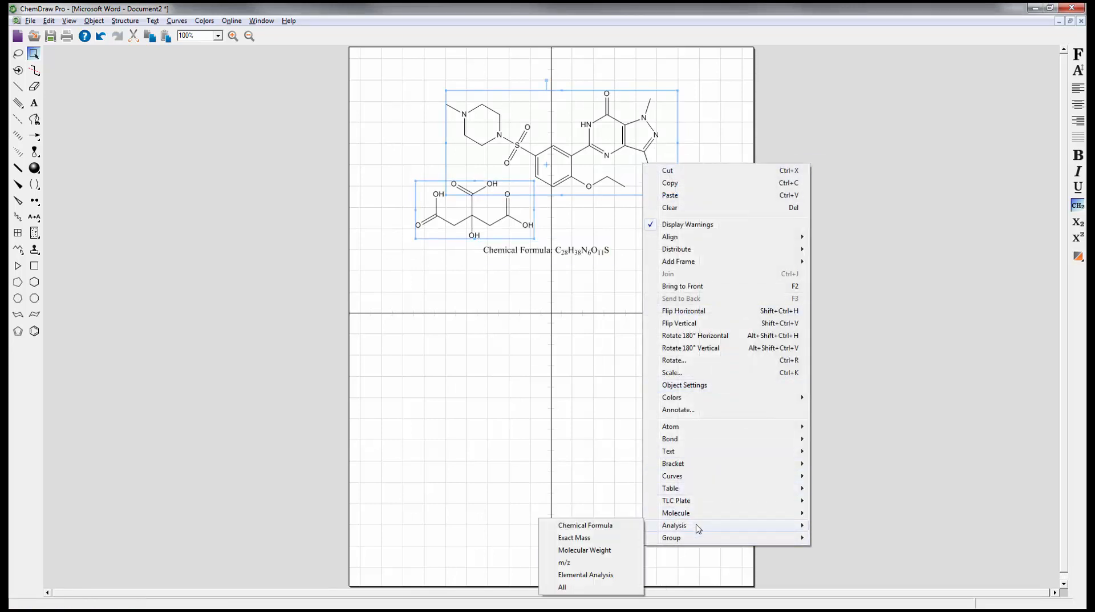
left_click(574, 536)
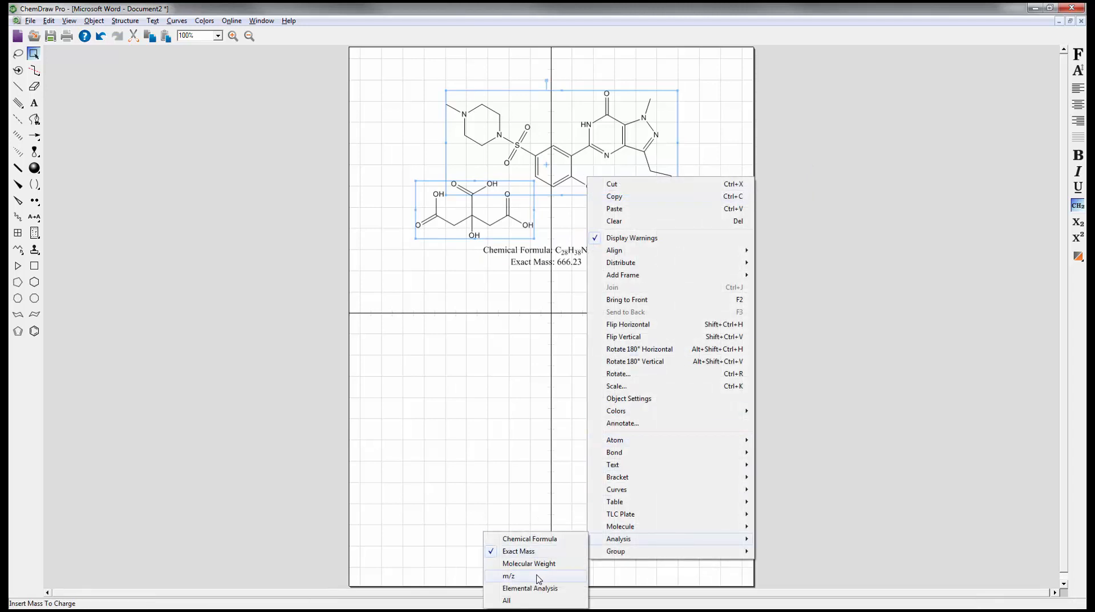
left_click(509, 575)
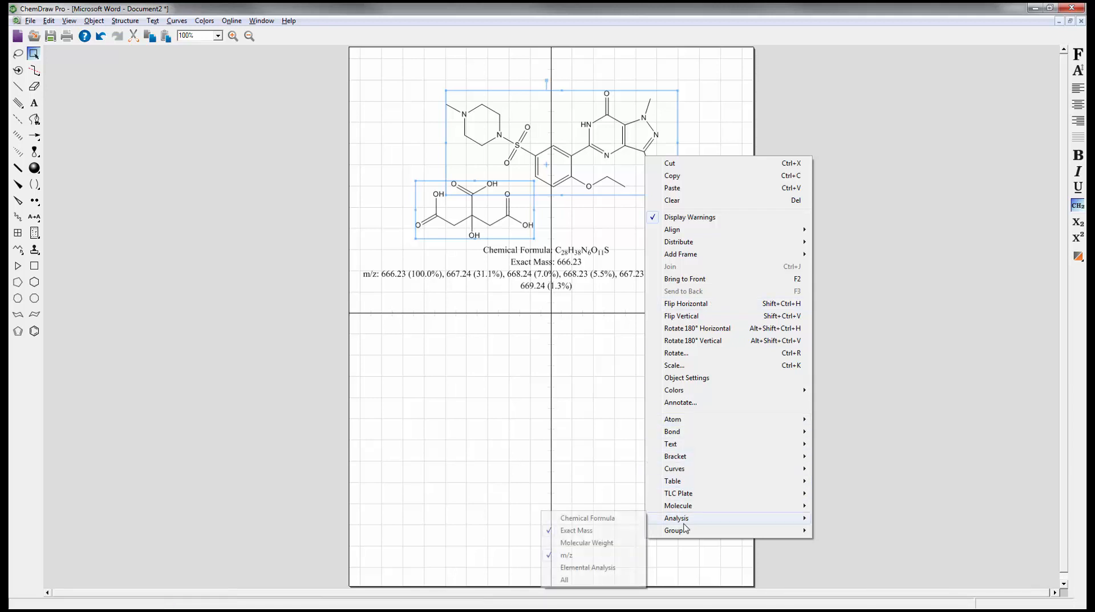
left_click(563, 578)
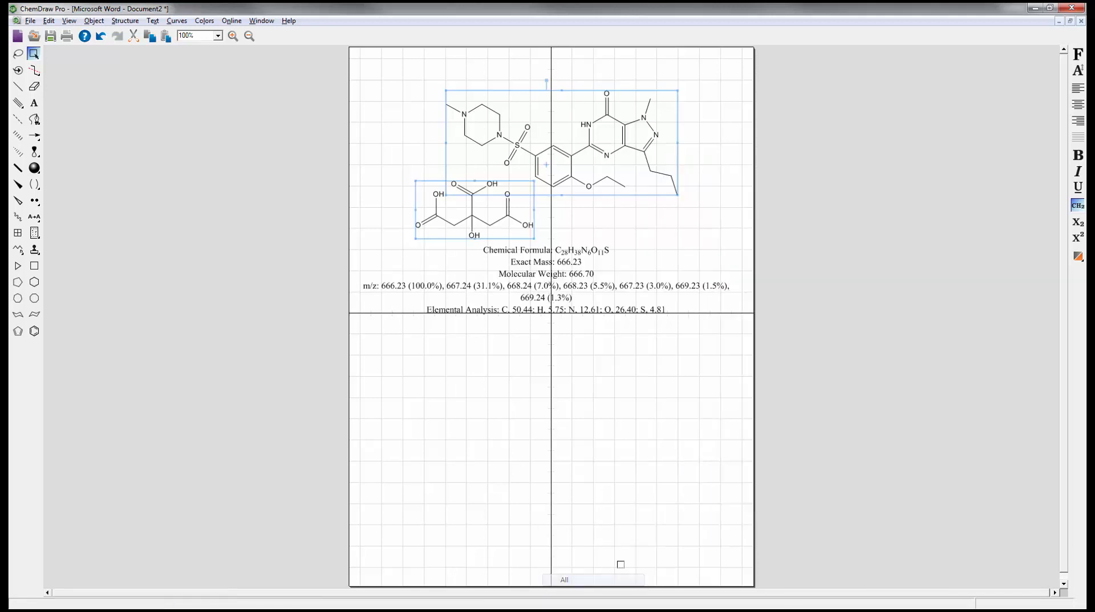
left_click(547, 280)
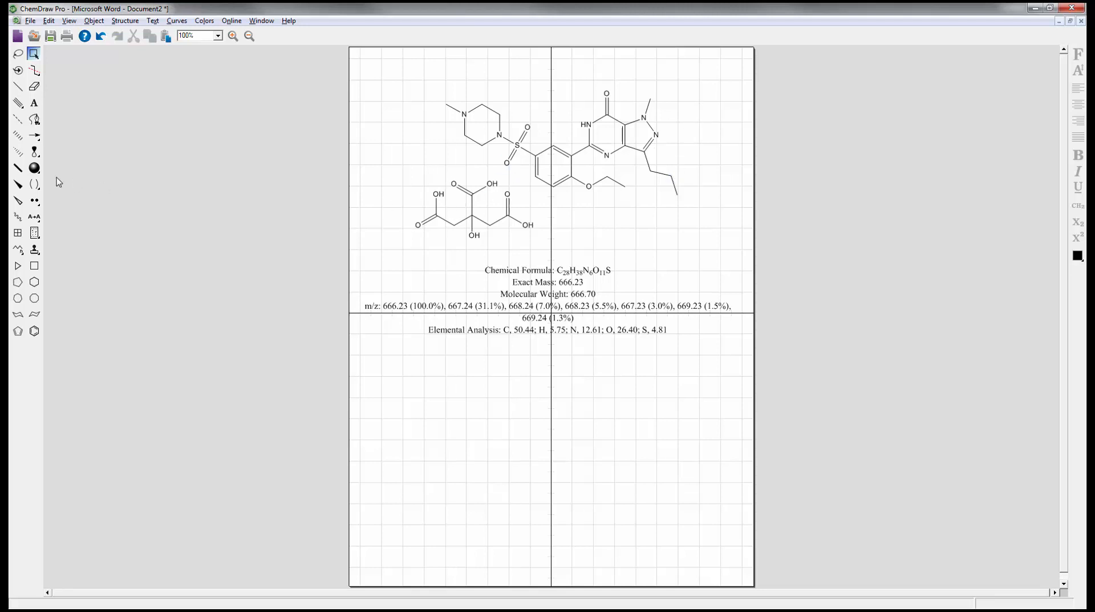
- Place negative charges on the citrate oxygens and a sulfonyl oxygen, updating the exact mass to 662.20
left_click(33, 201)
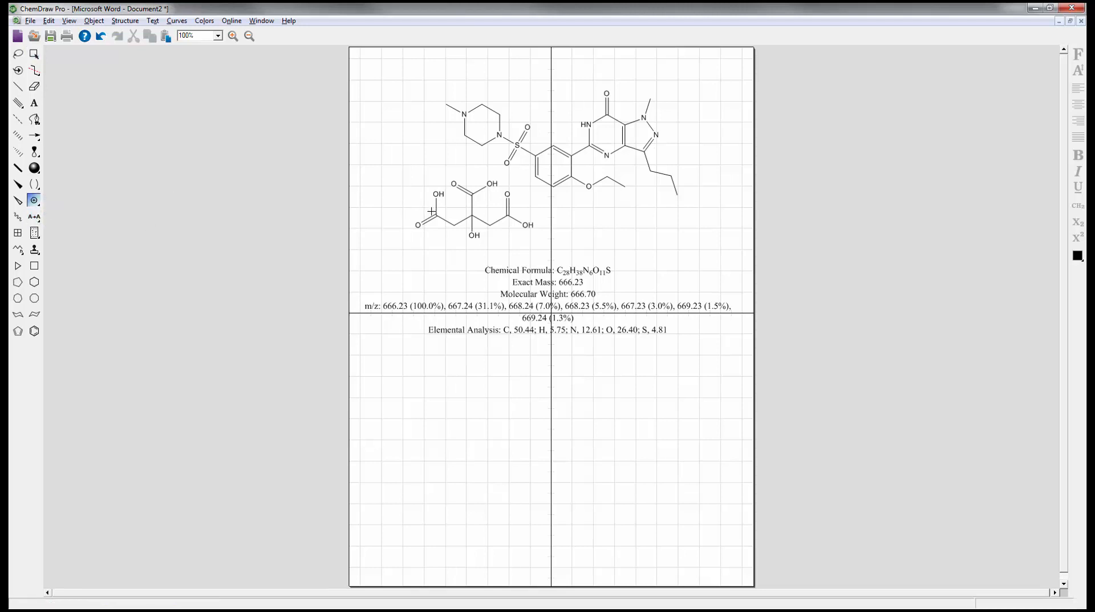
left_click(33, 199)
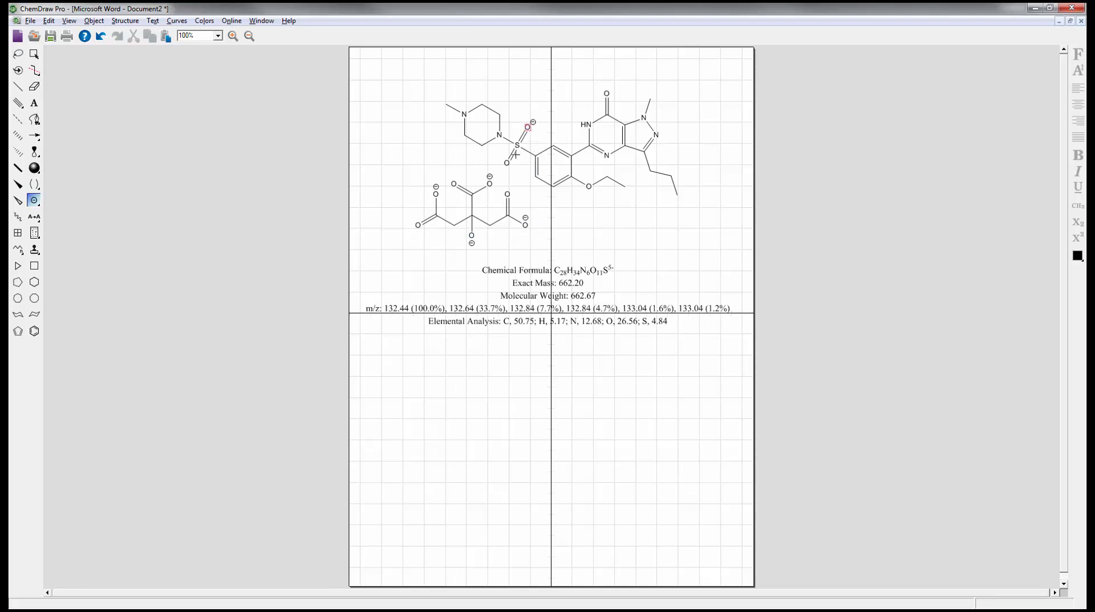
left_click(527, 125)
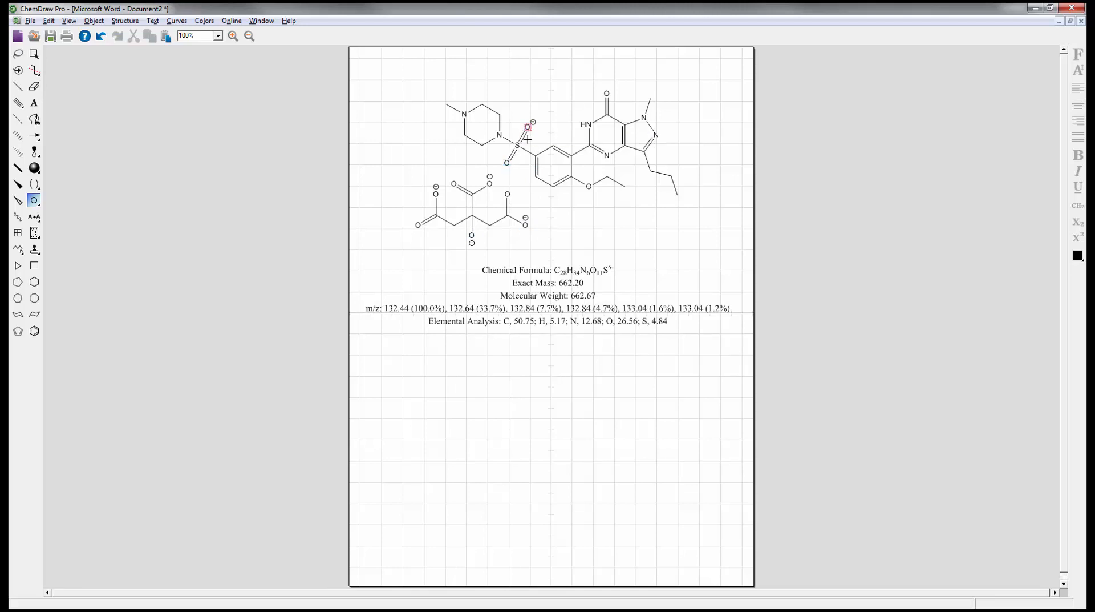
left_click(33, 201)
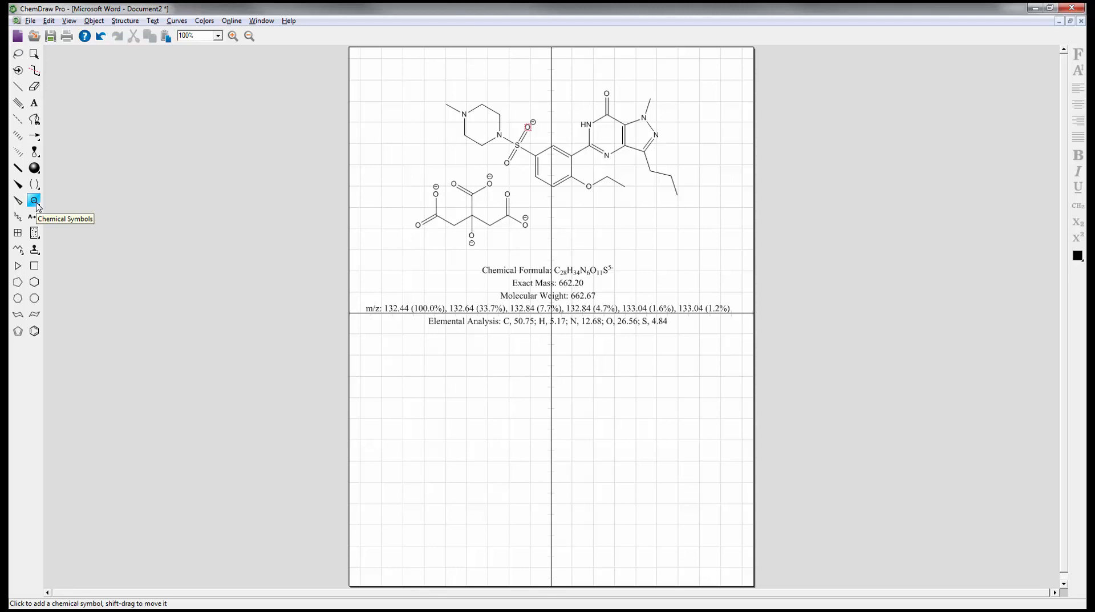
mouse_move(500, 134)
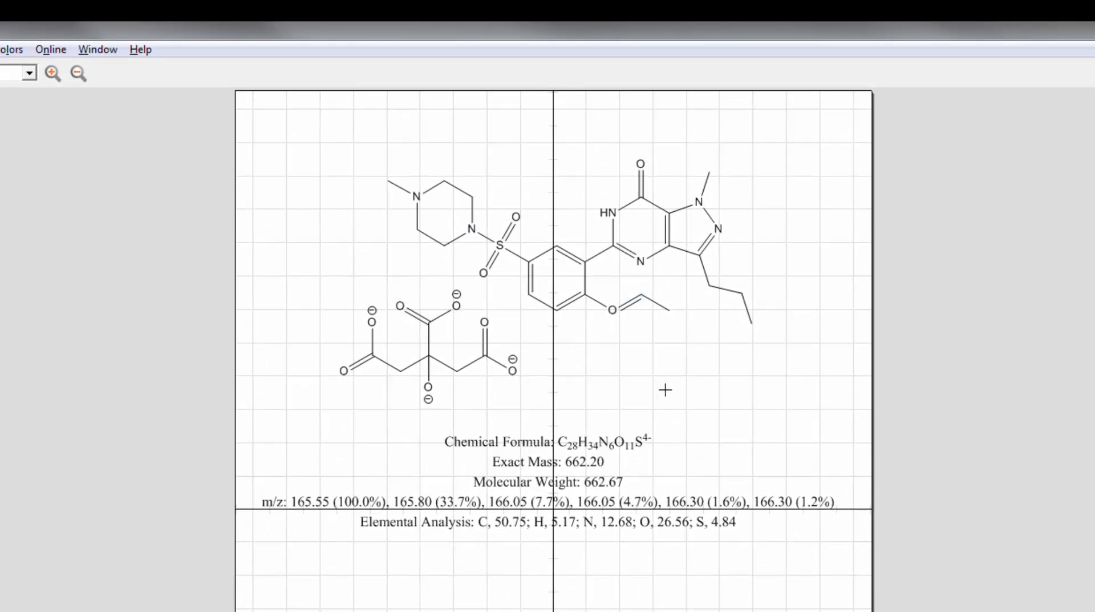
- Undo the charge and label edits, restoring the original uncharged sildenafil citrate drawing
left_click(611, 311)
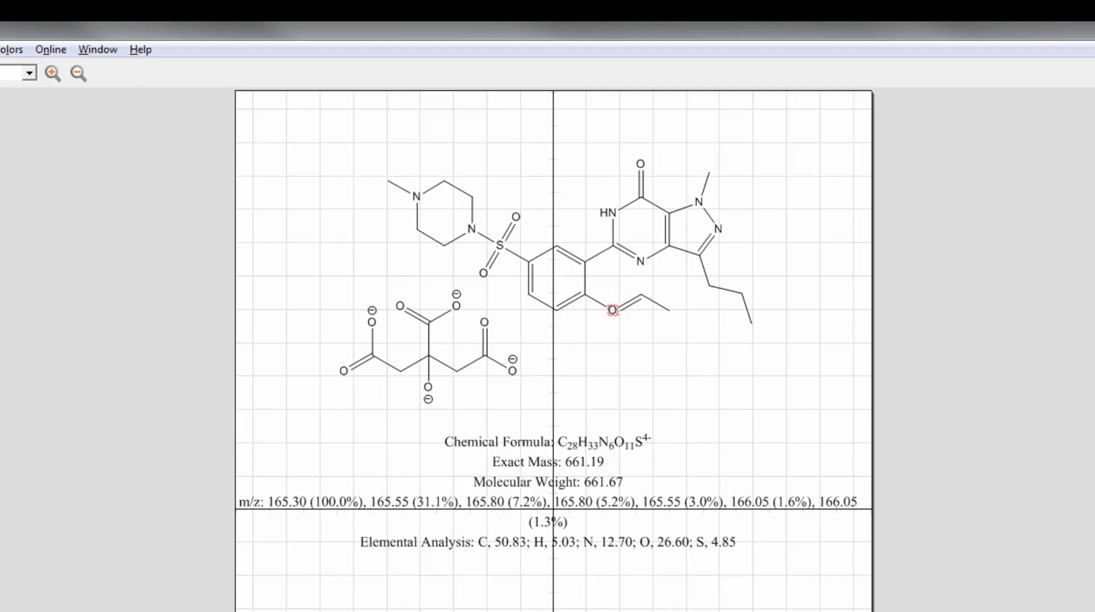
mouse_move(441, 288)
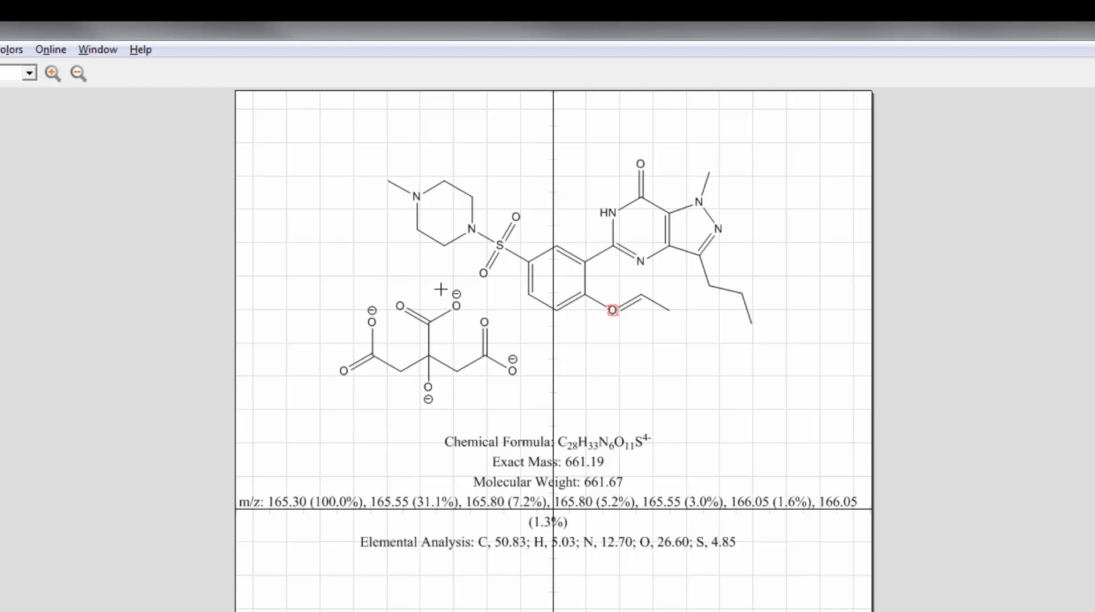
left_click(612, 310)
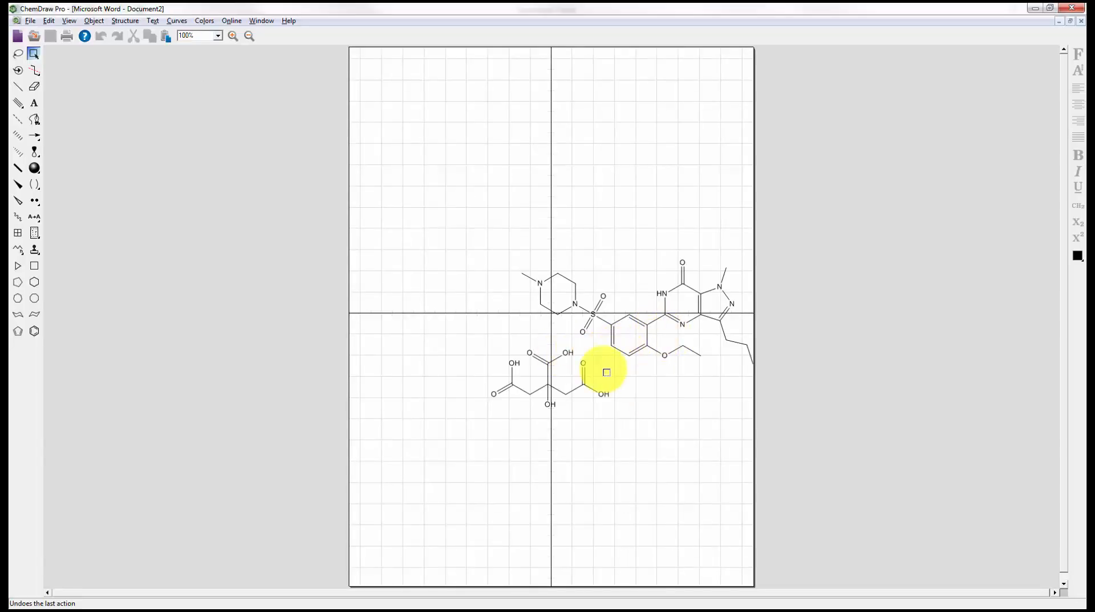
mouse_move(444, 223)
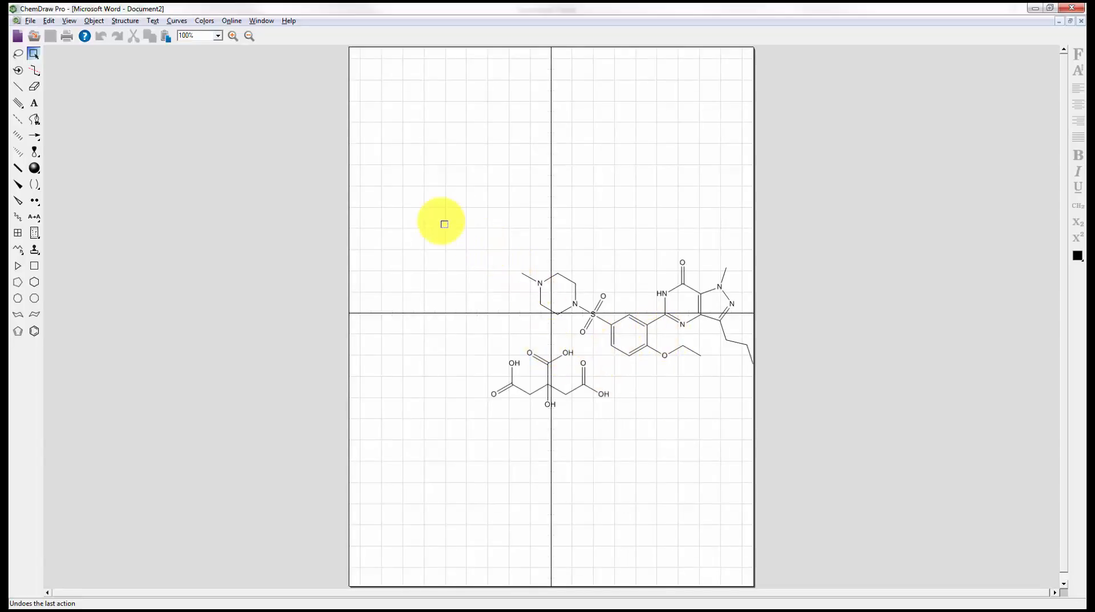